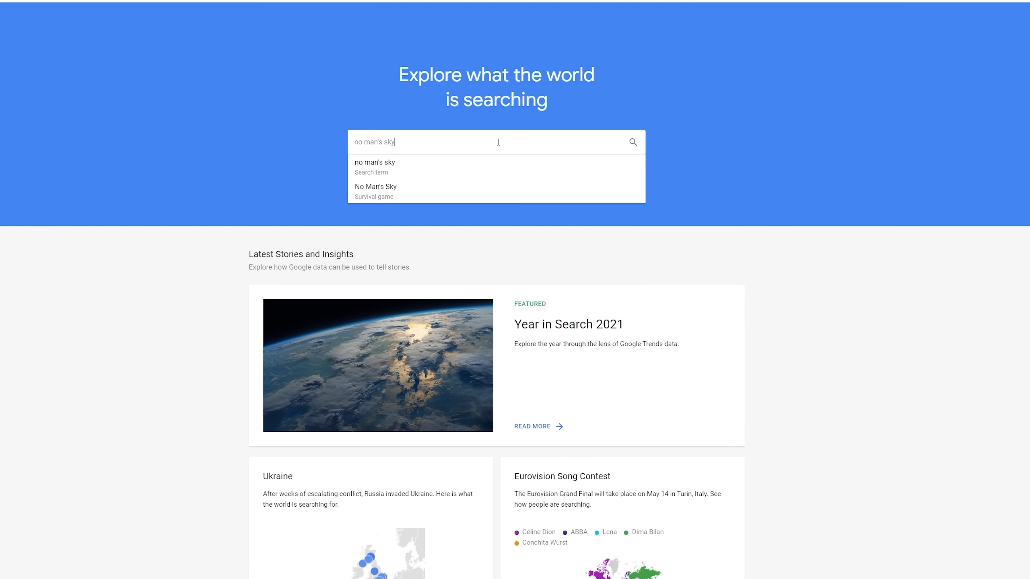
mouse_move(375, 167)
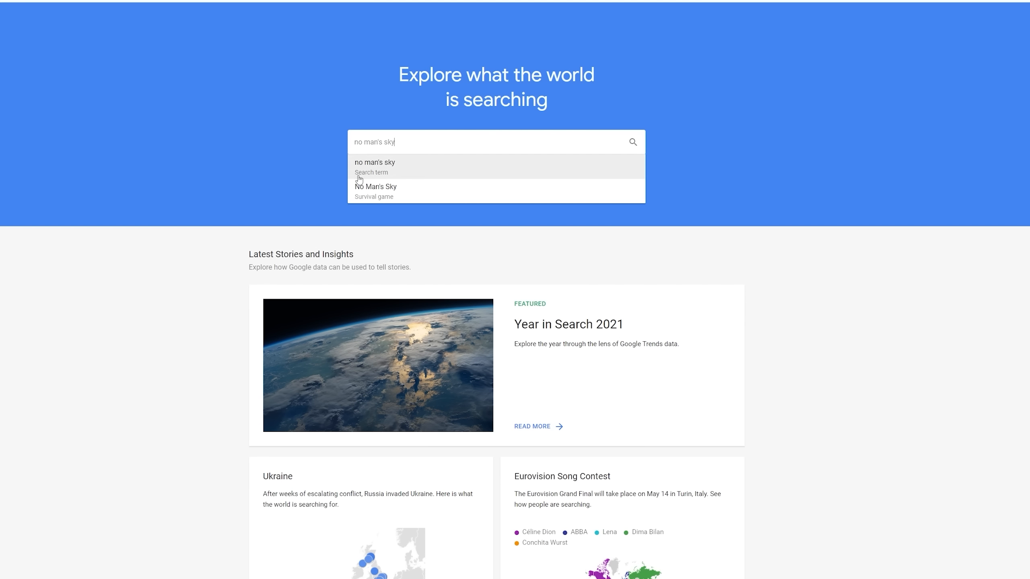
mouse_move(386, 178)
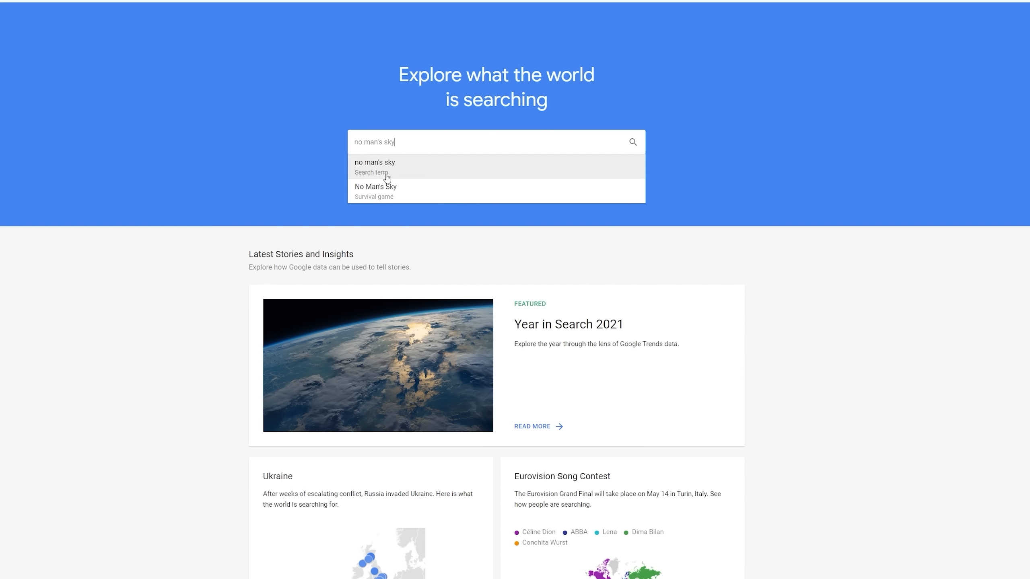
mouse_move(395, 191)
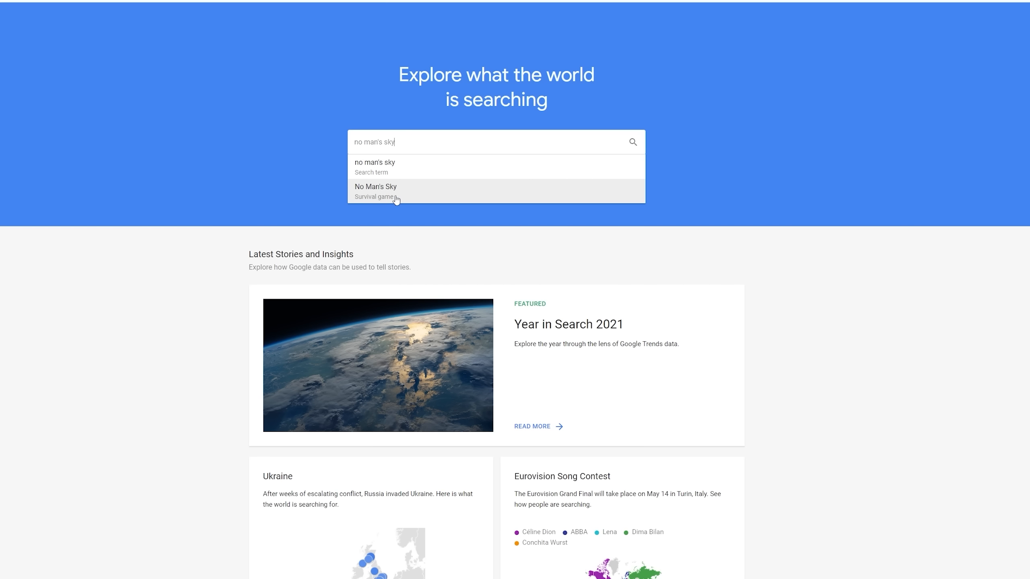
mouse_move(385, 199)
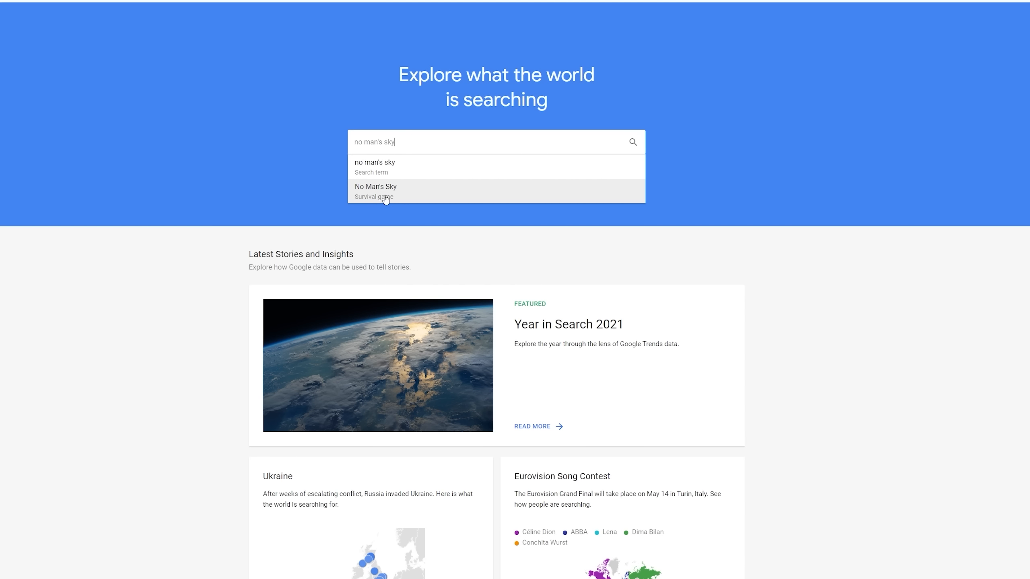
Choose the 'No Man's Sky – Survival game' suggestion to open its Trends results
click(376, 191)
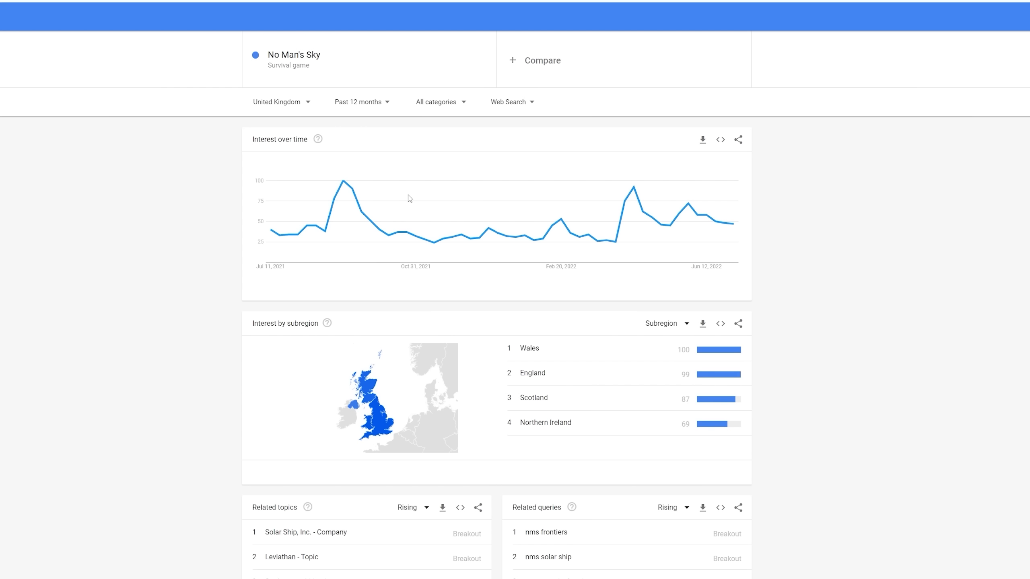
mouse_move(292, 162)
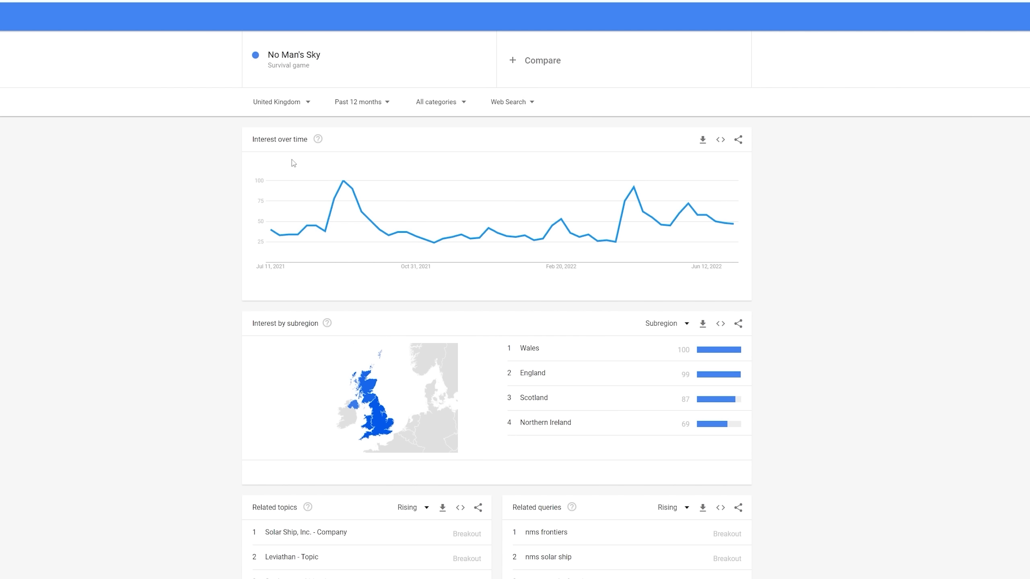
mouse_move(383, 406)
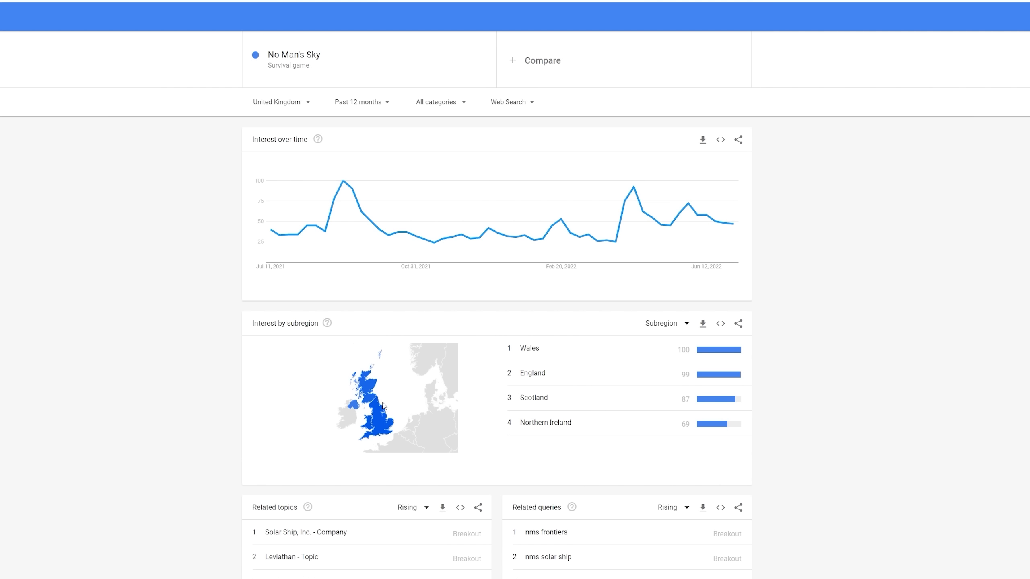
mouse_move(672, 358)
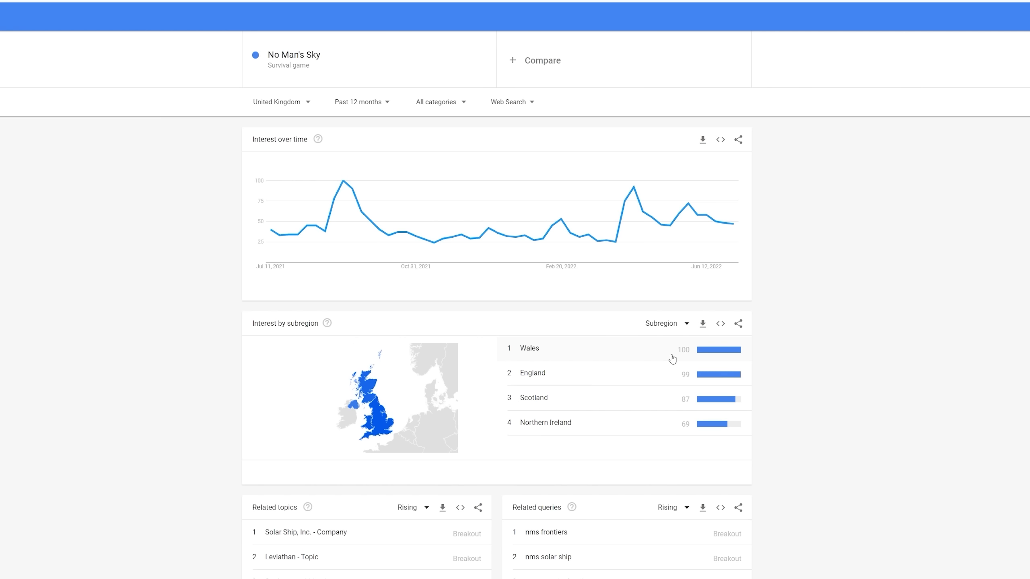
mouse_move(671, 405)
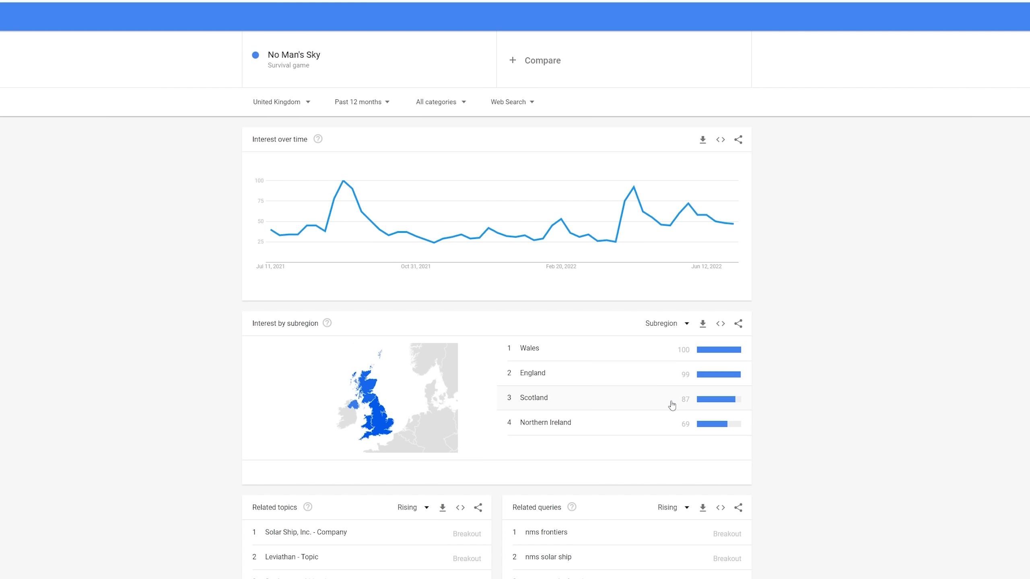
mouse_move(673, 410)
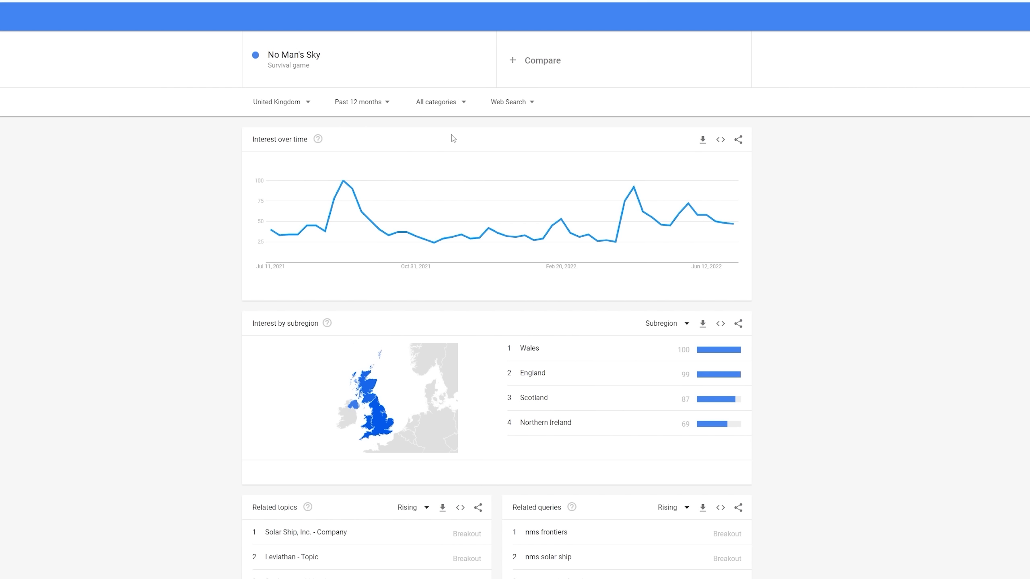
mouse_move(359, 110)
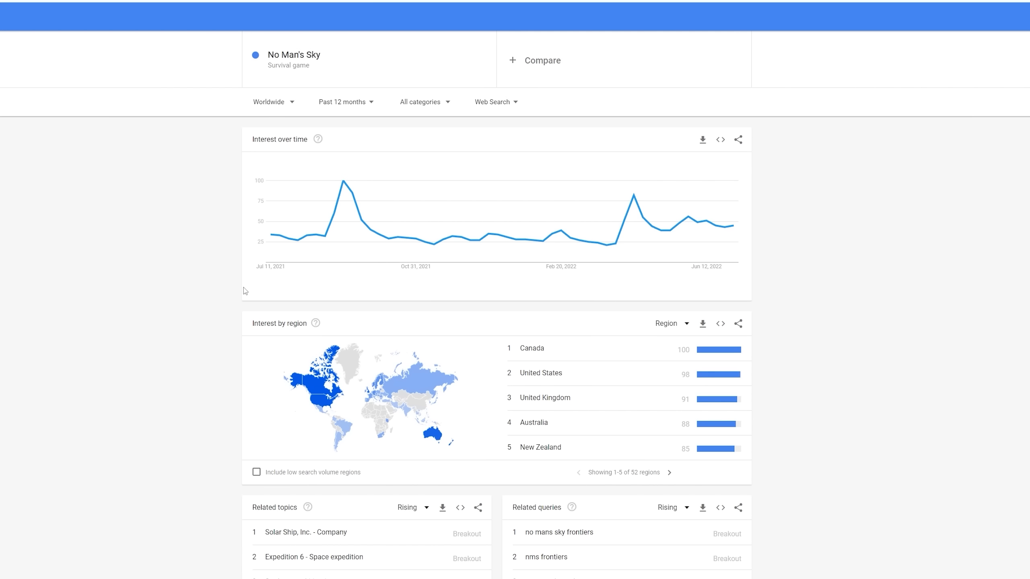
mouse_move(398, 412)
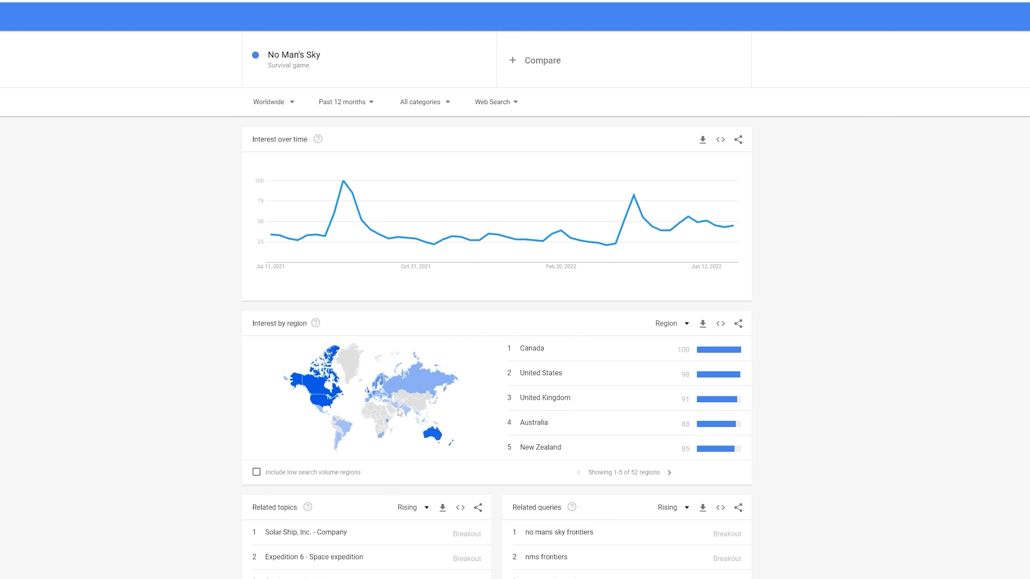
mouse_move(426, 393)
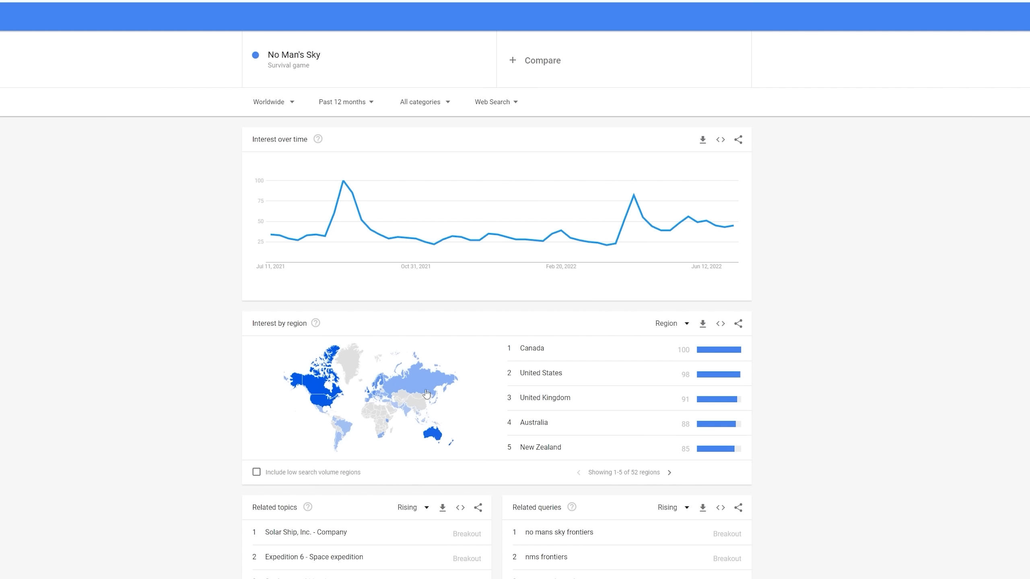
mouse_move(342, 430)
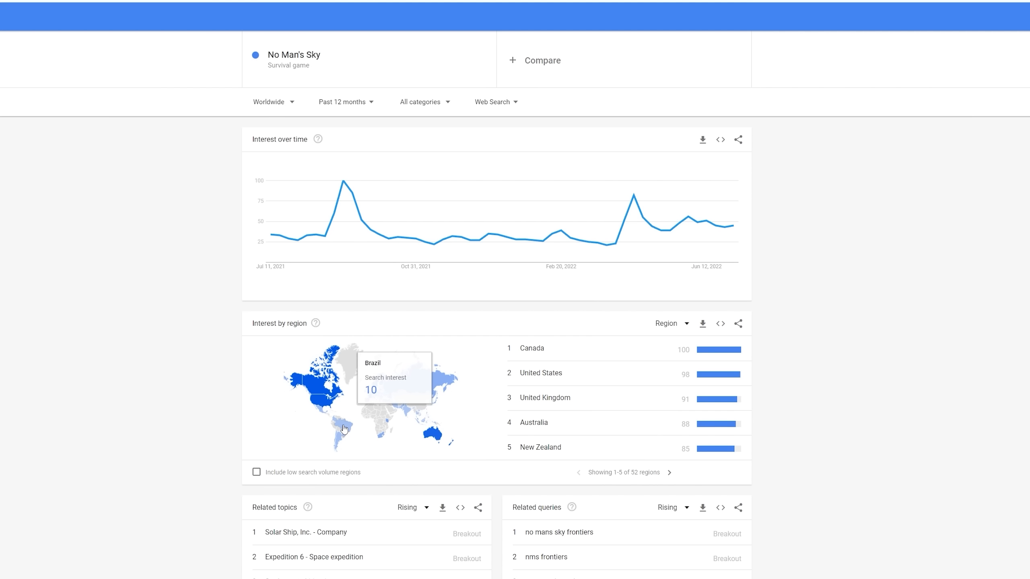
mouse_move(421, 448)
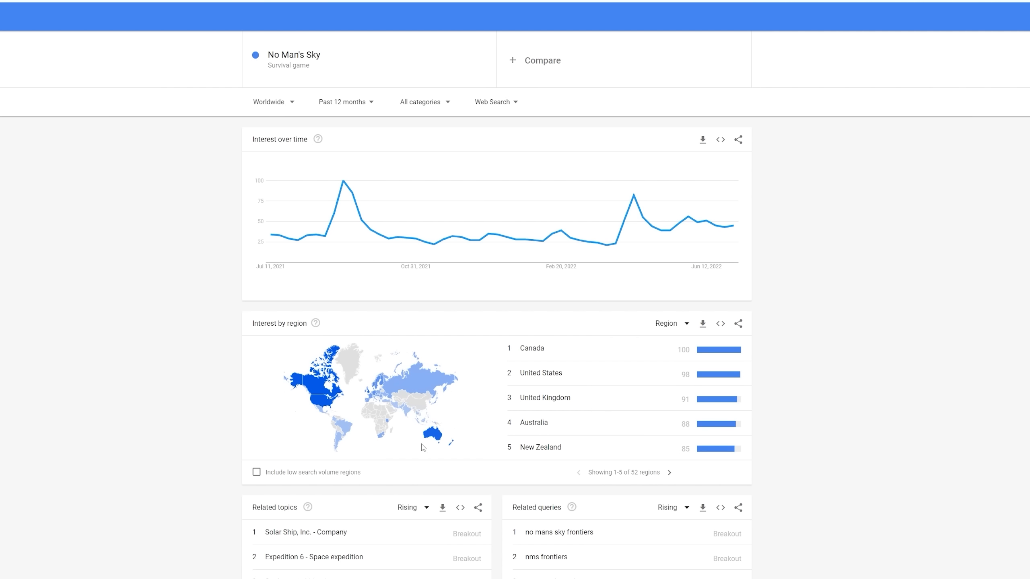
mouse_move(326, 400)
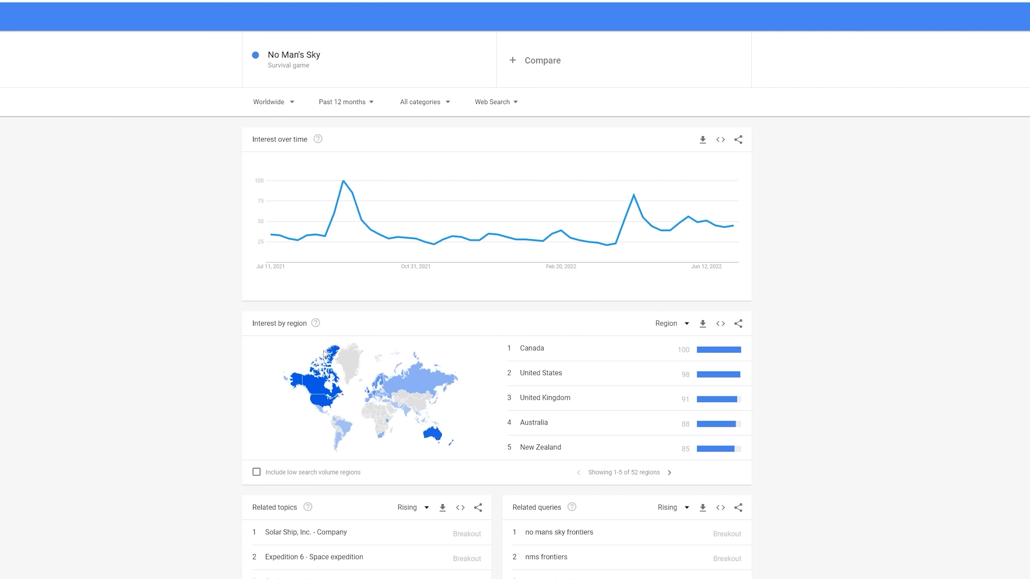
mouse_move(675, 222)
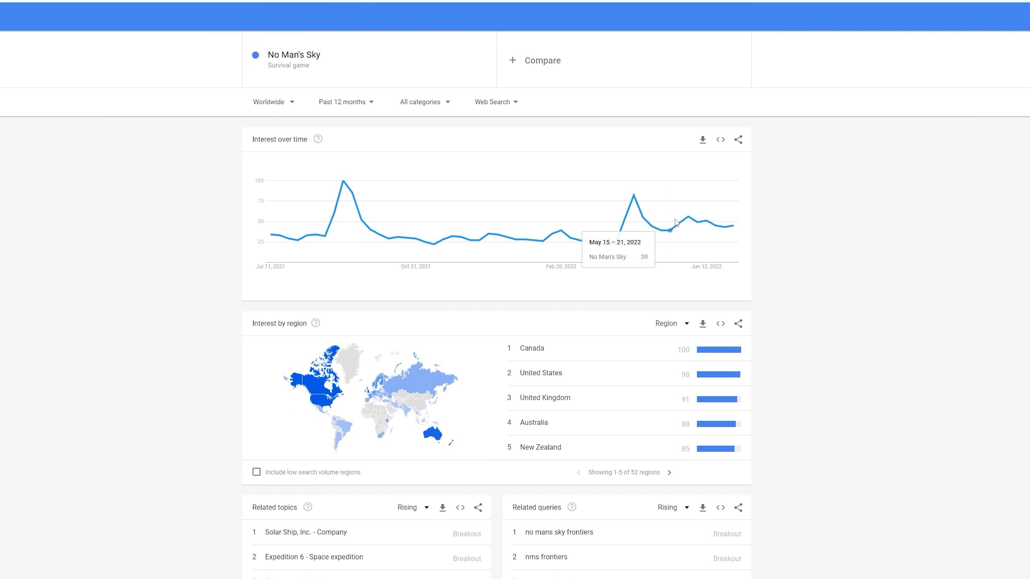
mouse_move(302, 131)
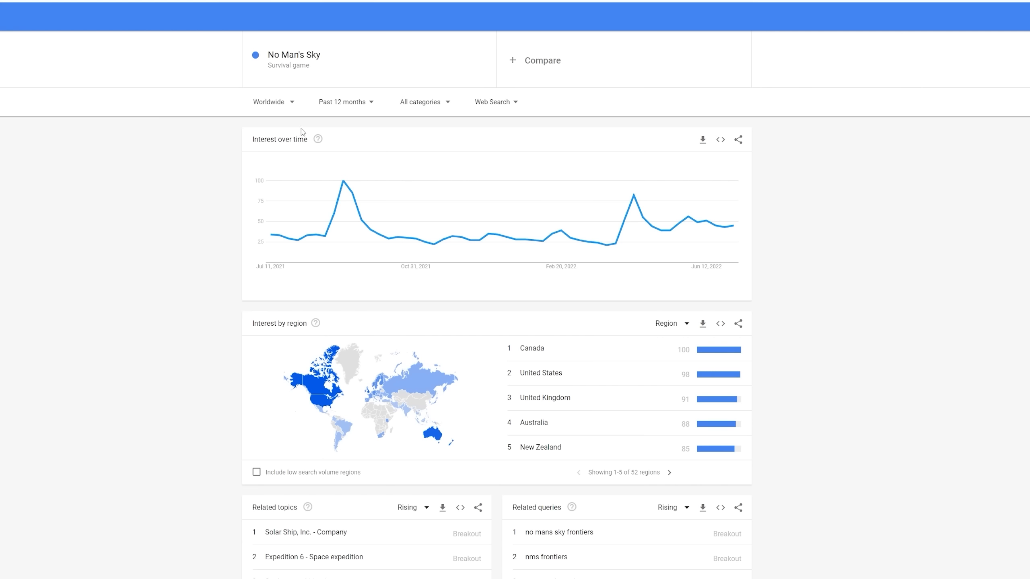
Set the No Man's Sky time range to Past 5 years
click(342, 102)
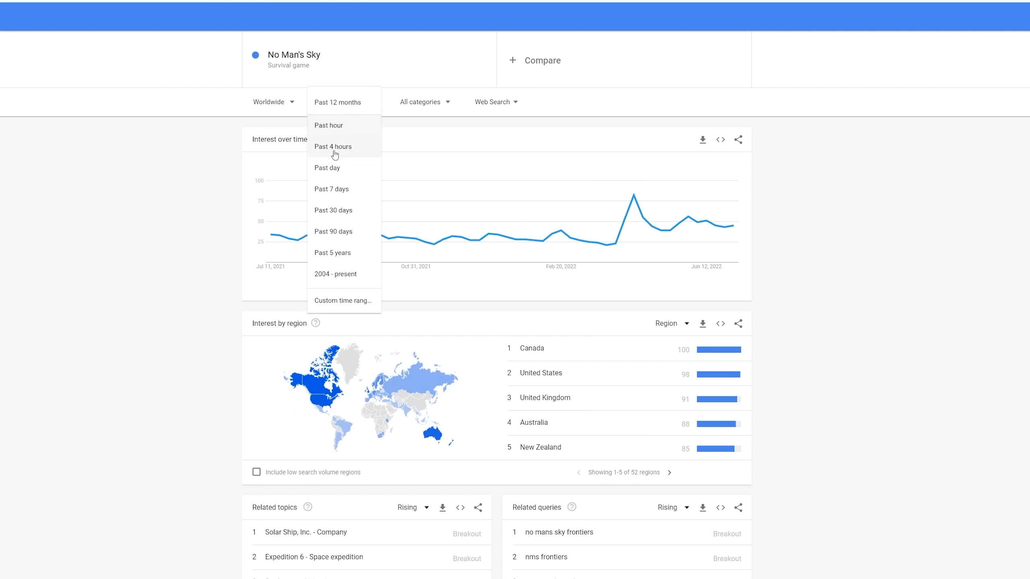
click(332, 252)
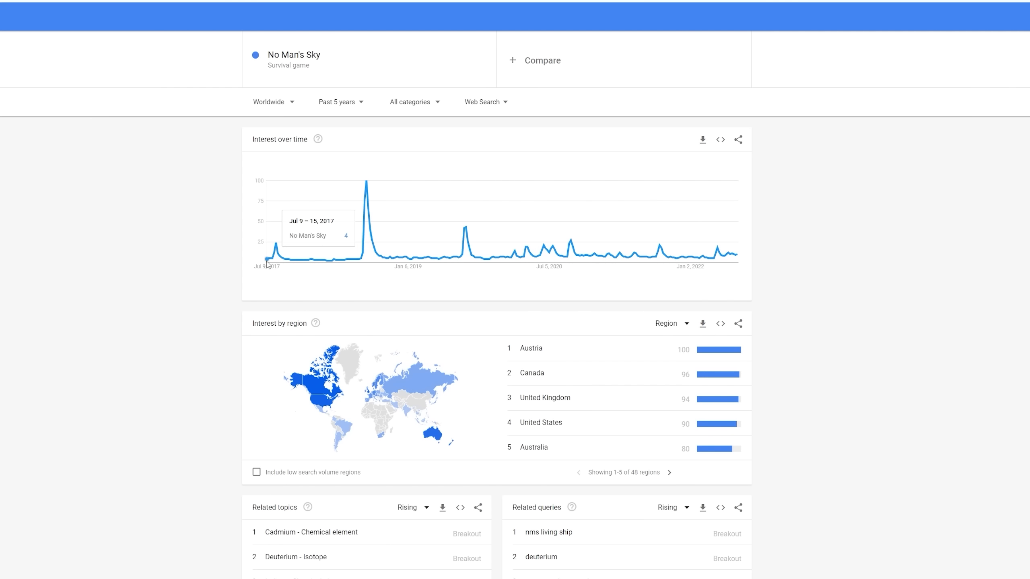
mouse_move(271, 265)
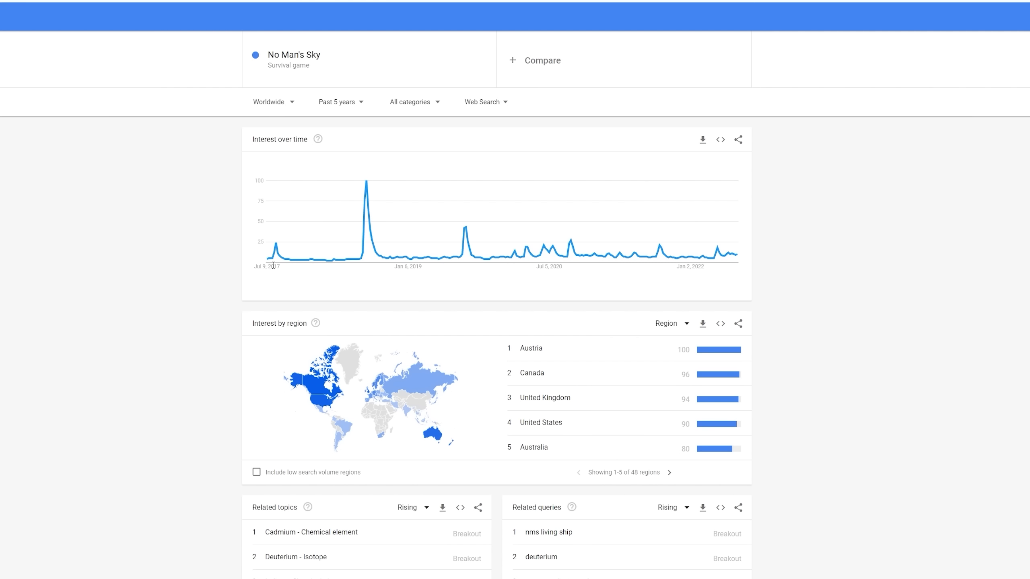
mouse_move(350, 258)
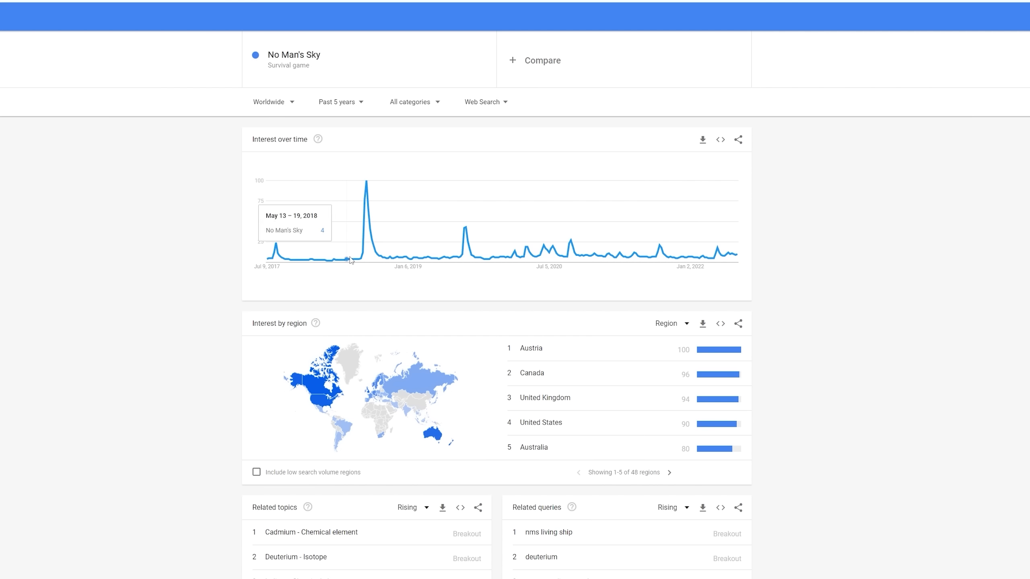
mouse_move(367, 256)
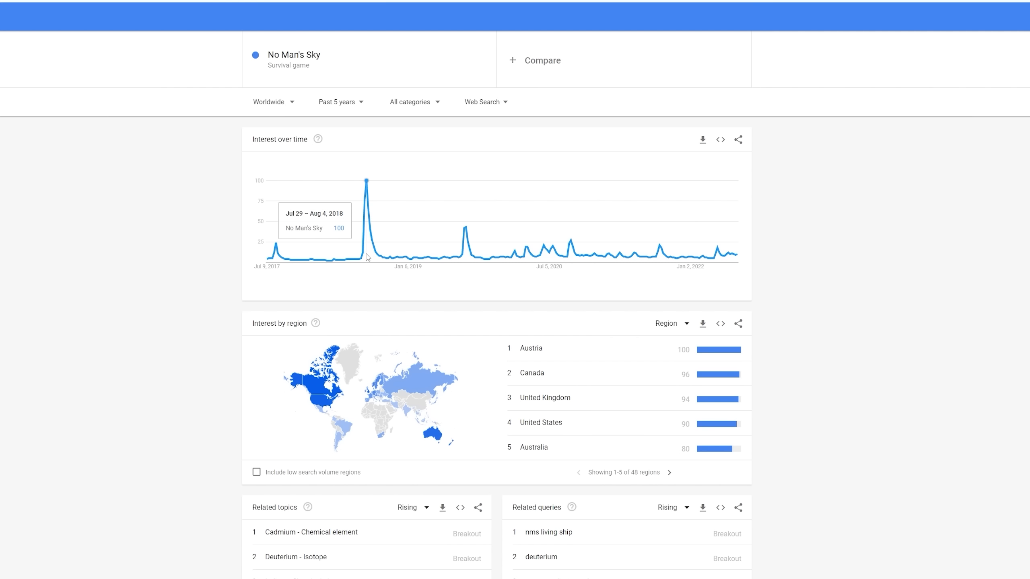
mouse_move(394, 259)
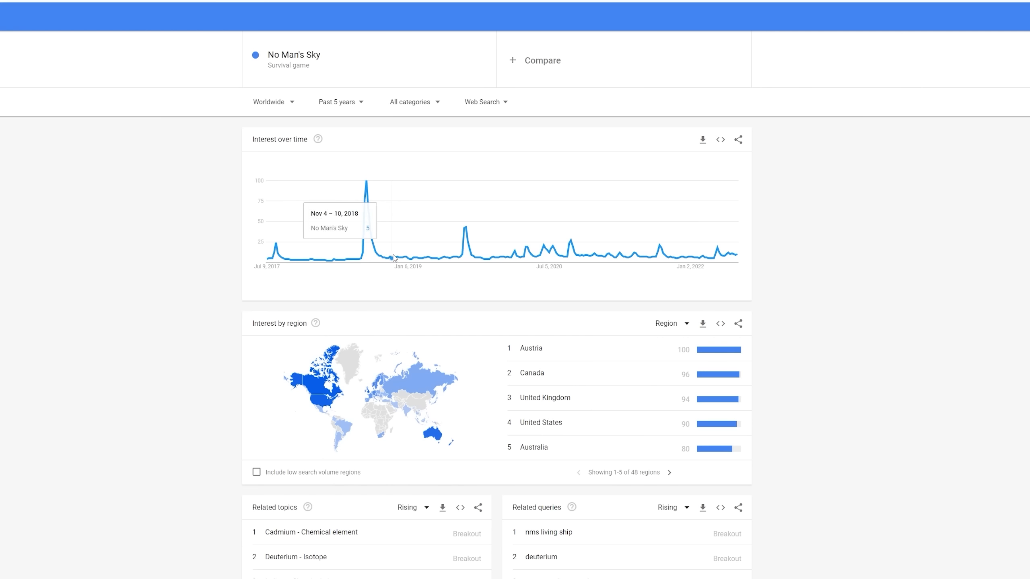
mouse_move(466, 262)
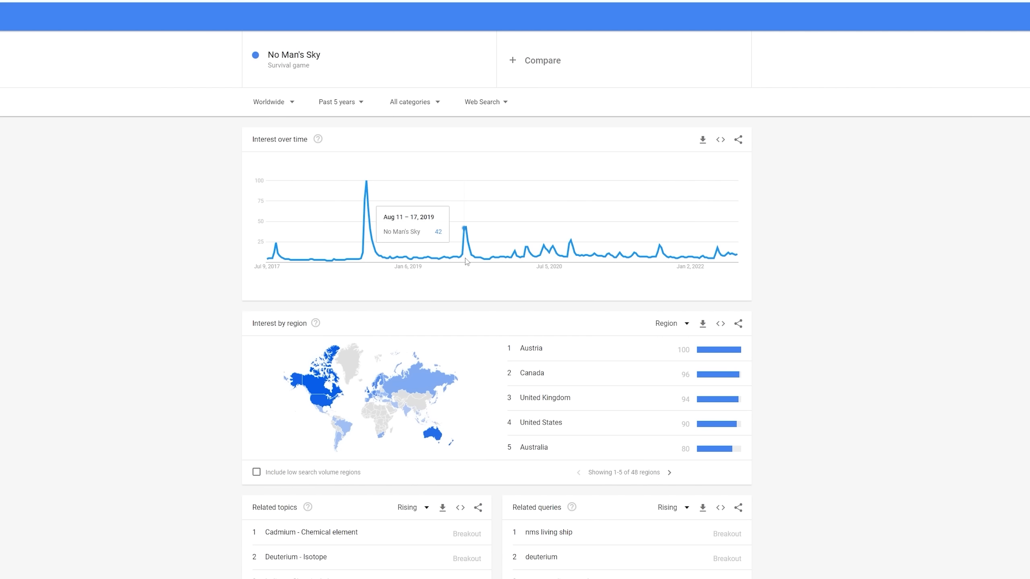
mouse_move(575, 258)
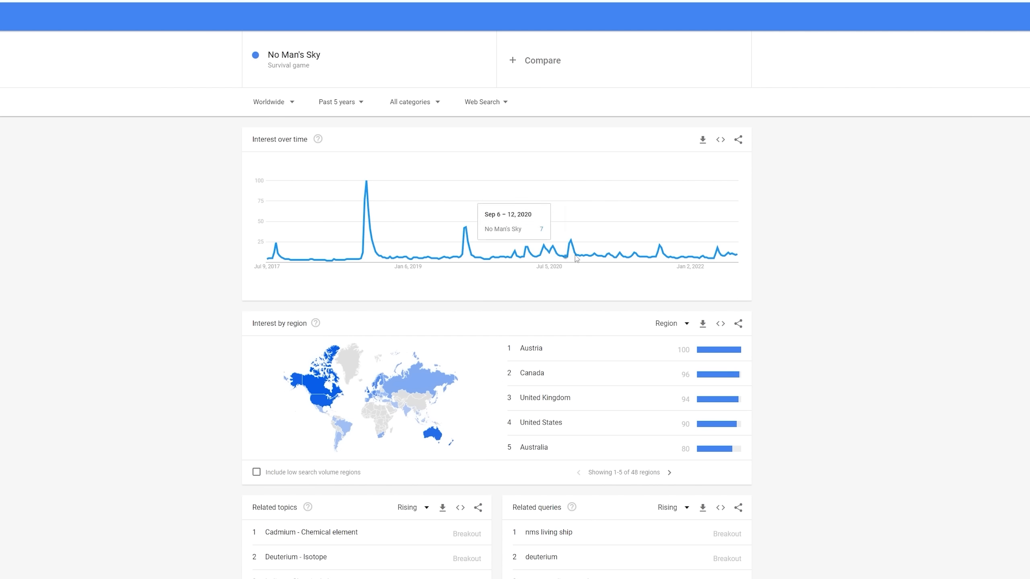
mouse_move(698, 256)
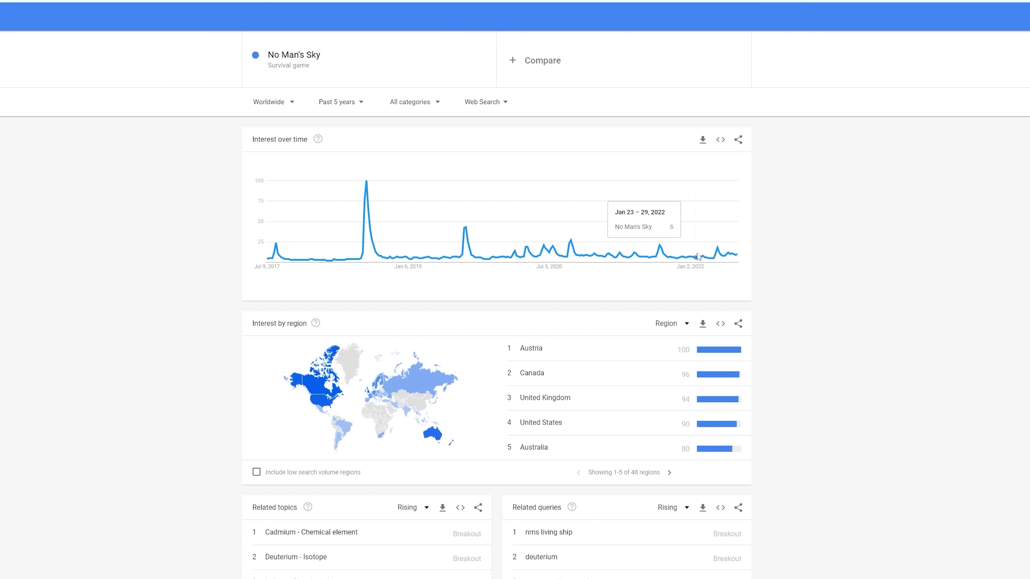
mouse_move(741, 258)
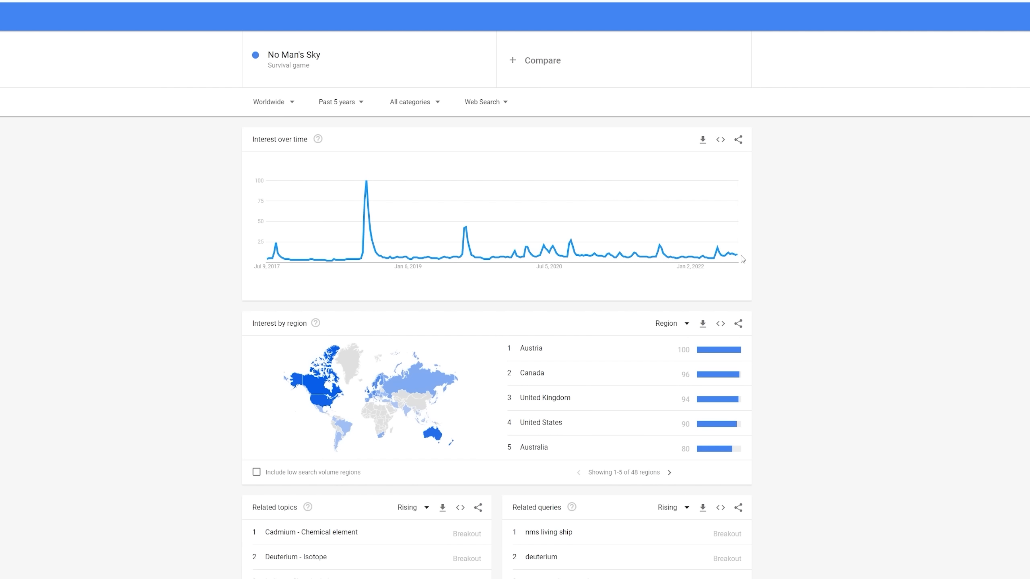
mouse_move(772, 241)
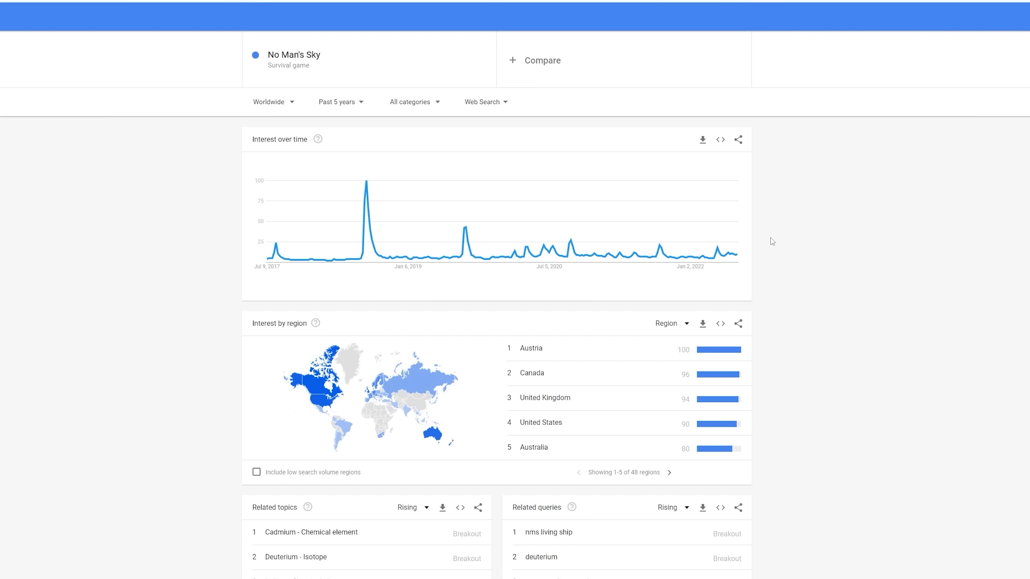
mouse_move(768, 255)
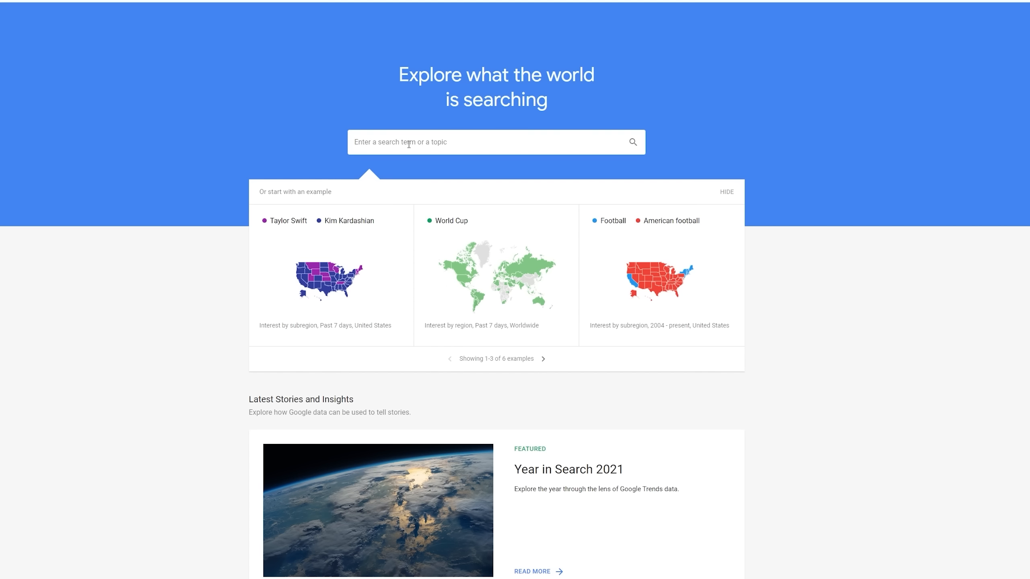
Search 'star citizen' and pick the Star Citizen video game topic
text(star)
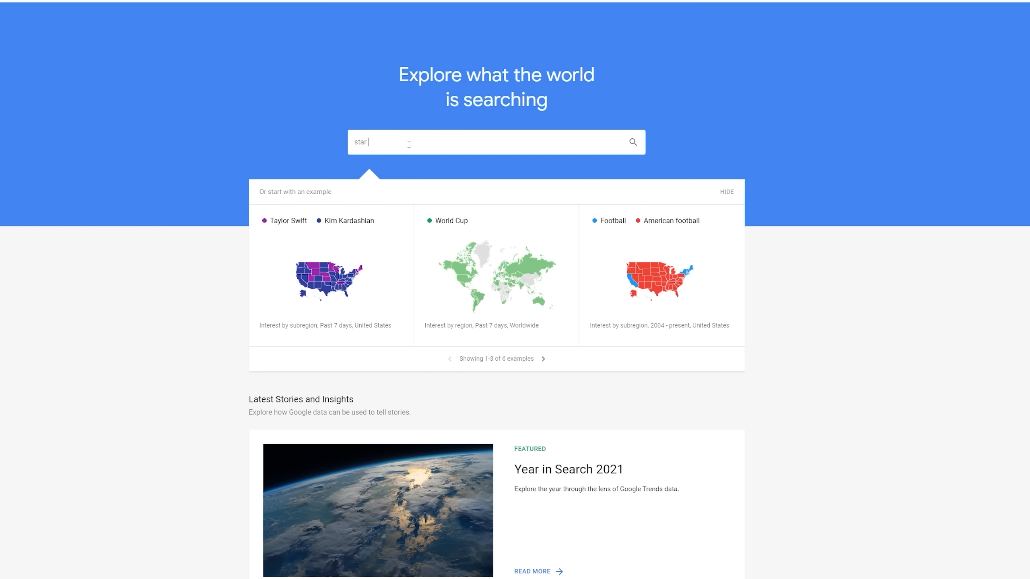
text(citizen)
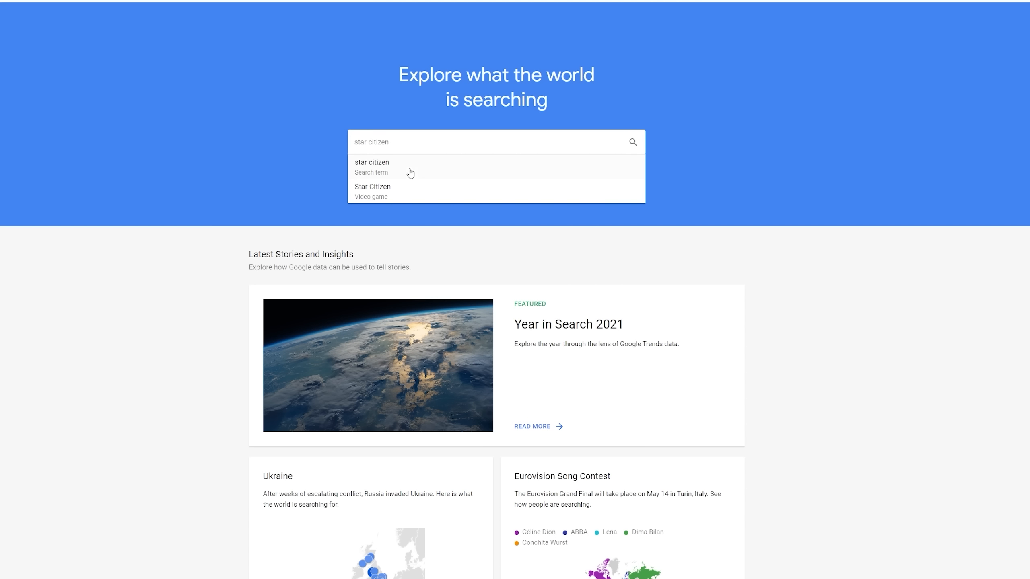
click(373, 190)
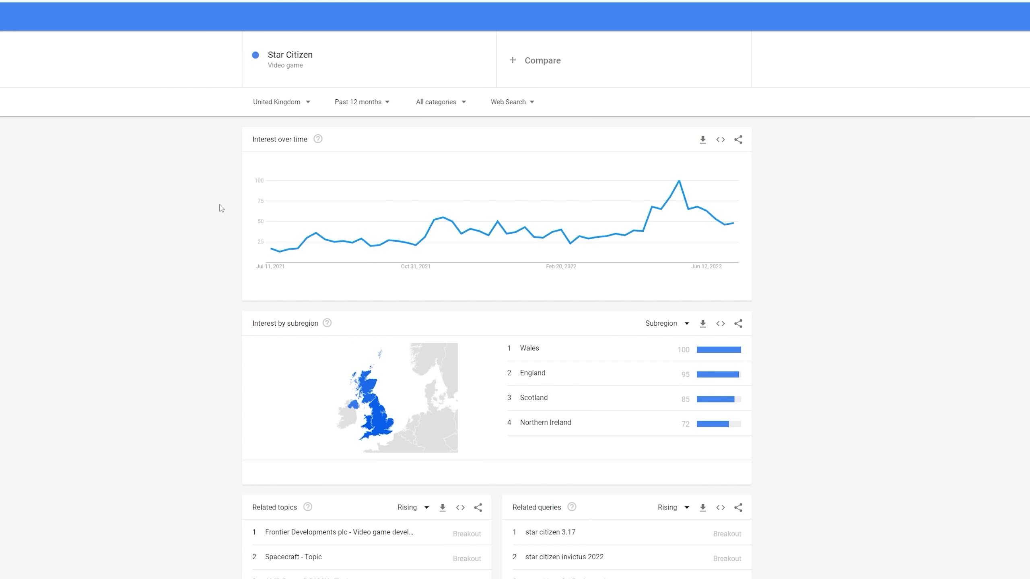
mouse_move(379, 248)
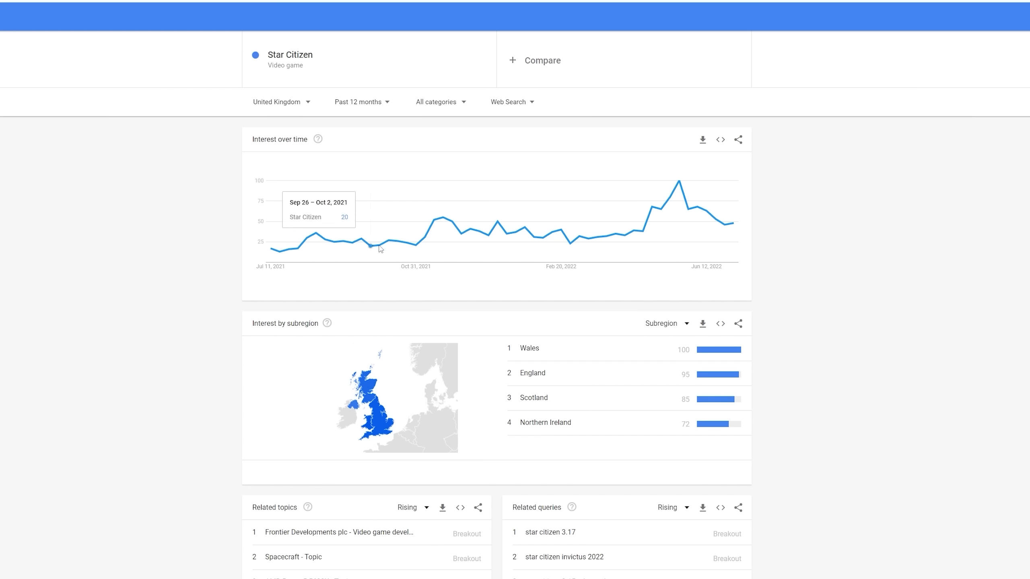
mouse_move(665, 229)
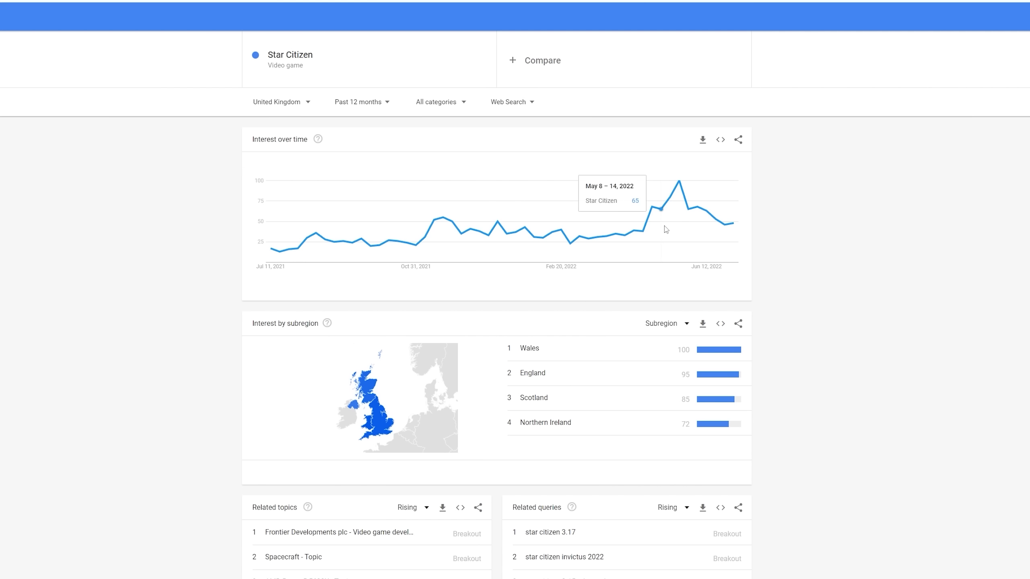
mouse_move(771, 228)
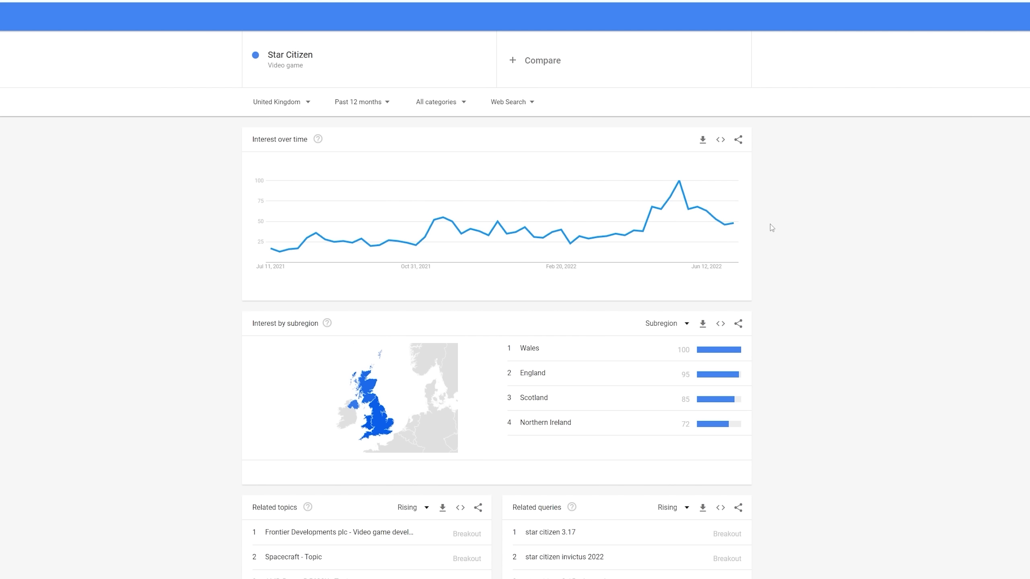
mouse_move(551, 148)
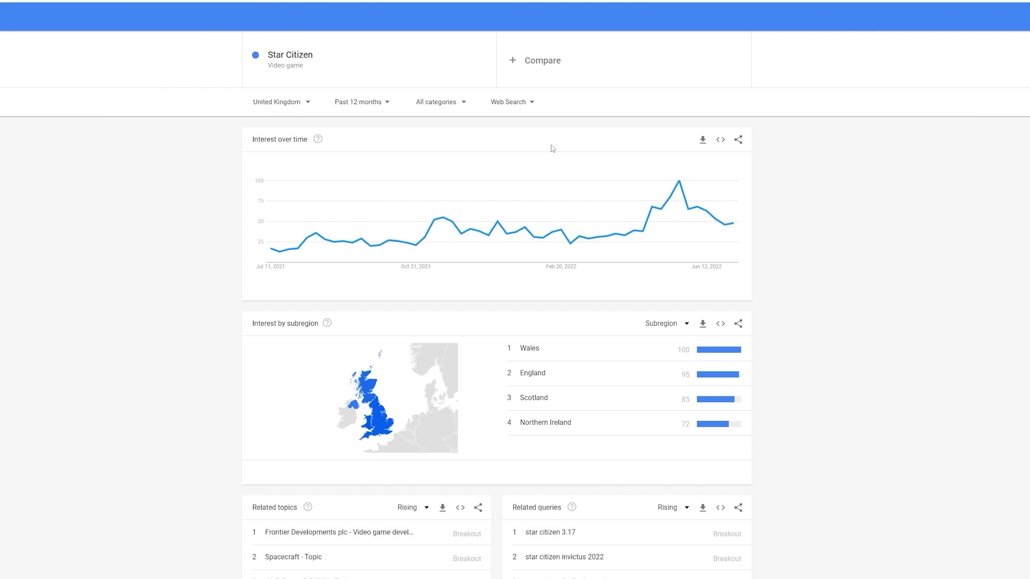
mouse_move(365, 149)
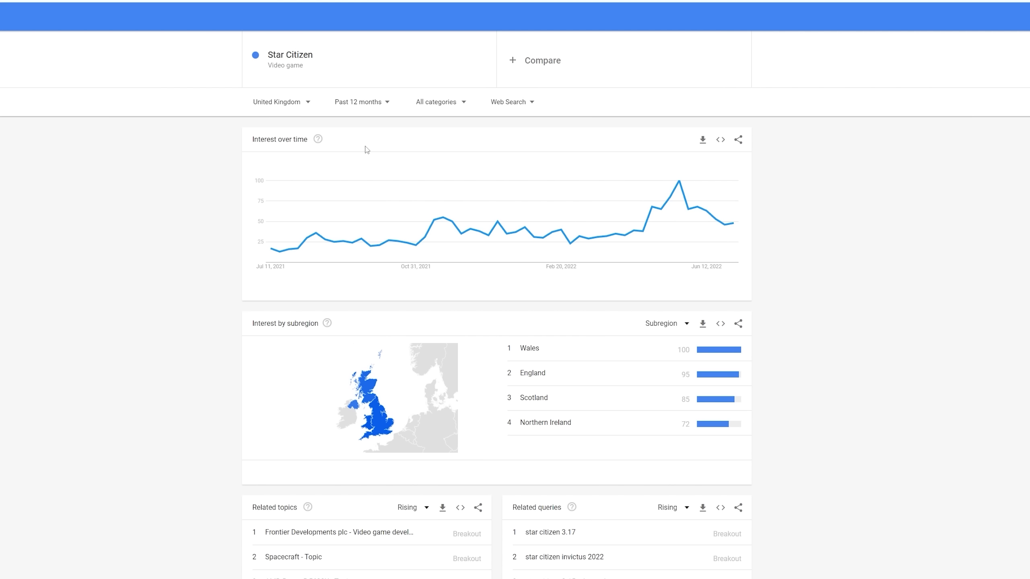
Change the Star Citizen location filter to Worldwide
click(278, 102)
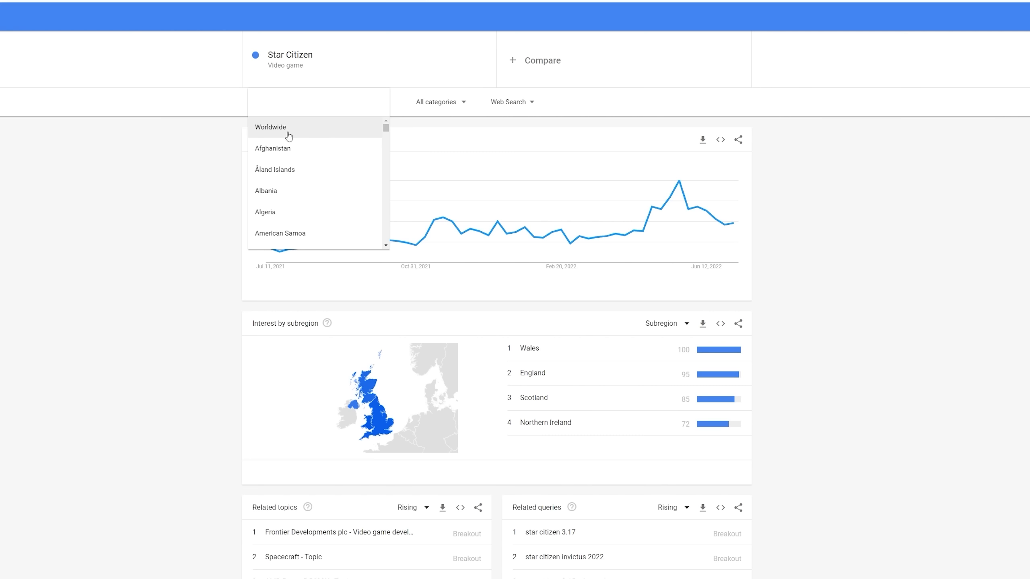
click(271, 126)
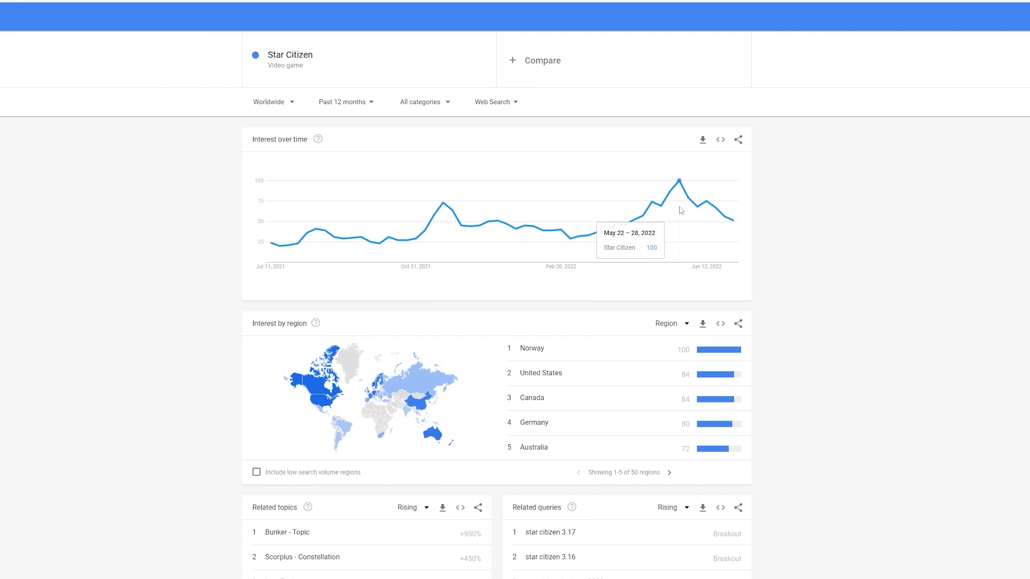
mouse_move(731, 225)
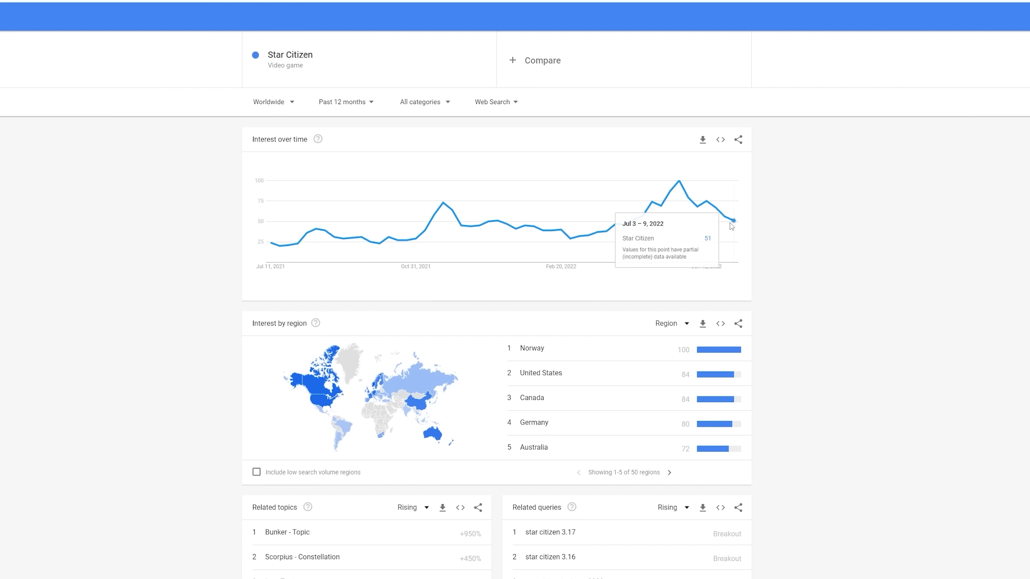
mouse_move(494, 195)
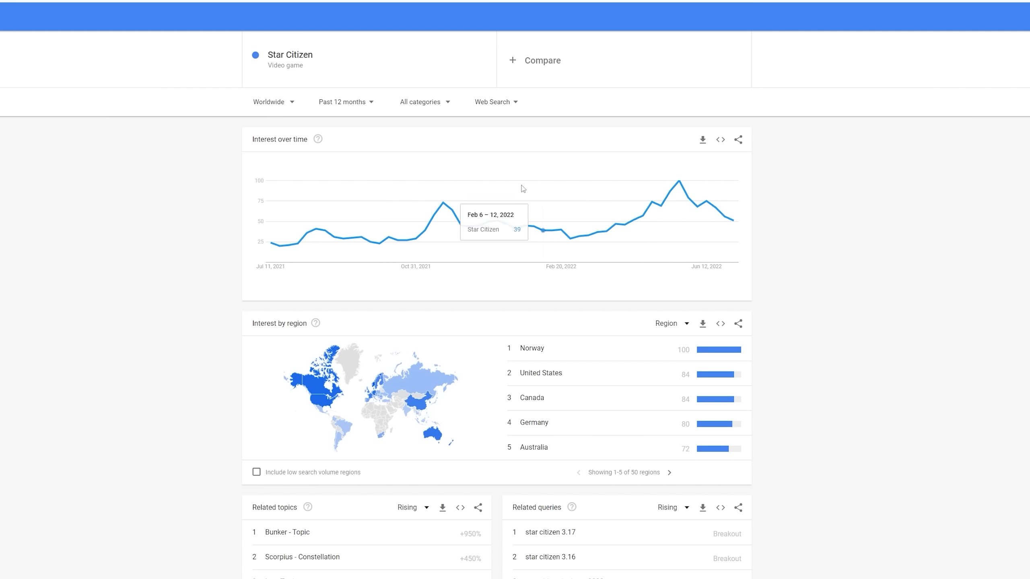
Change the Star Citizen time range to Past 5 years
click(342, 102)
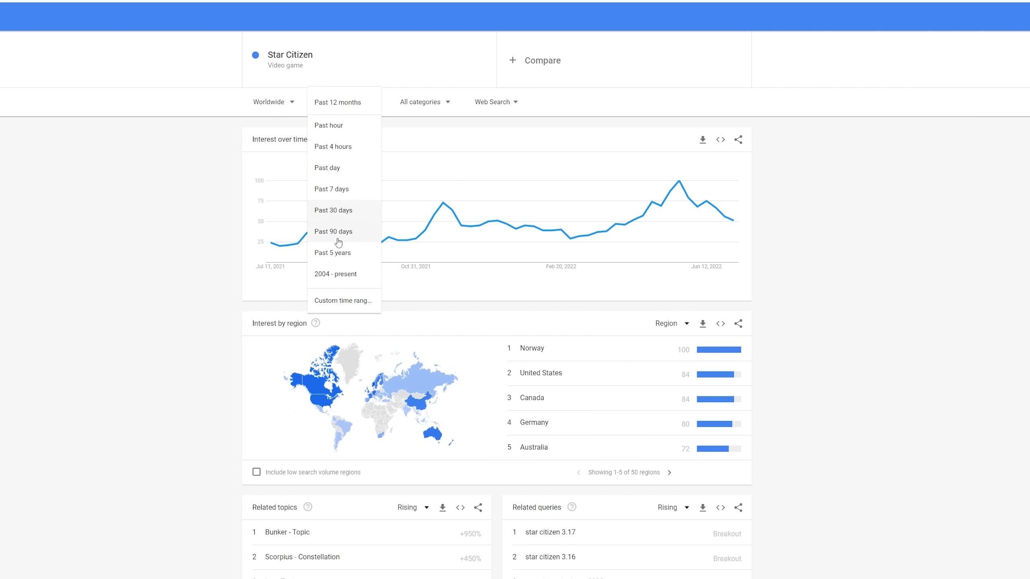
click(332, 253)
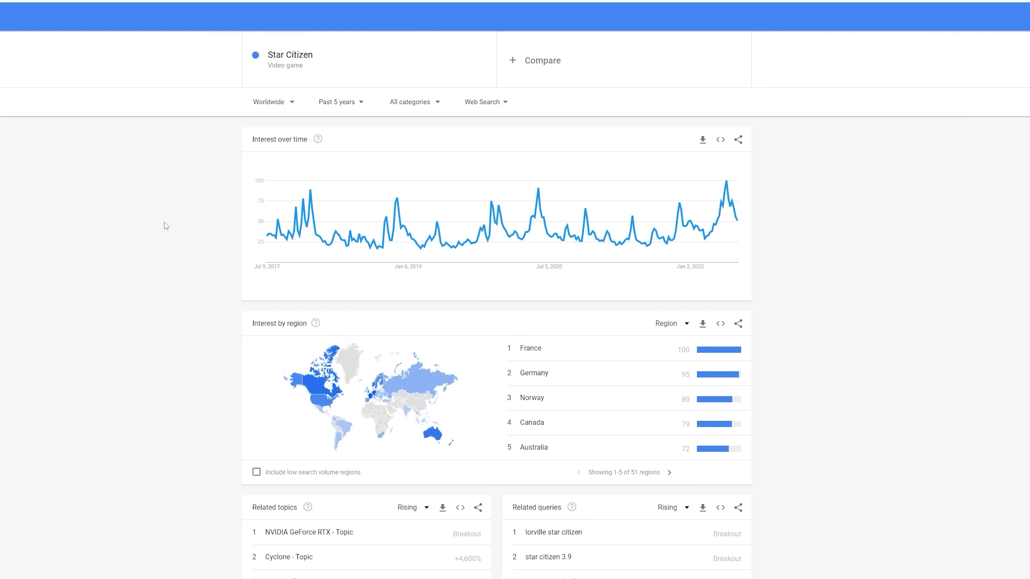
mouse_move(222, 142)
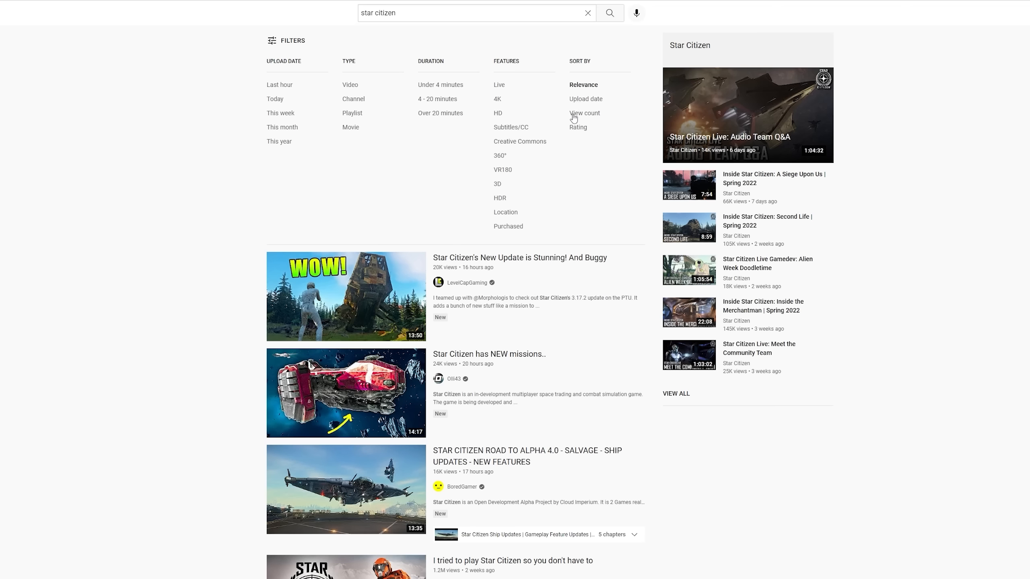
mouse_move(288, 122)
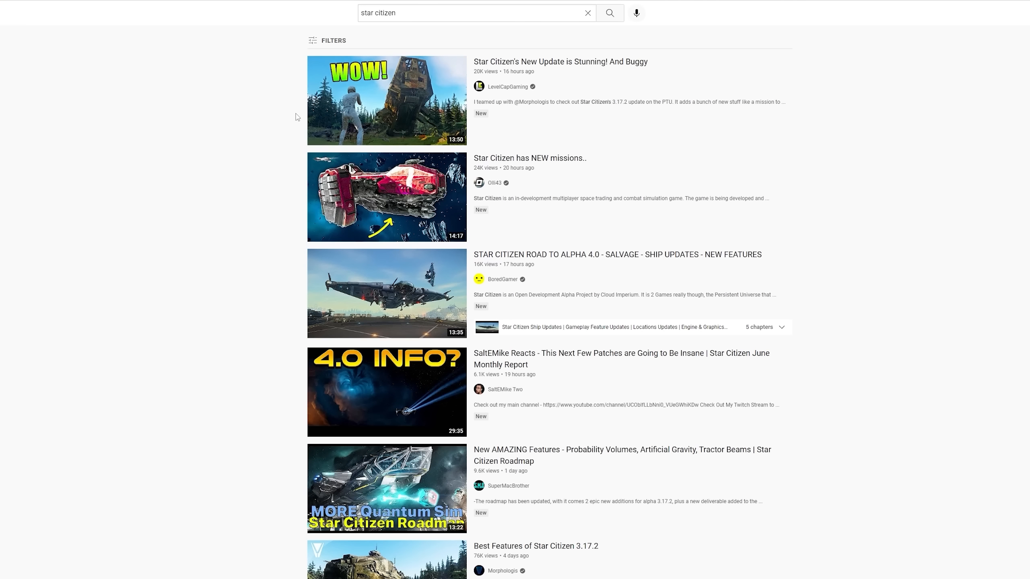
Filter YouTube 'star citizen' results to this month's uploads and scroll through them
click(327, 40)
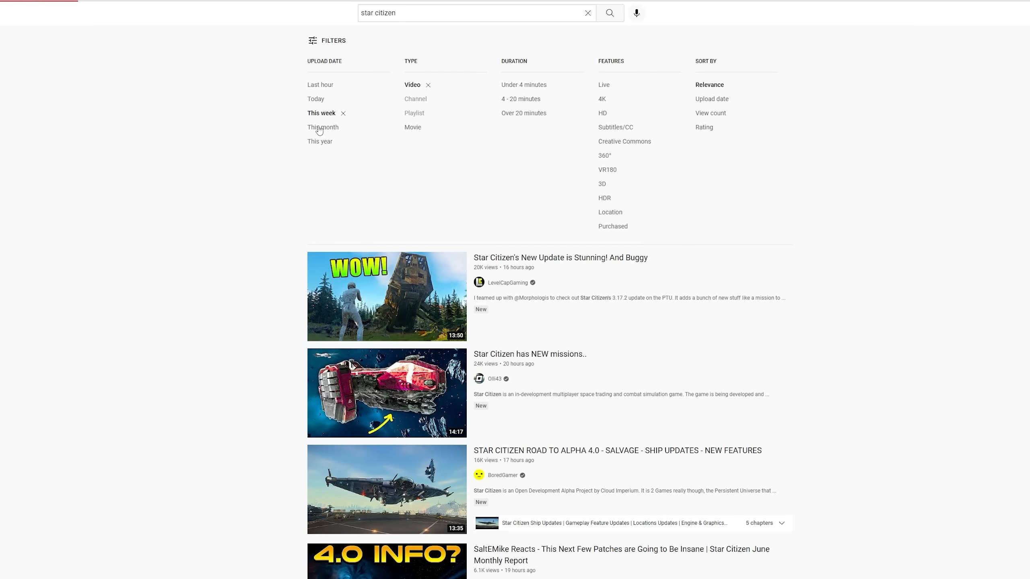
click(323, 126)
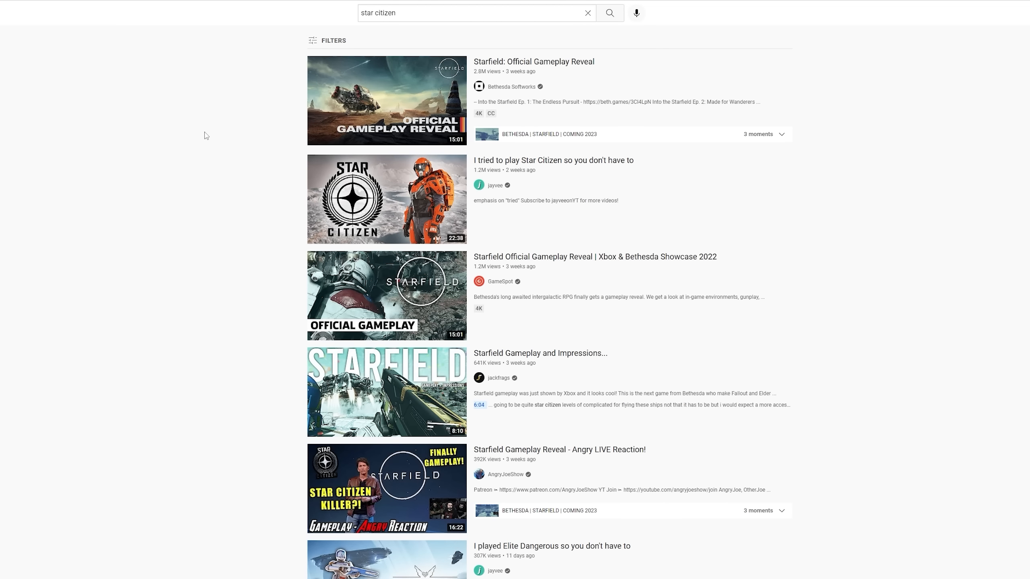
mouse_move(231, 138)
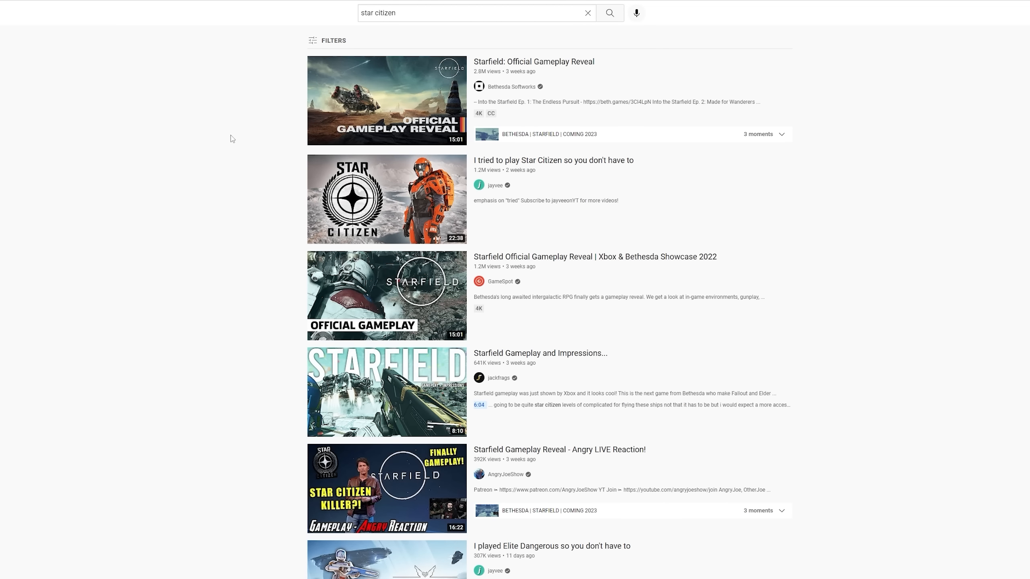
scroll(down, 3)
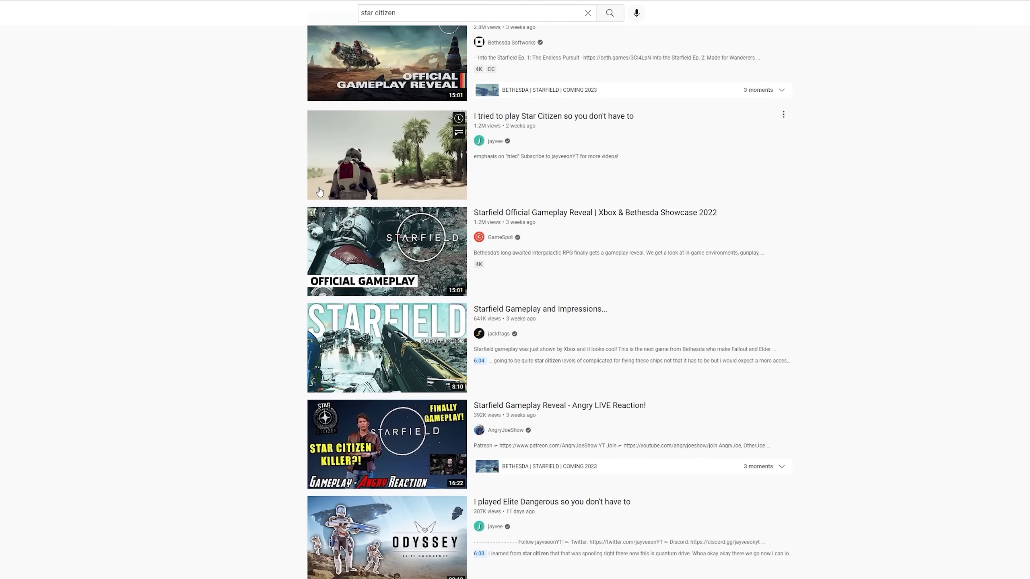
scroll(down, 3)
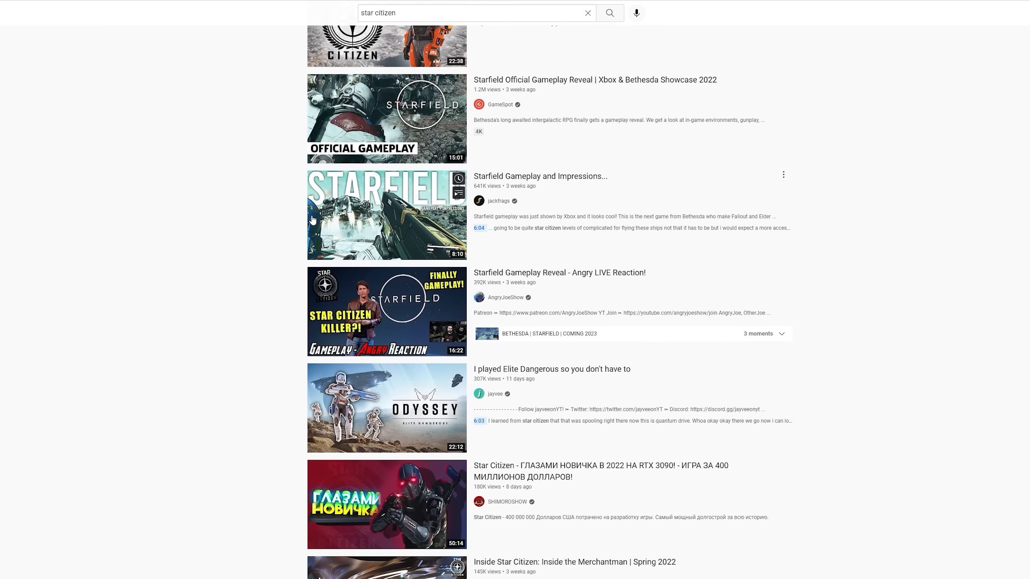
scroll(down, 3)
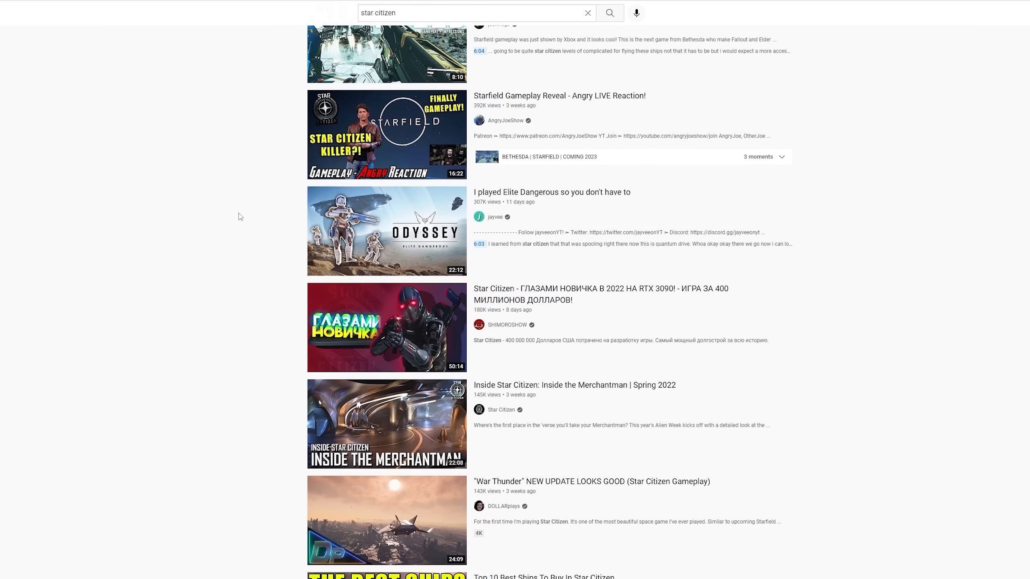
scroll(down, 3)
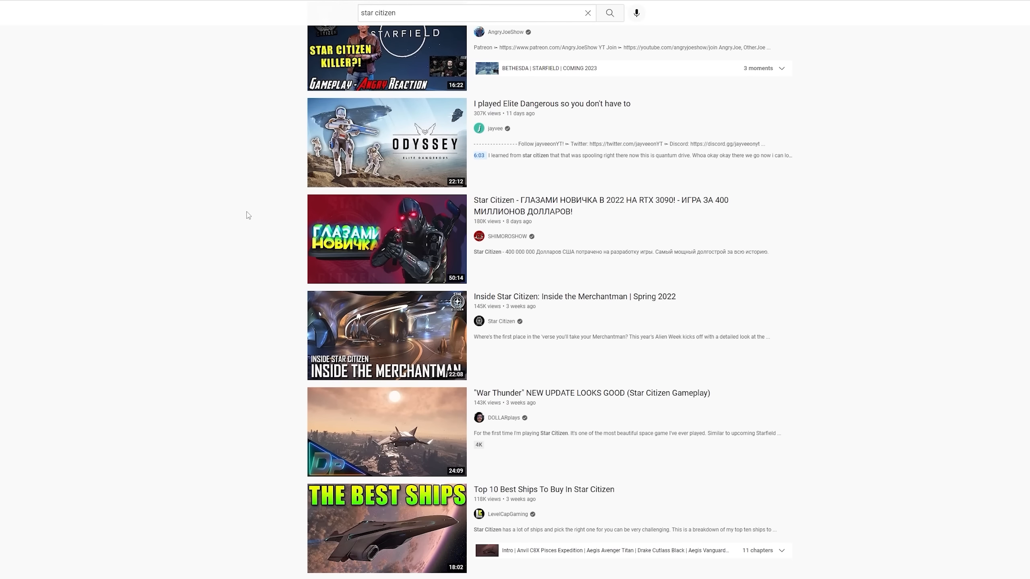
scroll(down, 3)
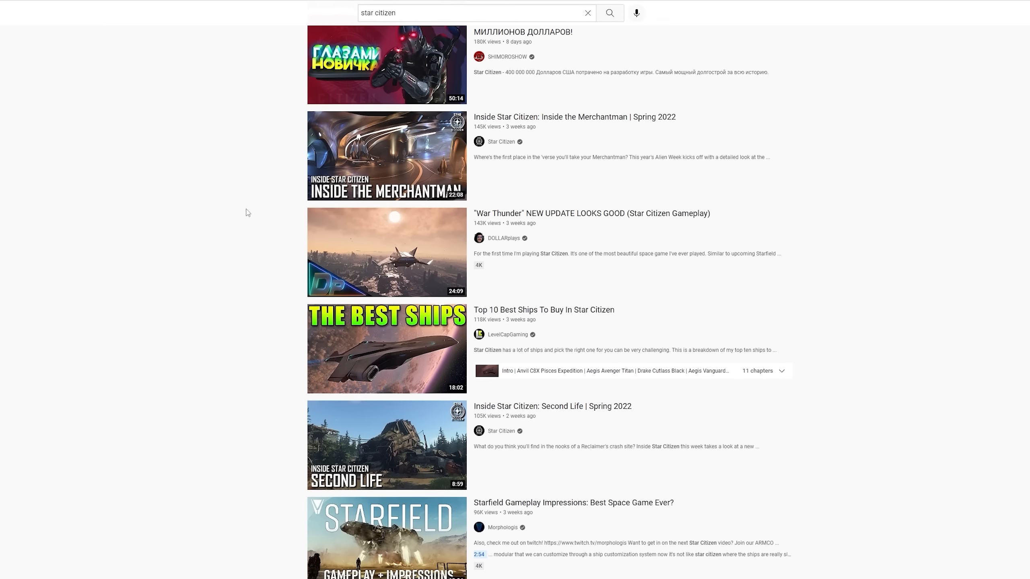
scroll(down, 3)
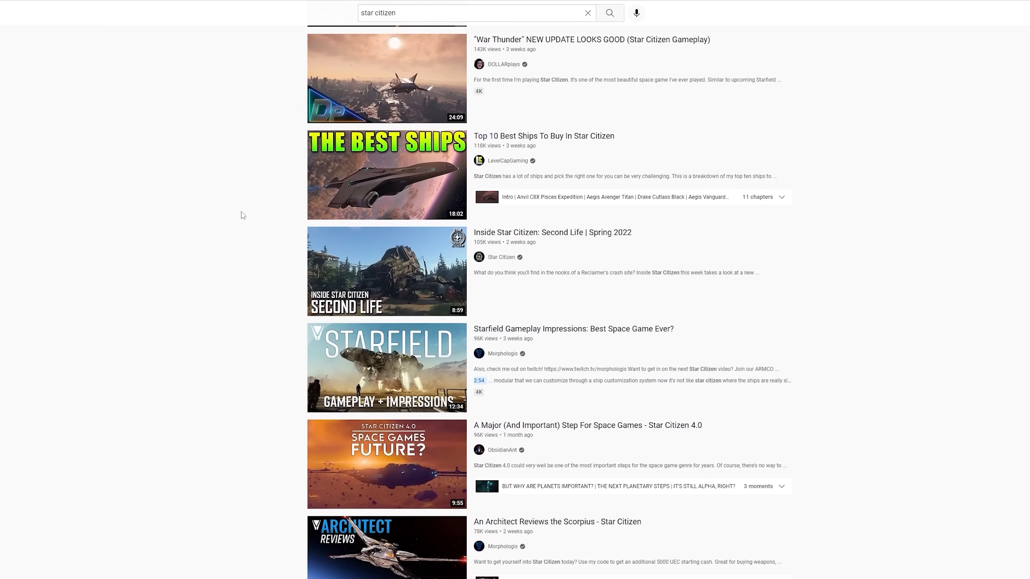
scroll(down, 3)
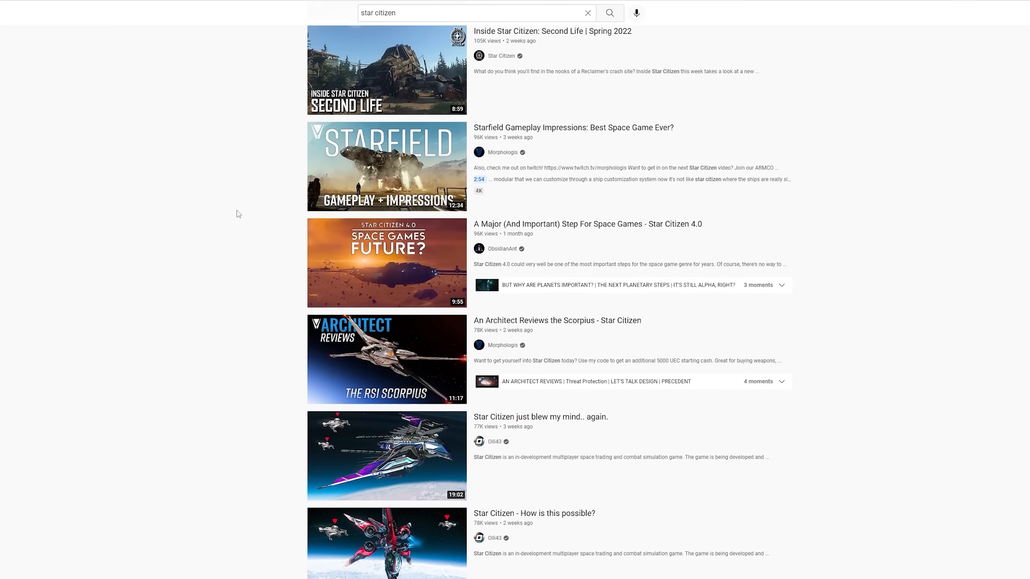
scroll(down, 3)
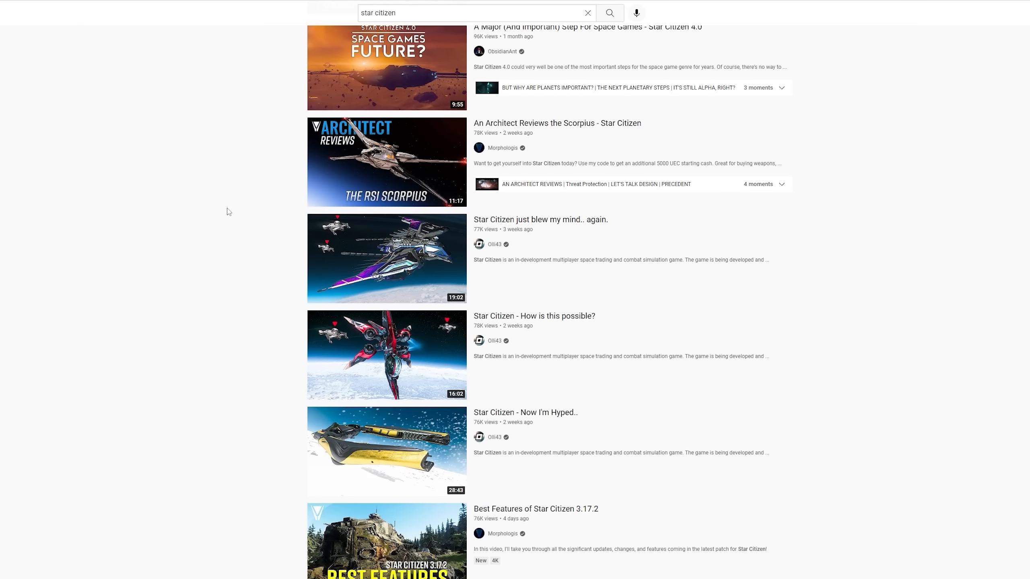
scroll(down, 3)
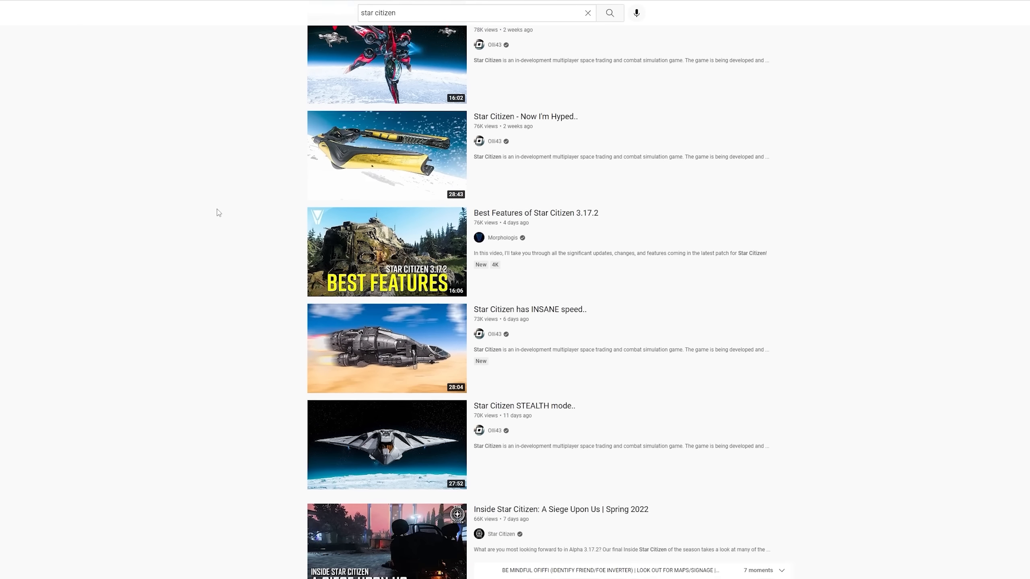
scroll(down, 3)
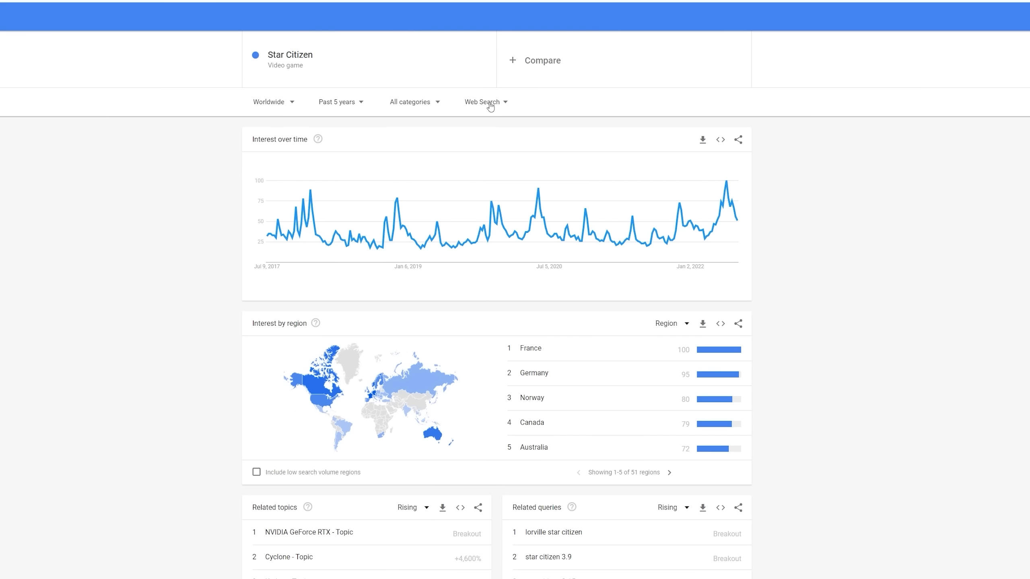
Switch the Star Citizen chart source from Web Search to YouTube Search
click(481, 102)
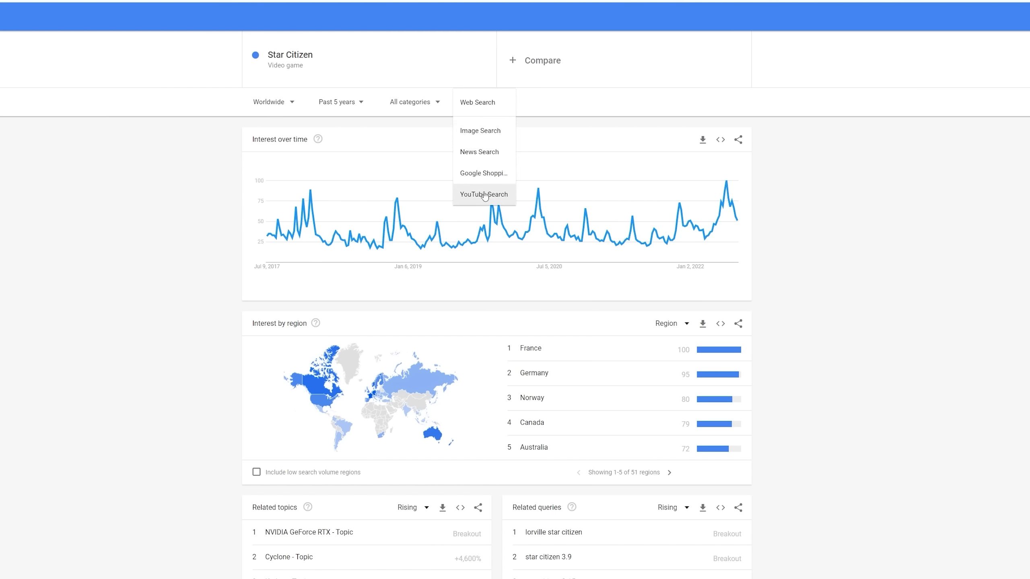
click(482, 194)
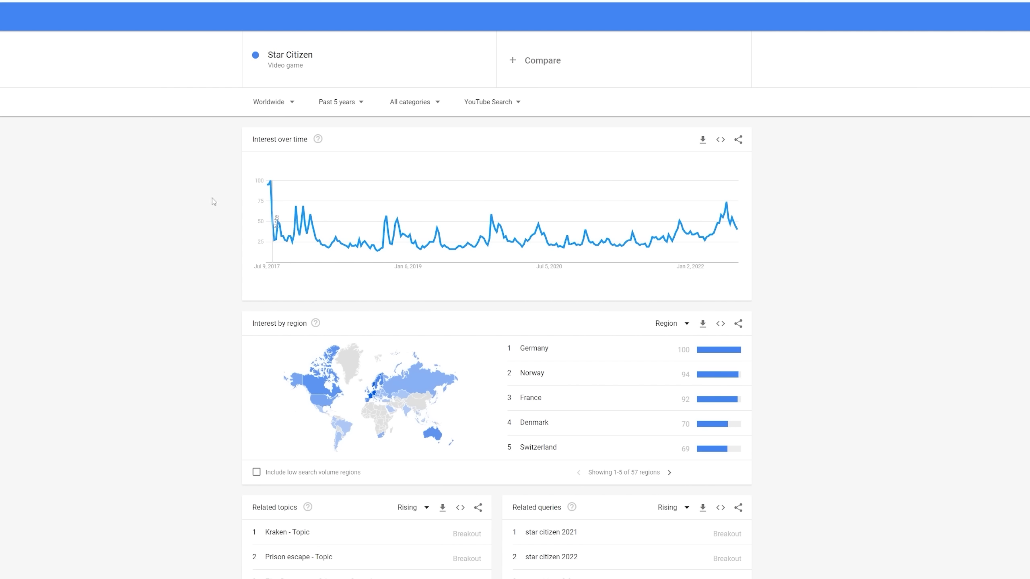
mouse_move(205, 204)
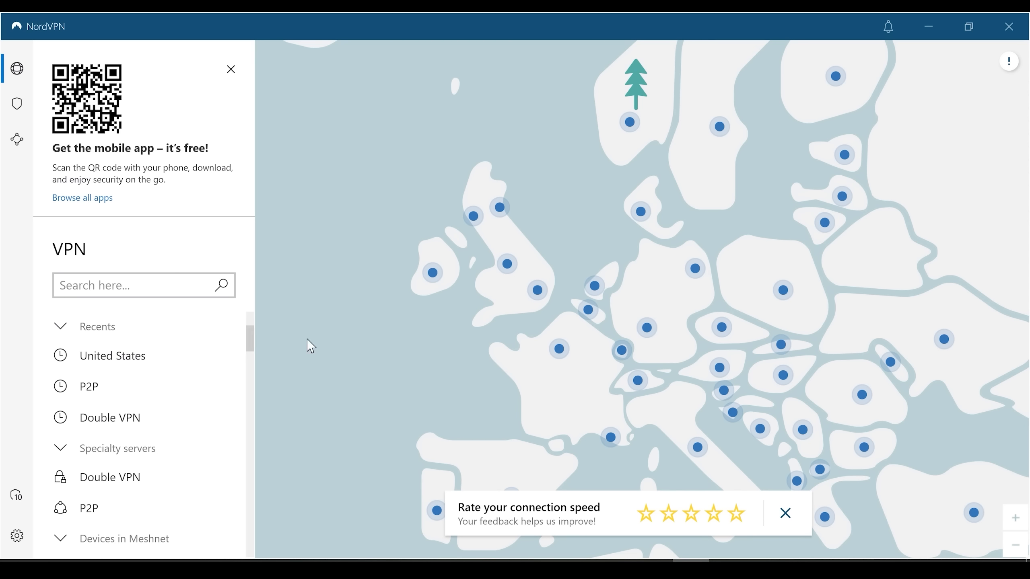
mouse_move(507, 263)
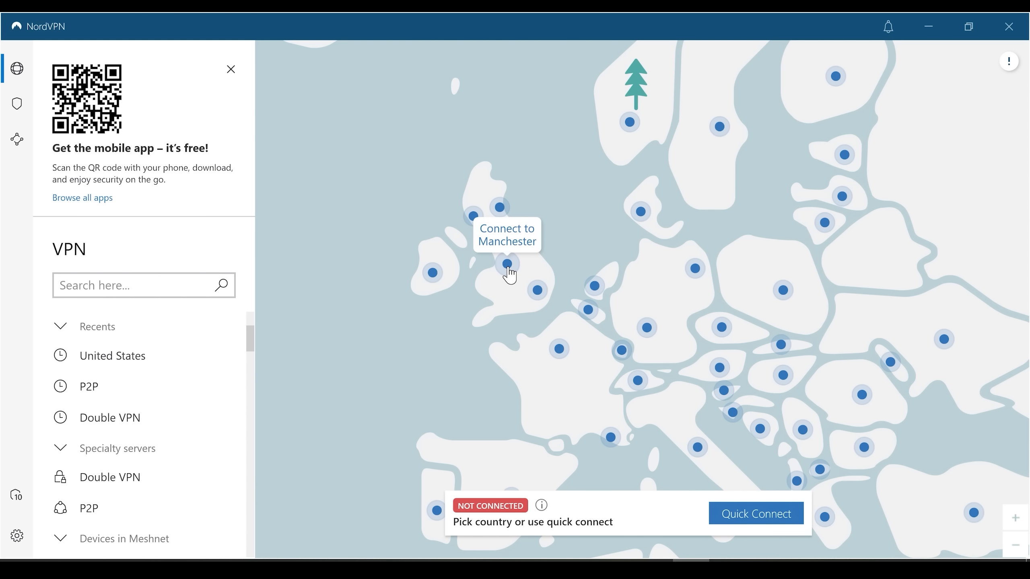
Connect NordVPN through the Manchester, United Kingdom server and scroll the country list
click(506, 264)
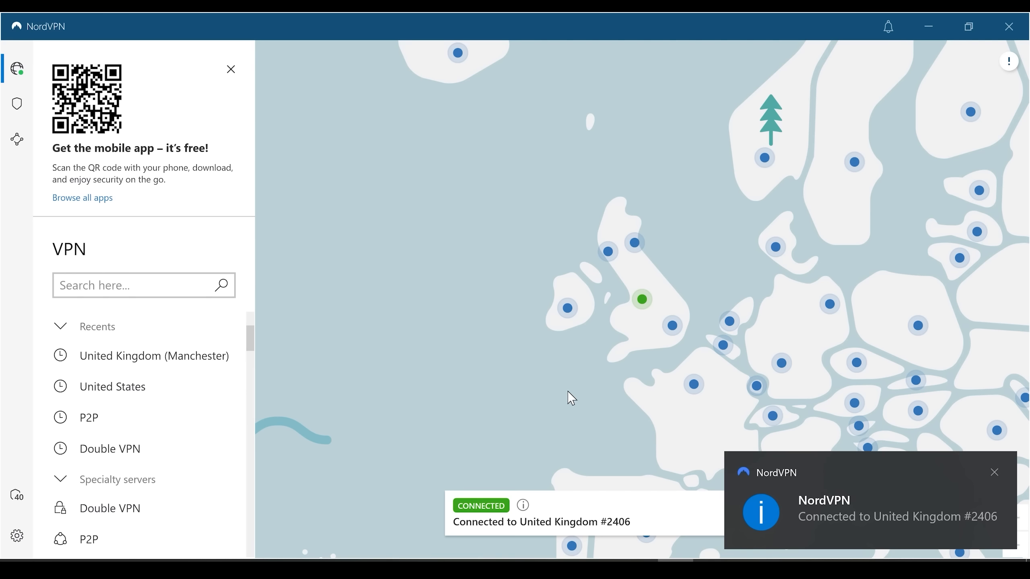
scroll(down, 3)
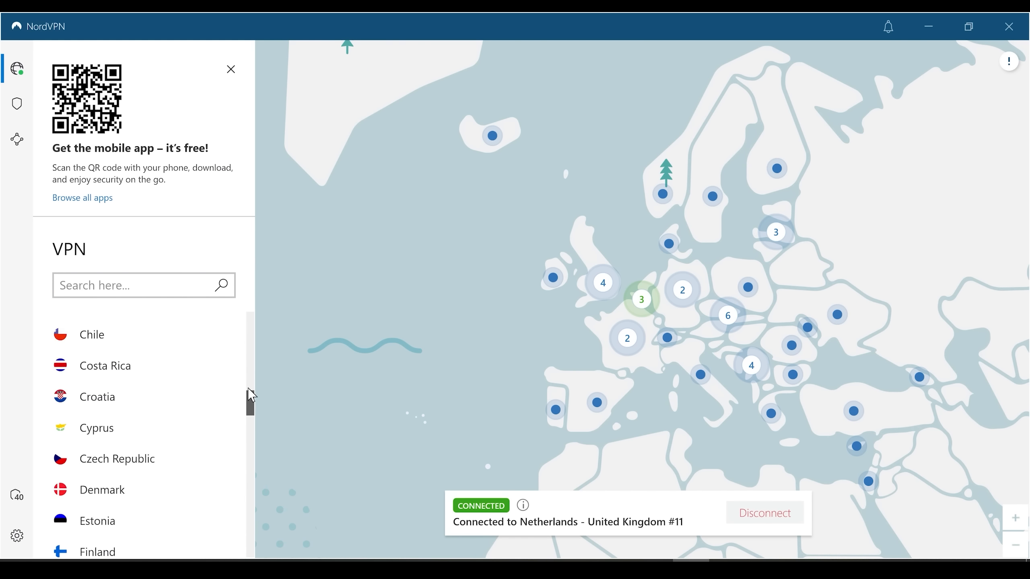
scroll(up, 3)
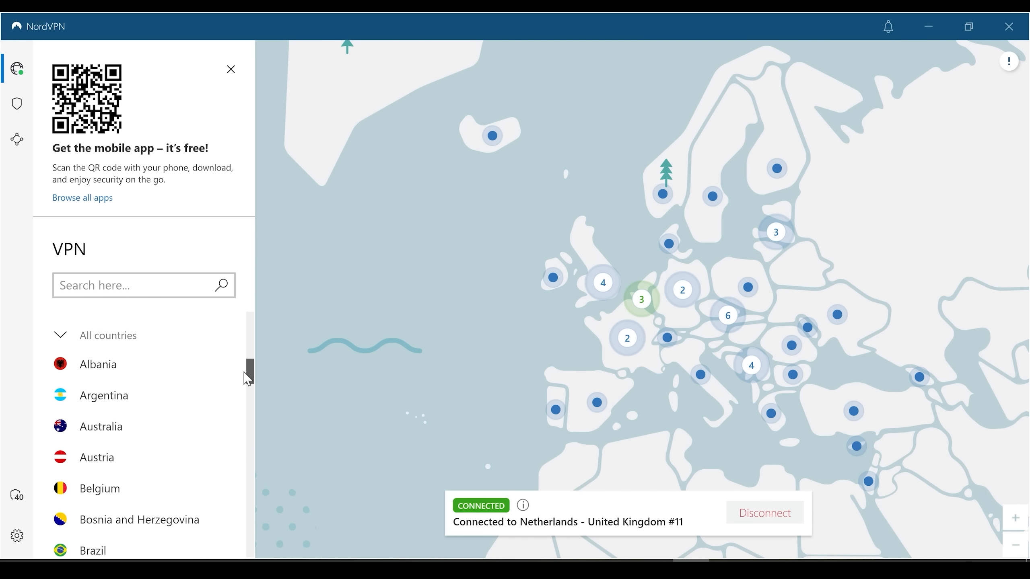
key(alt+tab)
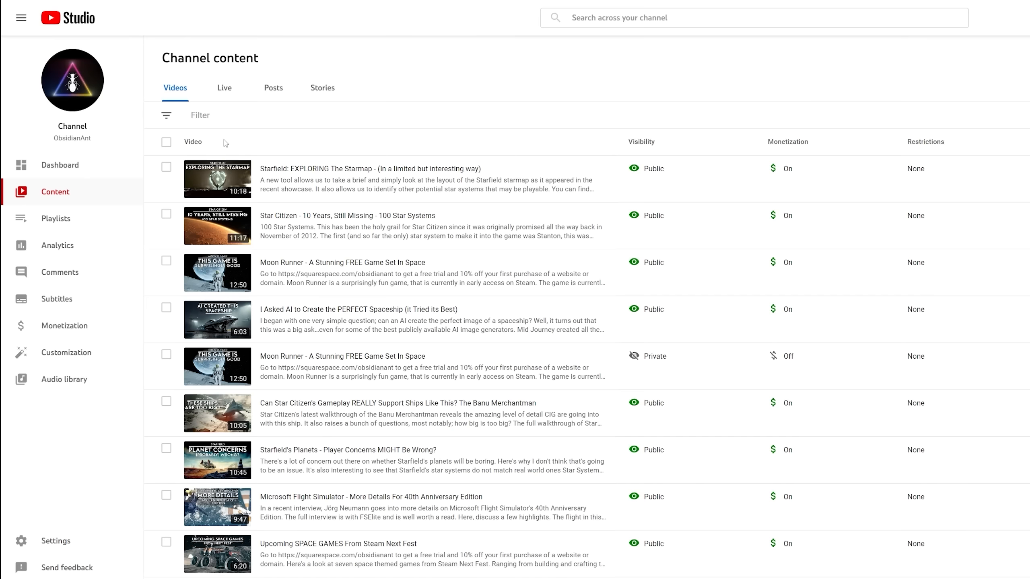
Scroll down the YouTube Studio channel content list of videos
scroll(down, 3)
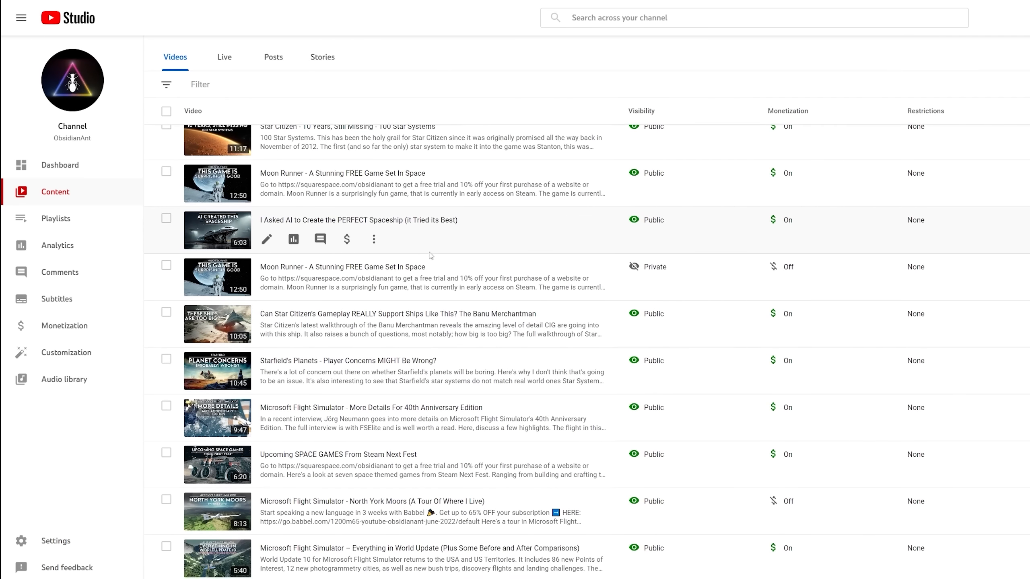
scroll(down, 3)
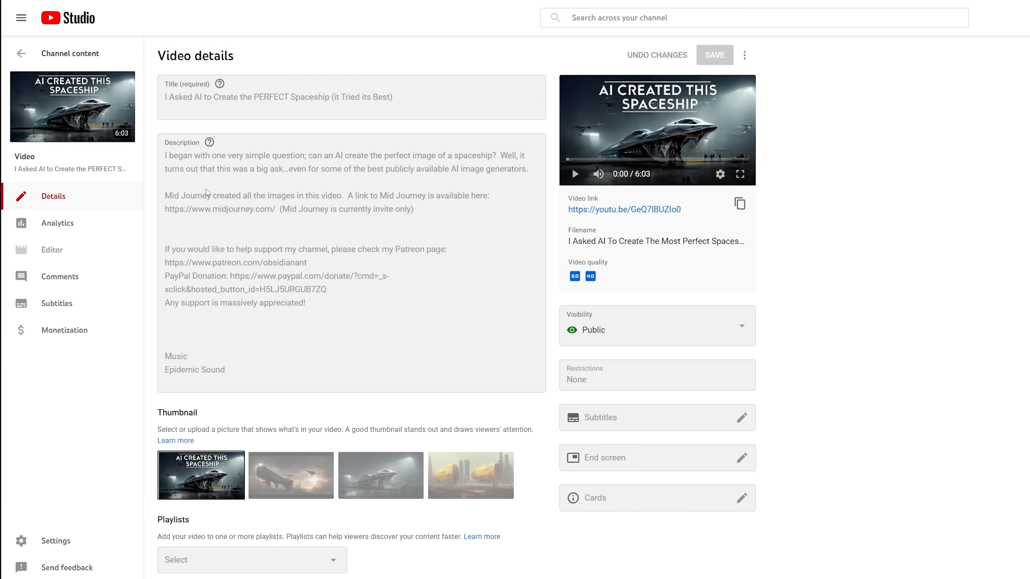
scroll(down, 3)
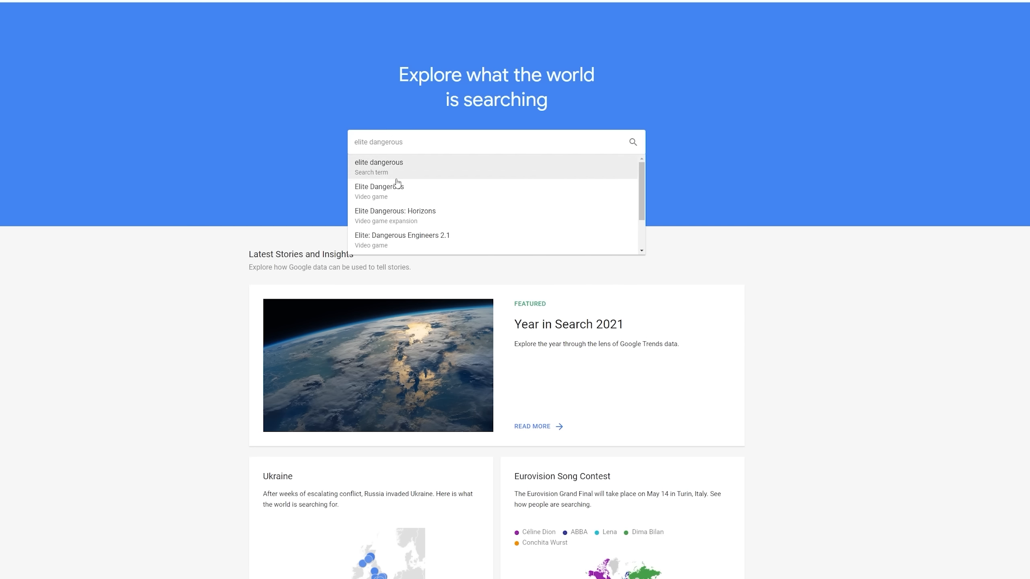
mouse_move(402, 191)
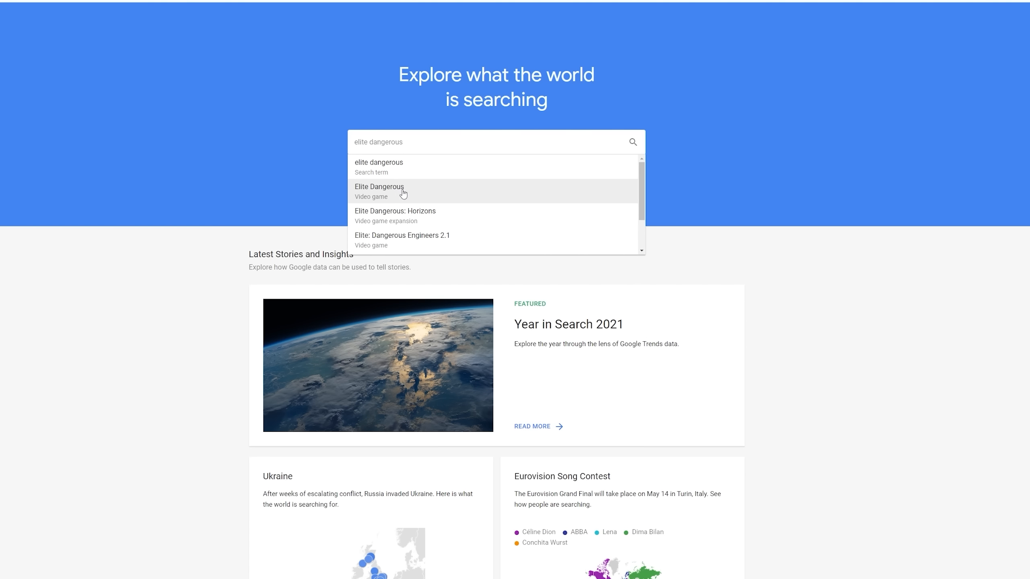
Pick the Elite Dangerous video game topic and set its location to Worldwide
click(379, 191)
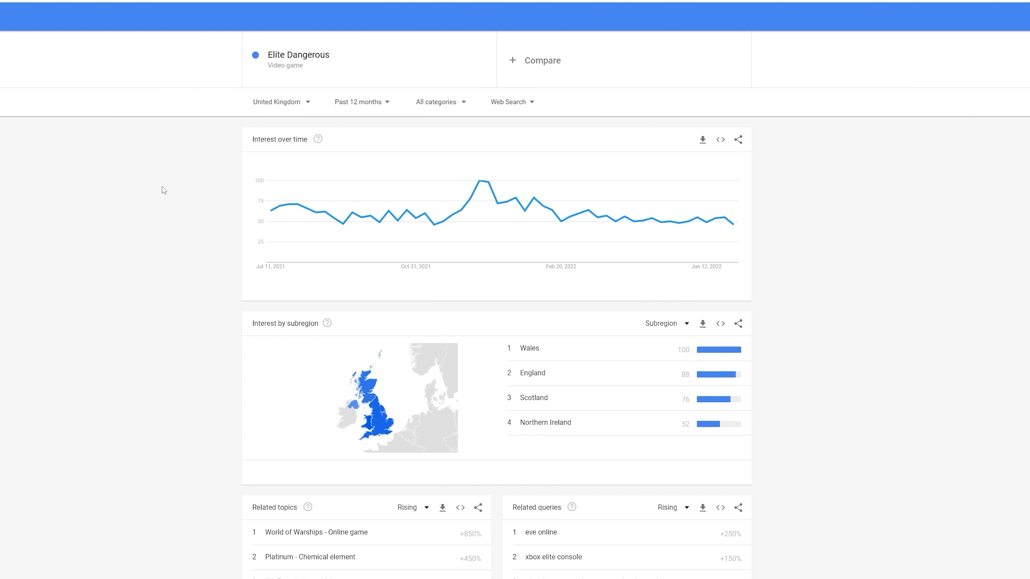
mouse_move(402, 213)
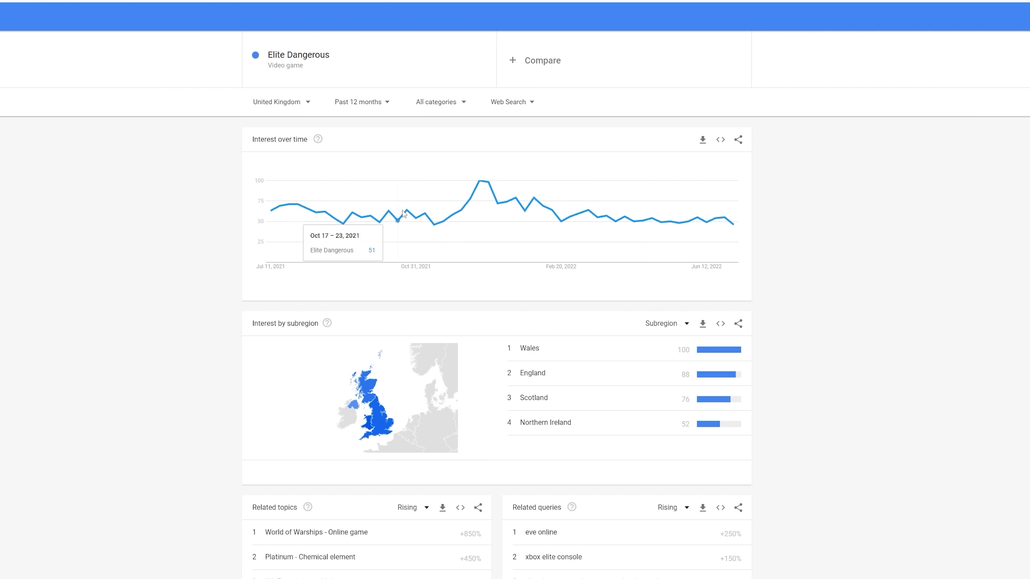
mouse_move(635, 227)
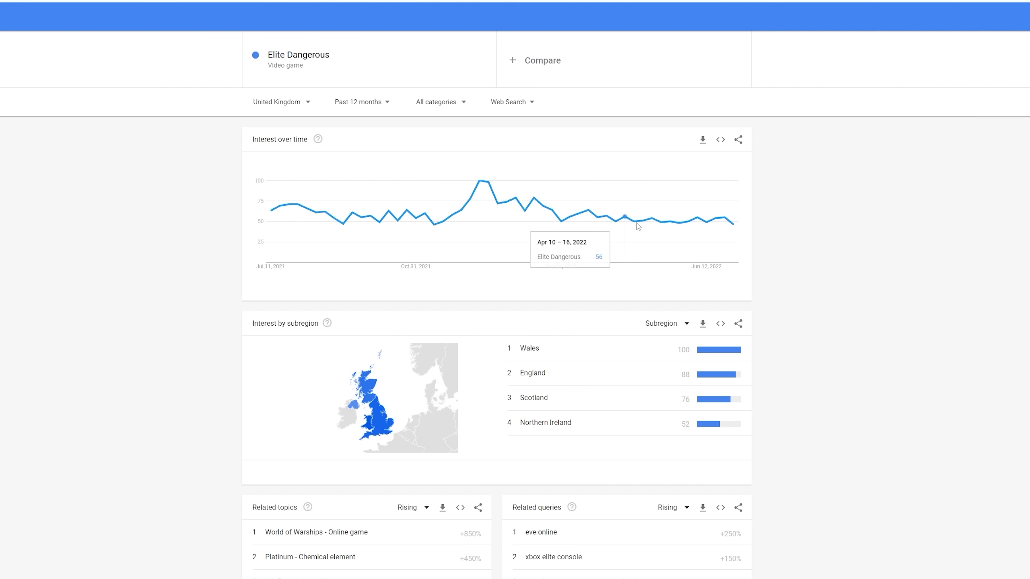
mouse_move(432, 226)
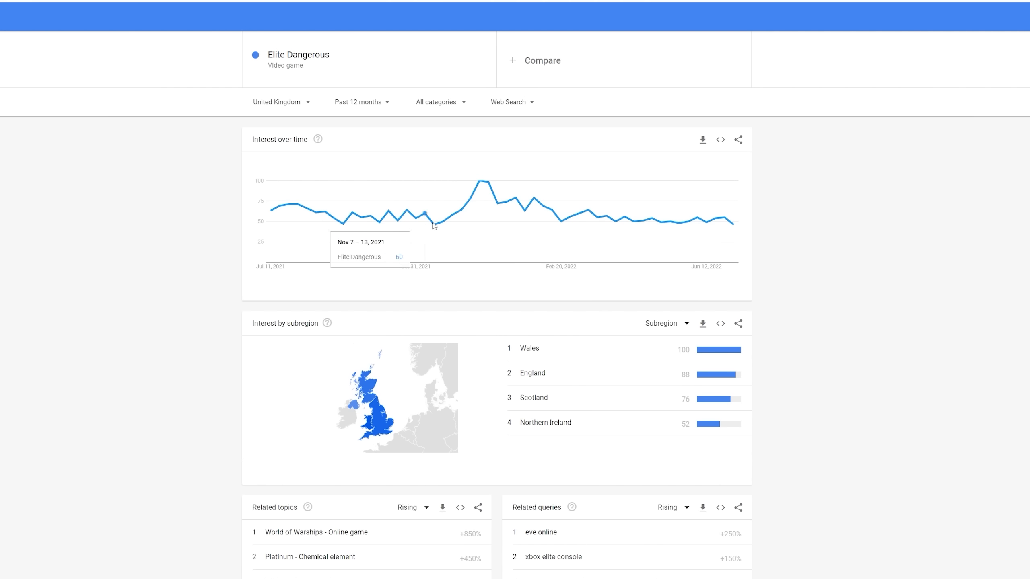
mouse_move(304, 220)
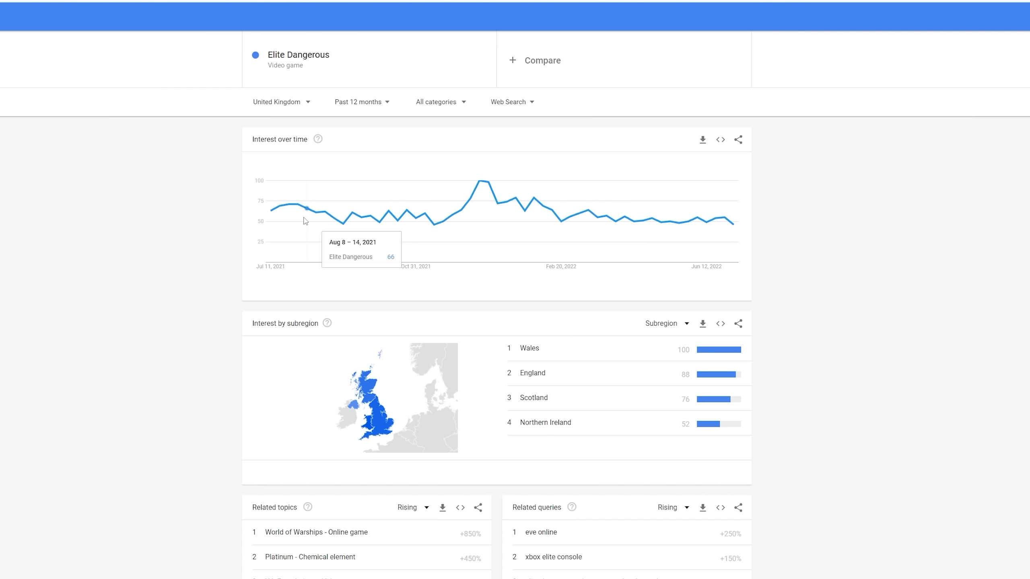
click(282, 102)
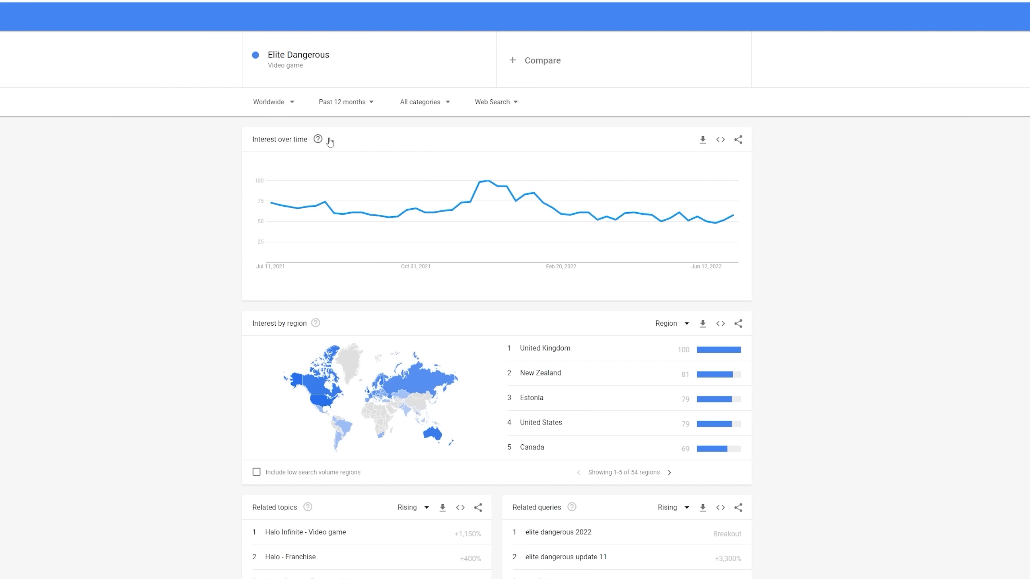
Change the Elite Dangerous time range to Past 5 years
click(342, 102)
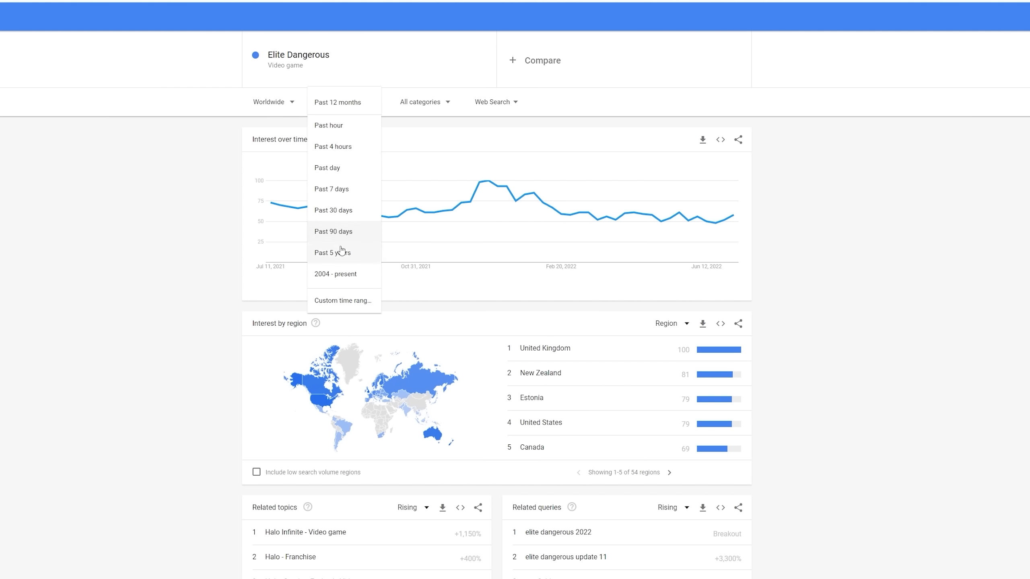
click(331, 252)
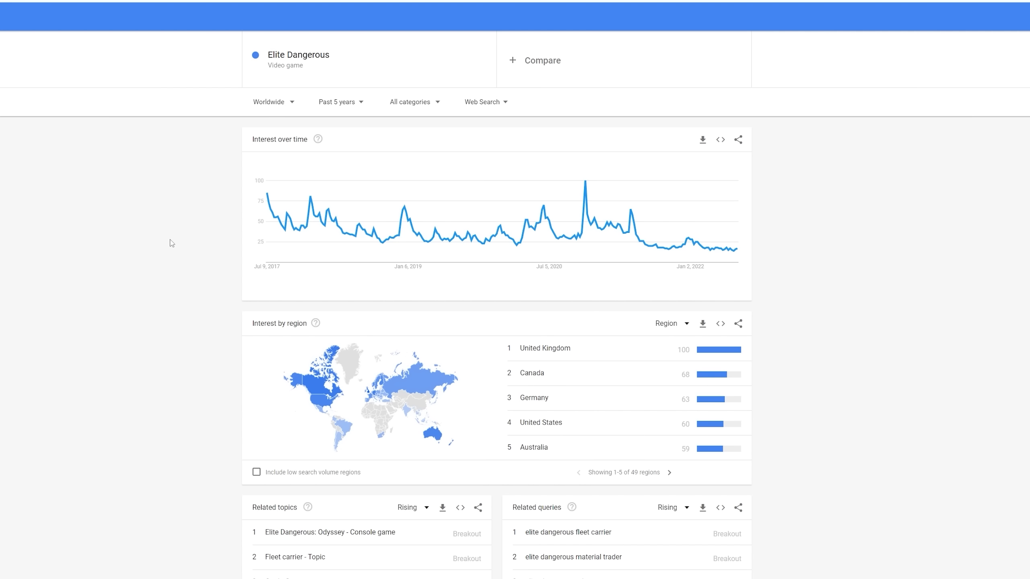
mouse_move(271, 241)
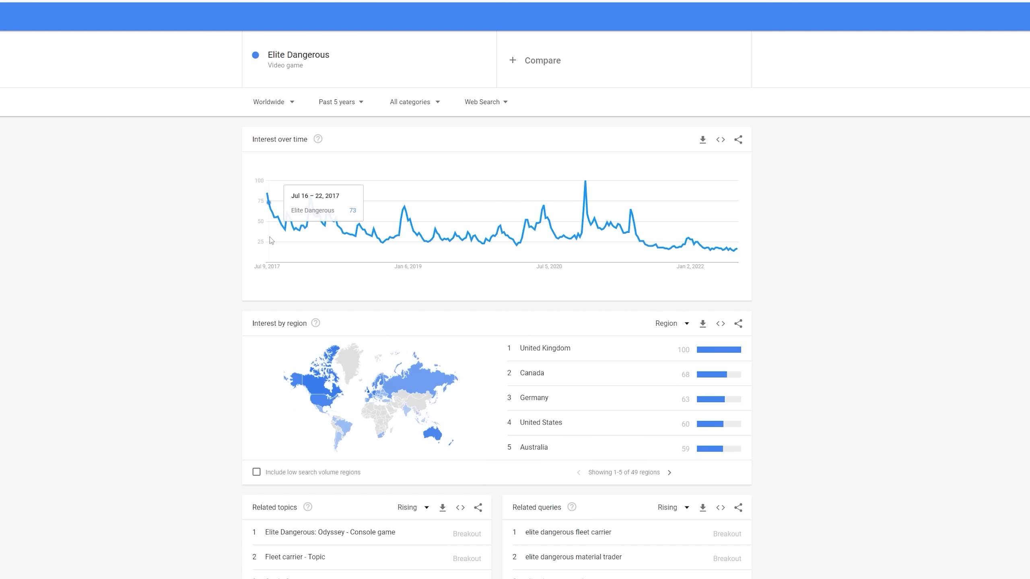
mouse_move(586, 242)
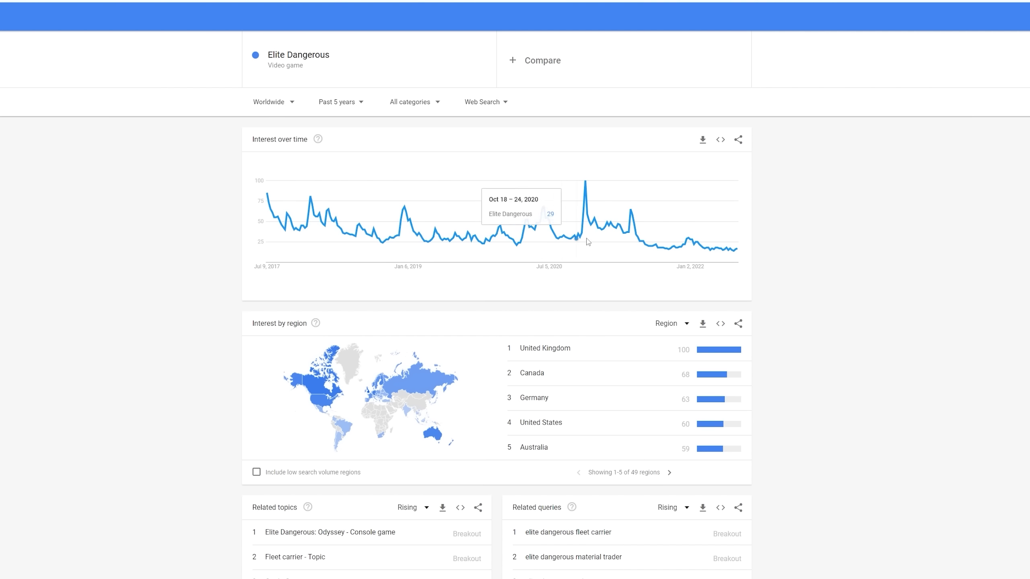
mouse_move(636, 247)
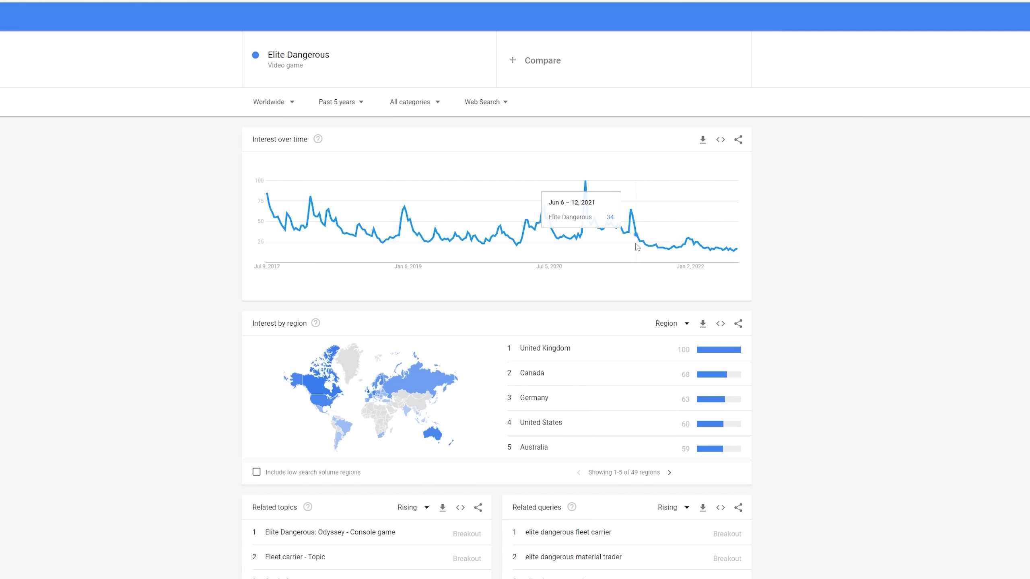
mouse_move(640, 253)
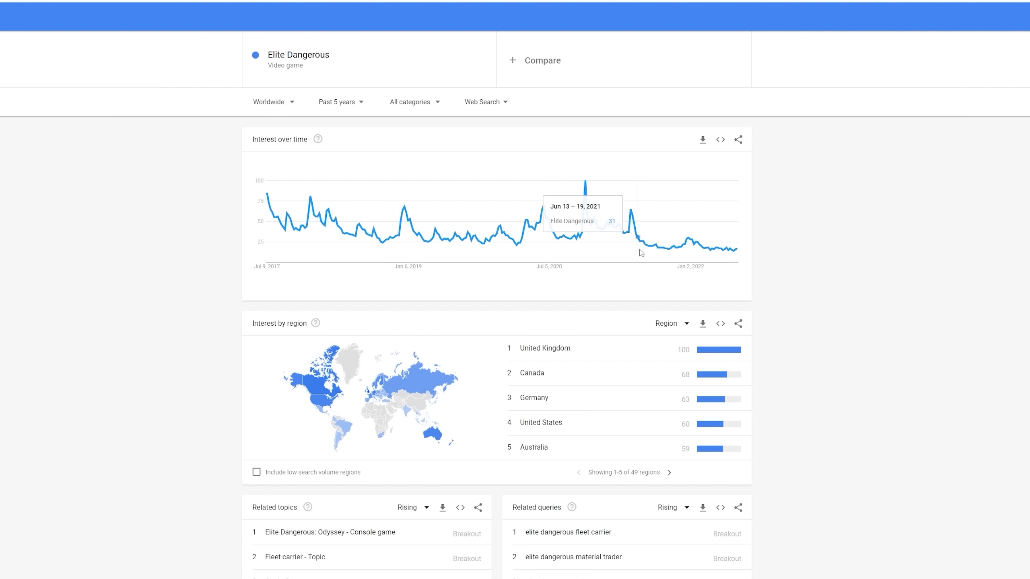
mouse_move(698, 257)
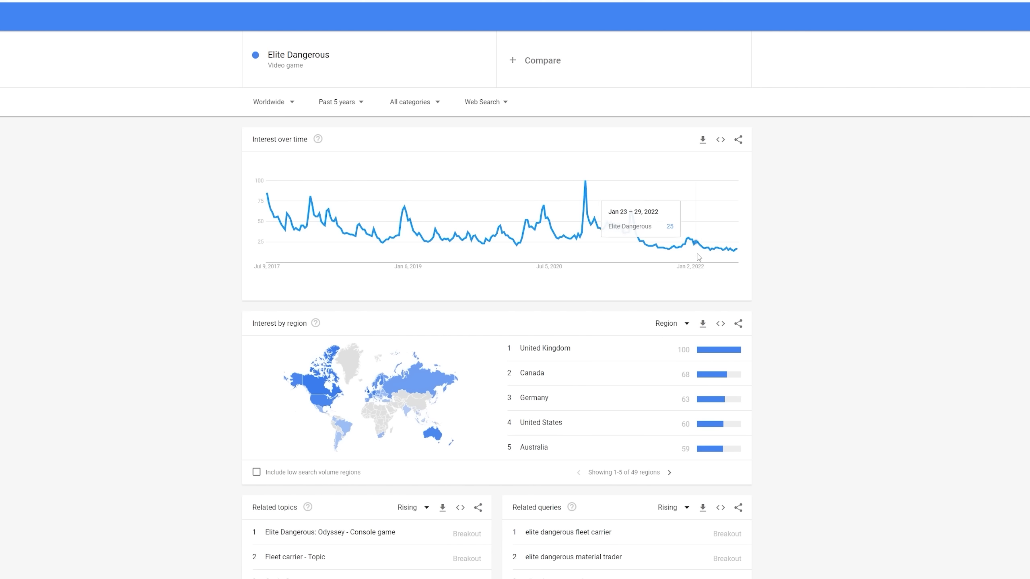
mouse_move(791, 247)
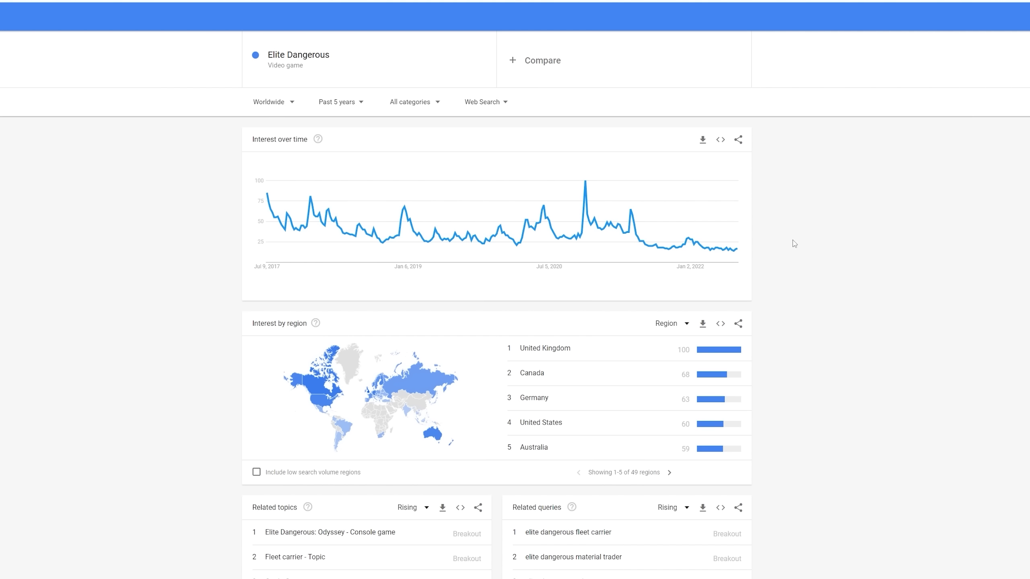
mouse_move(800, 229)
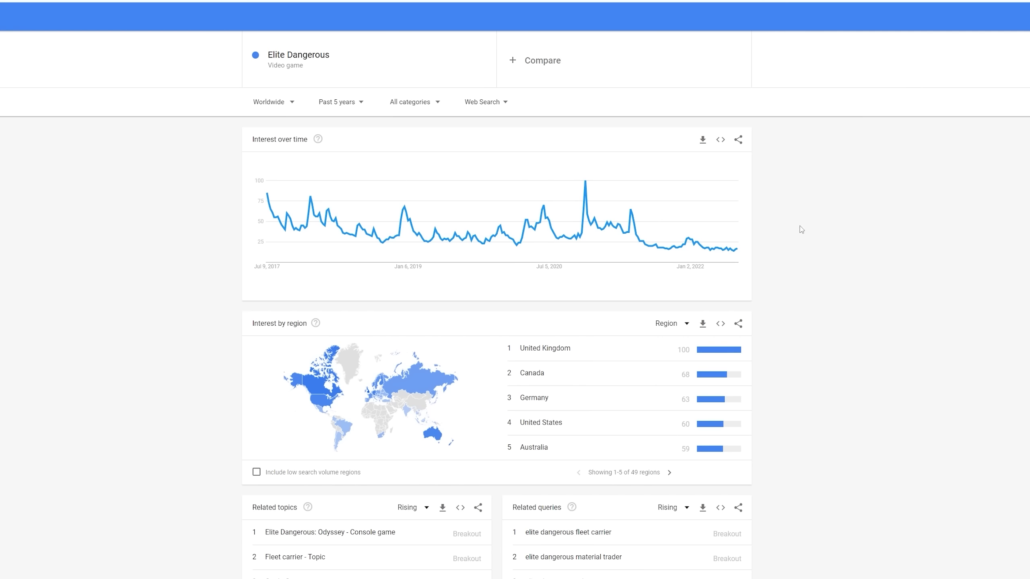
mouse_move(808, 198)
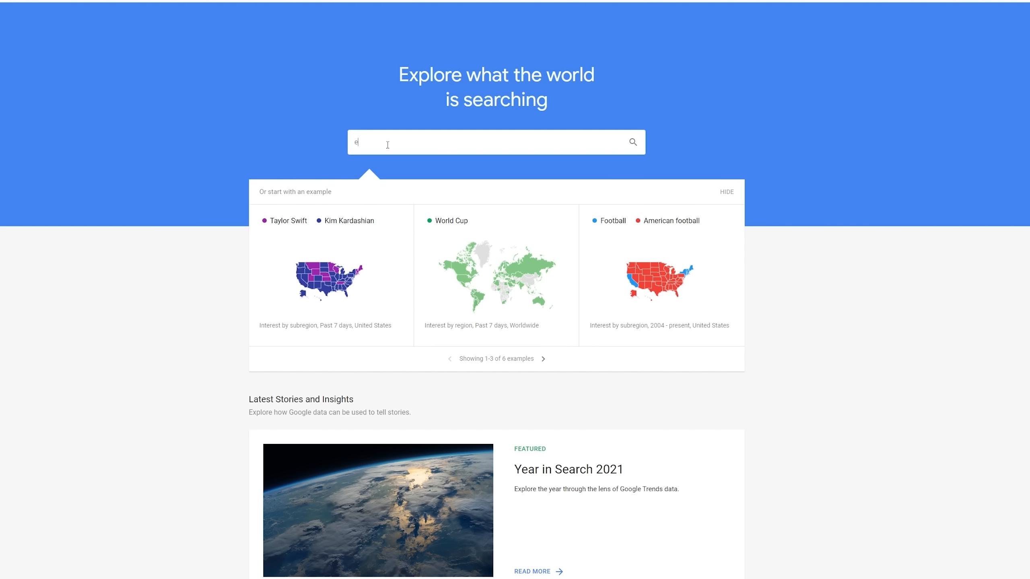
Search the EVE Online online game topic and show worldwide interest
text(eve online)
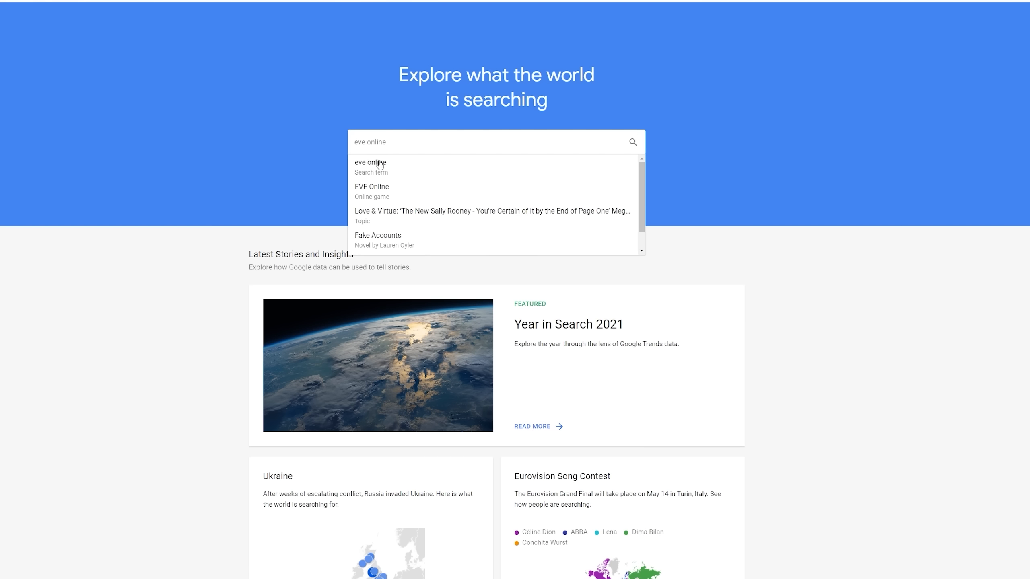
click(370, 162)
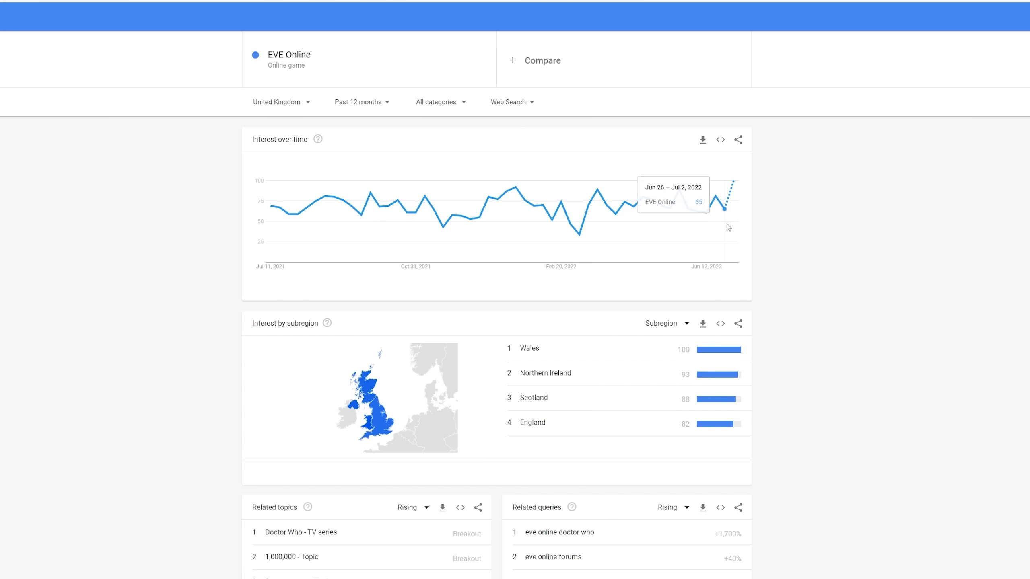
mouse_move(384, 169)
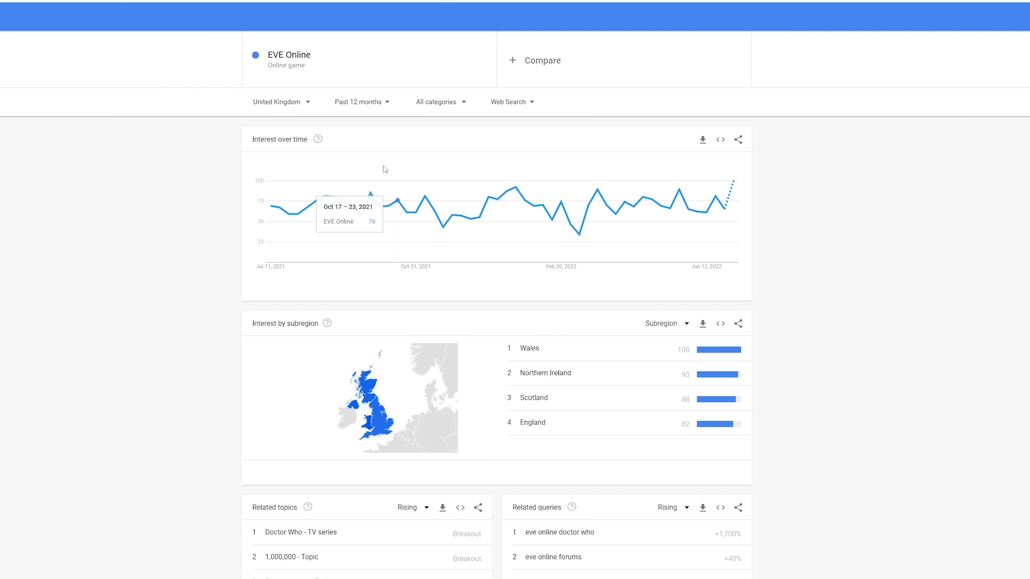
click(278, 102)
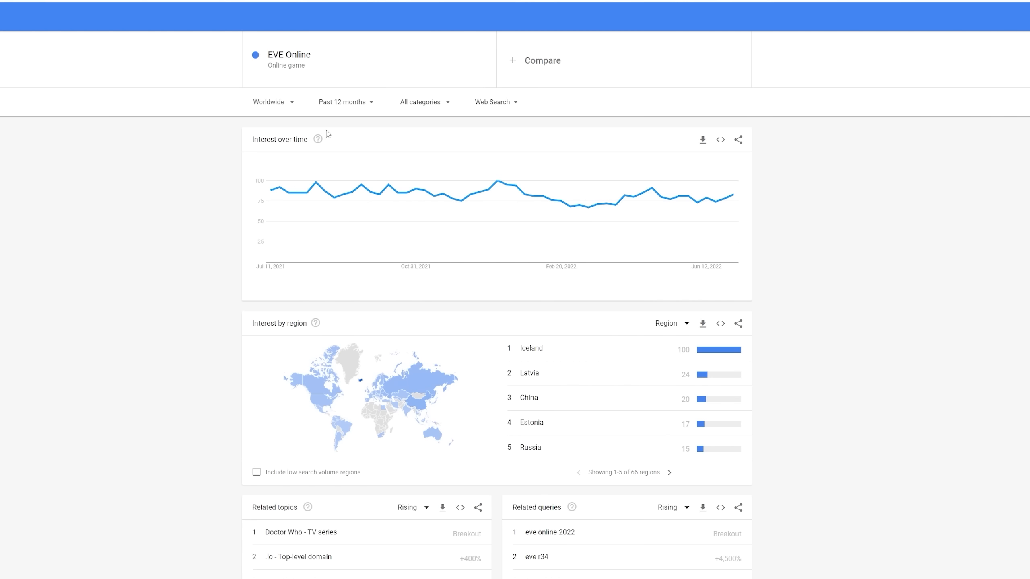
mouse_move(383, 120)
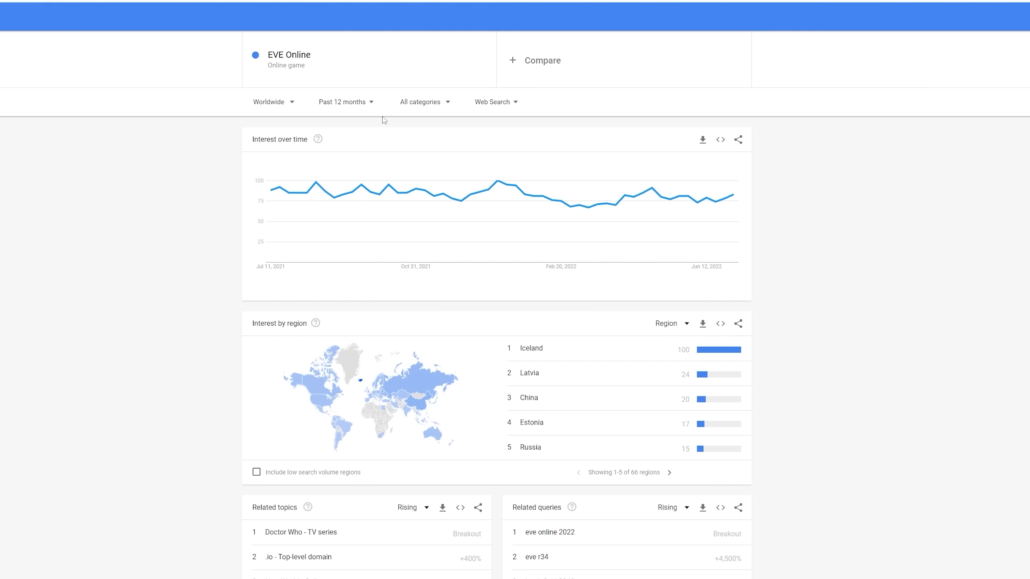
Set the EVE Online time range to Past 5 years
click(342, 102)
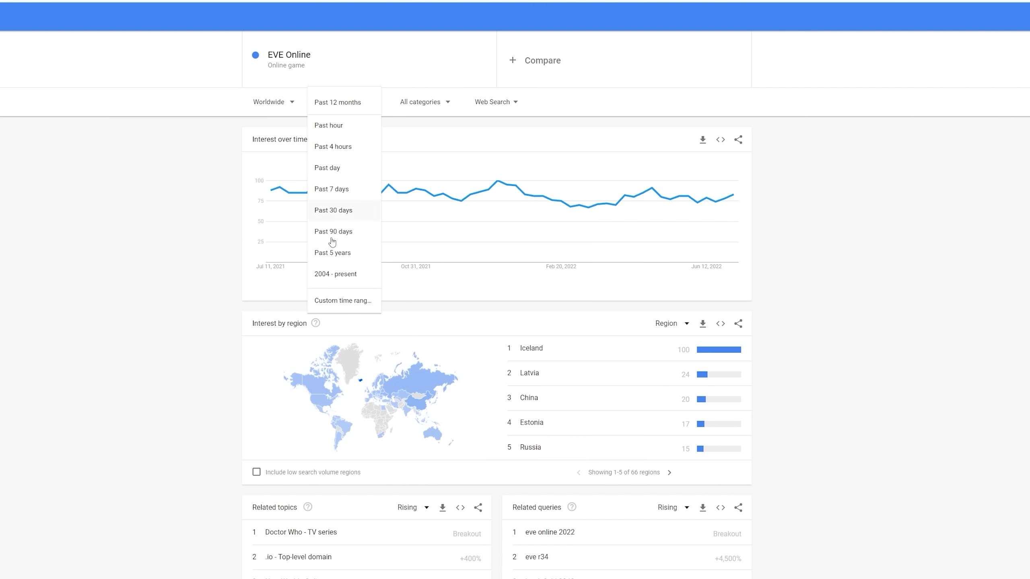
click(331, 253)
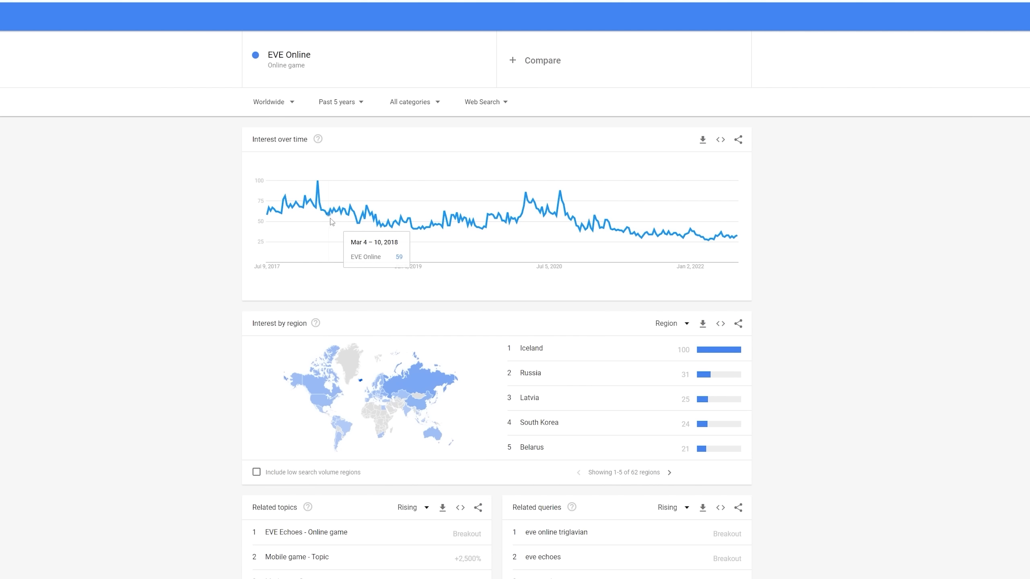
mouse_move(604, 233)
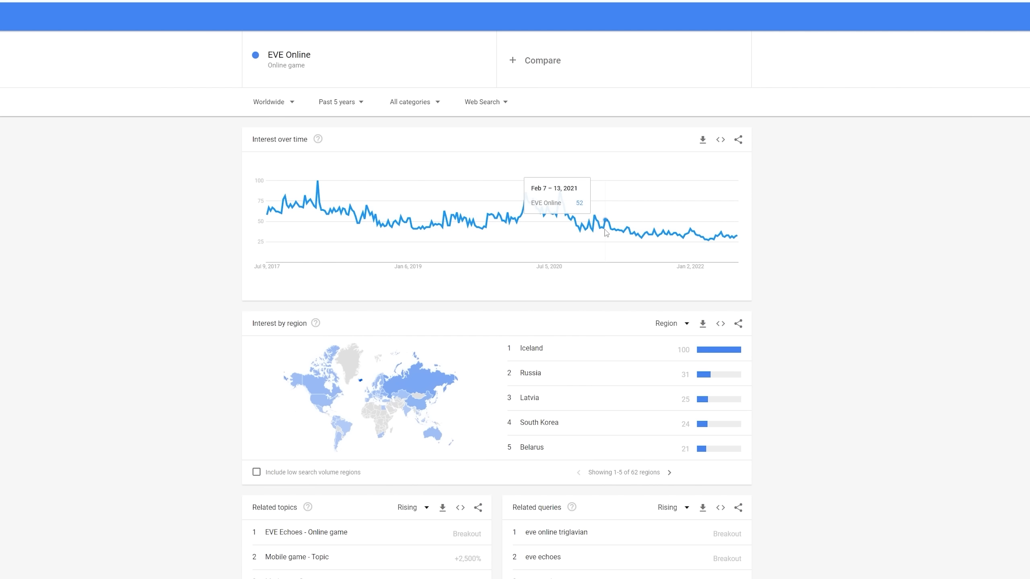
mouse_move(612, 235)
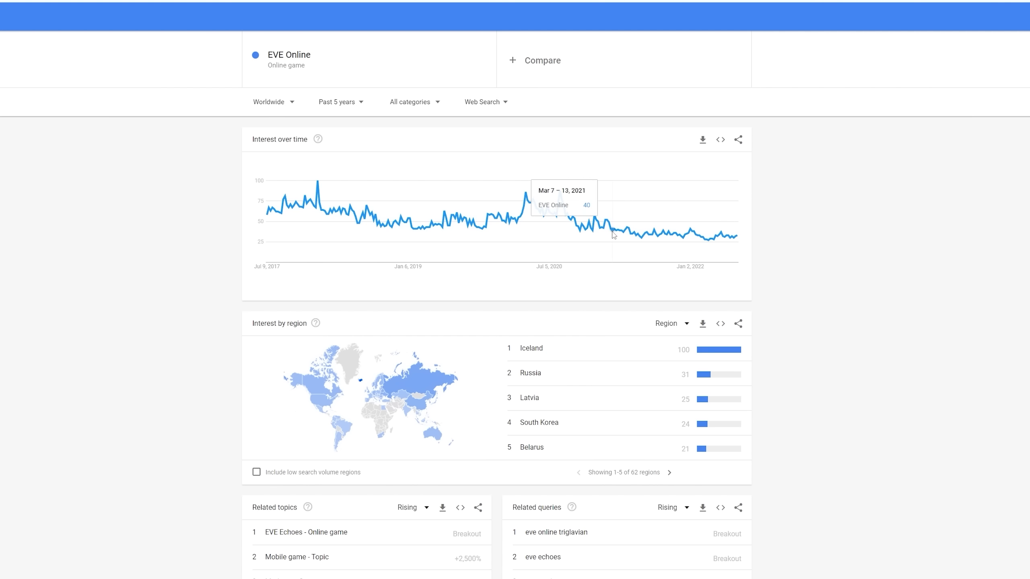
mouse_move(485, 218)
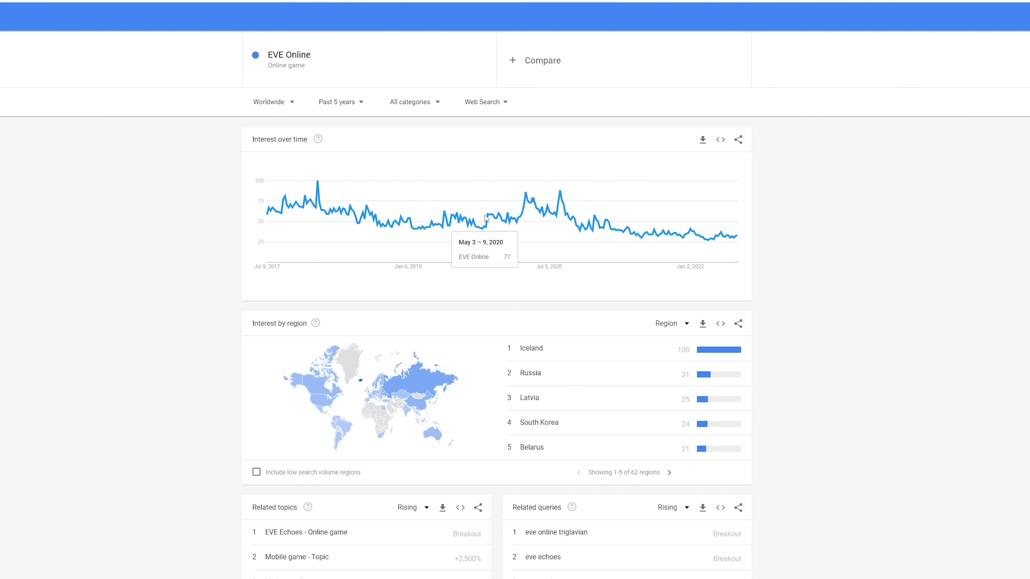
click(337, 102)
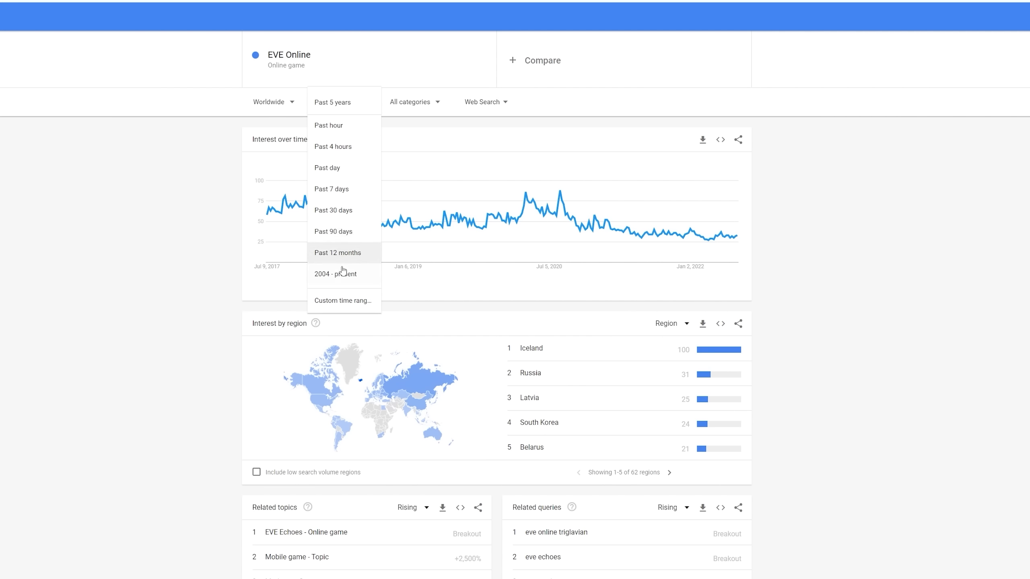
Extend the EVE Online time range to 2004 – present
click(335, 274)
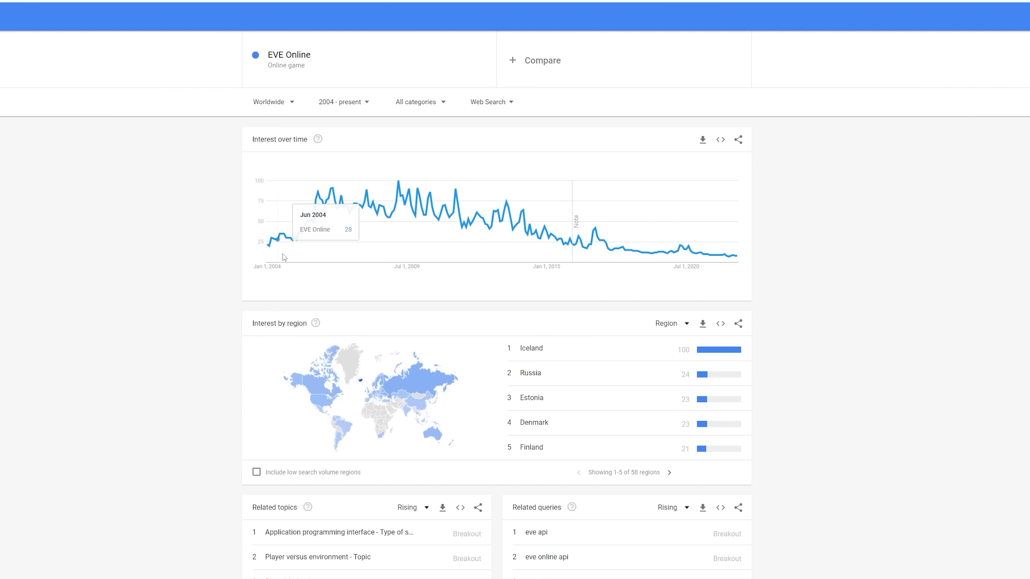
mouse_move(333, 230)
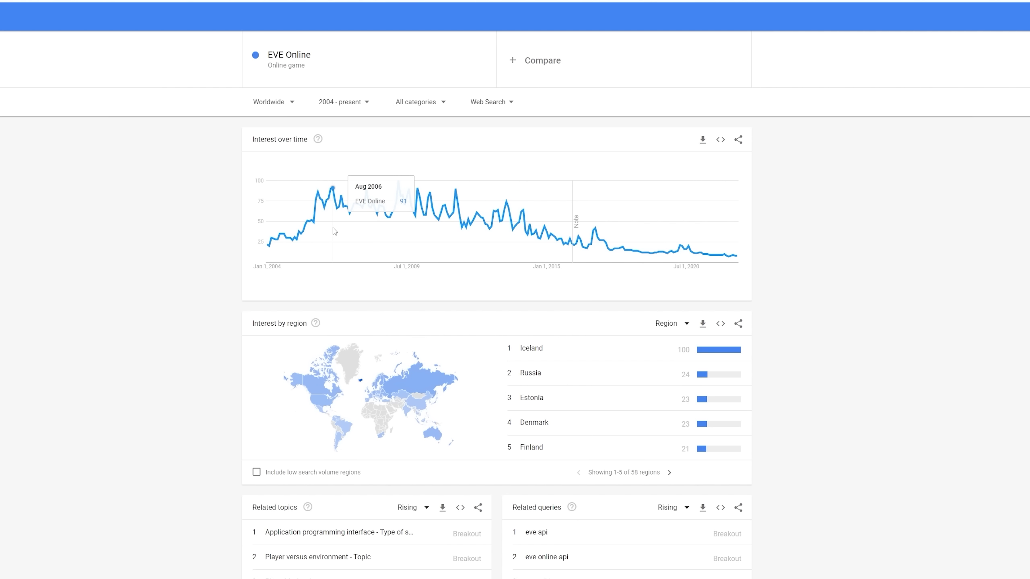
mouse_move(401, 221)
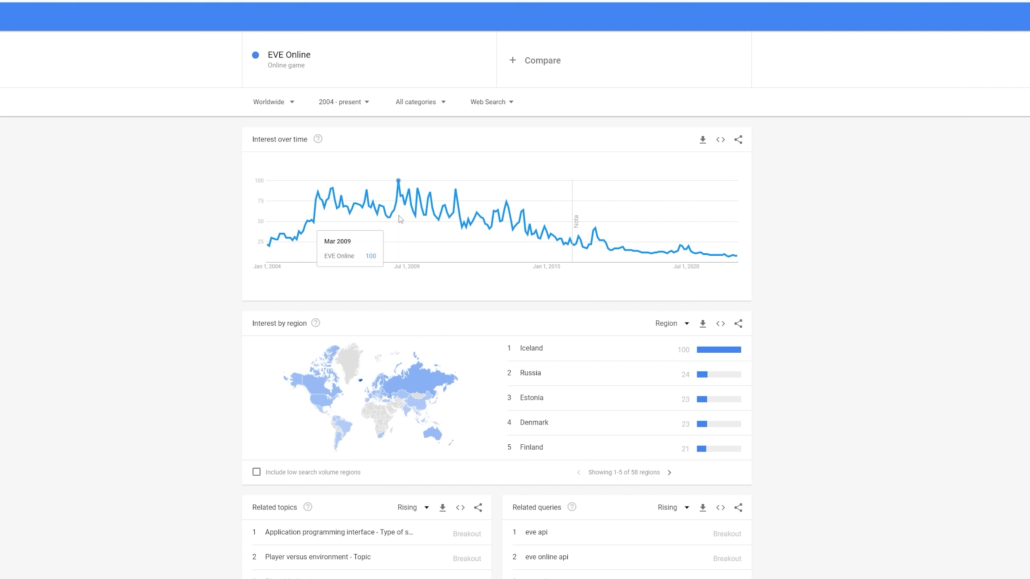
mouse_move(326, 226)
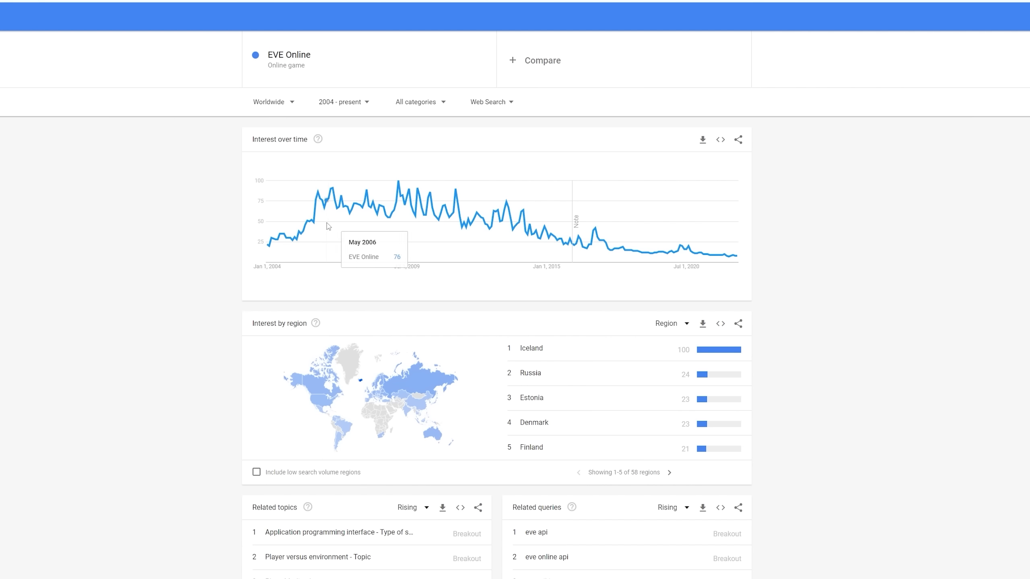
mouse_move(281, 240)
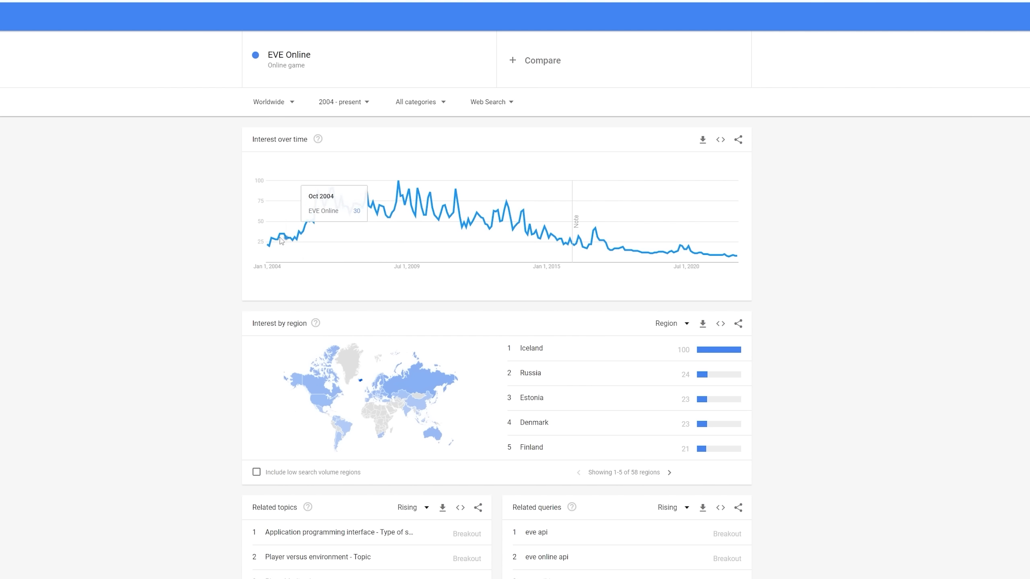
mouse_move(571, 234)
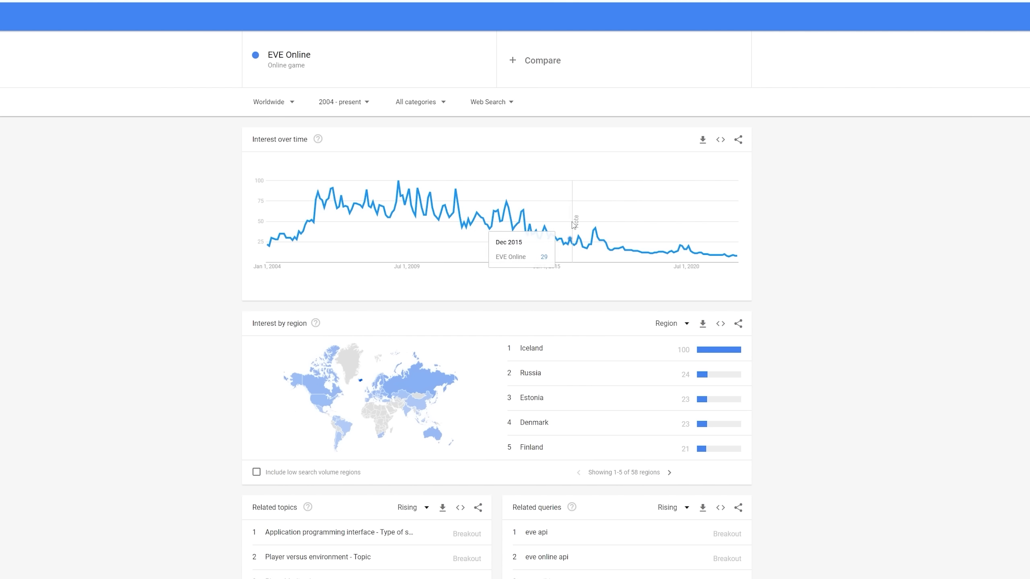
mouse_move(397, 181)
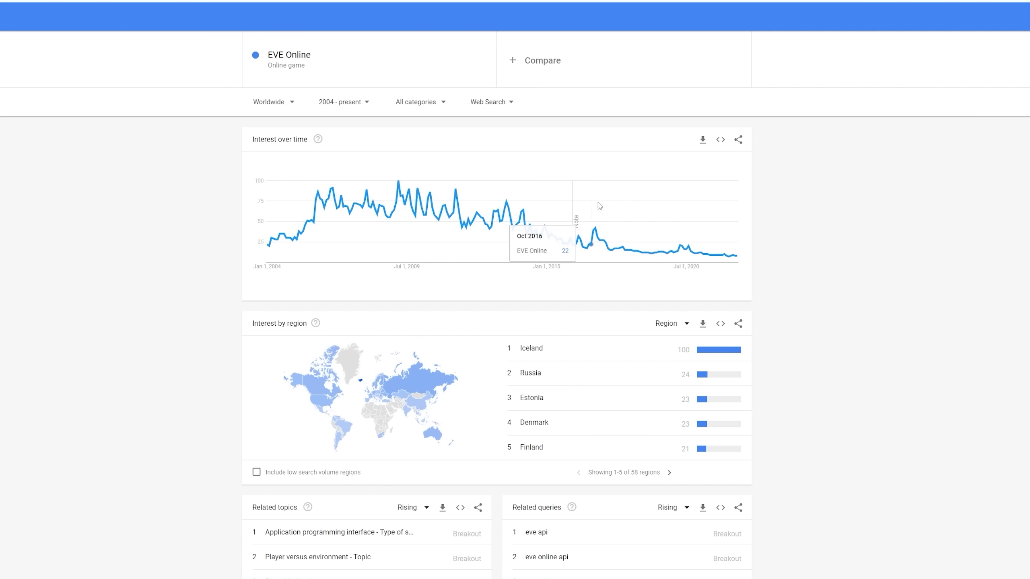
mouse_move(177, 208)
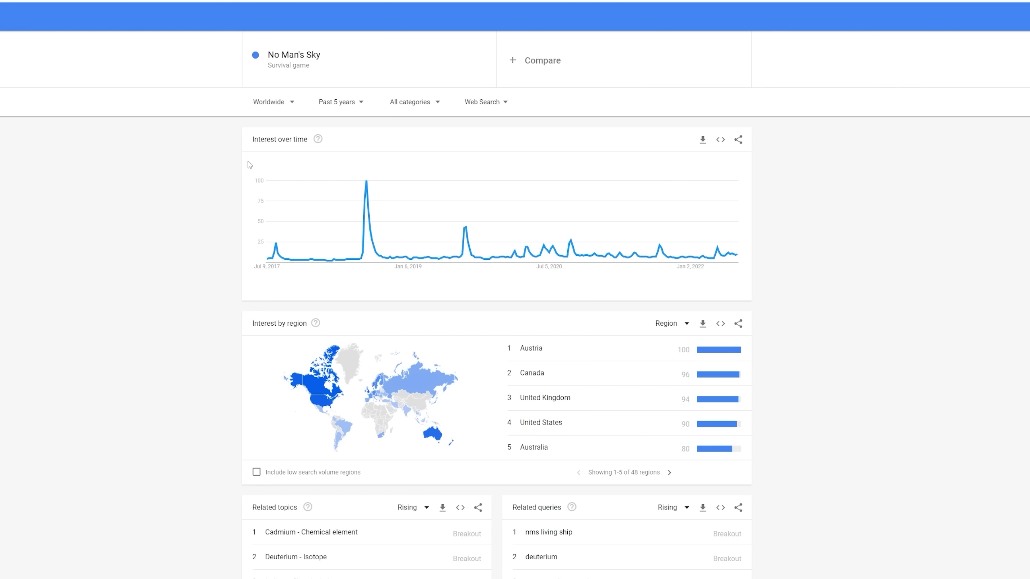
mouse_move(614, 172)
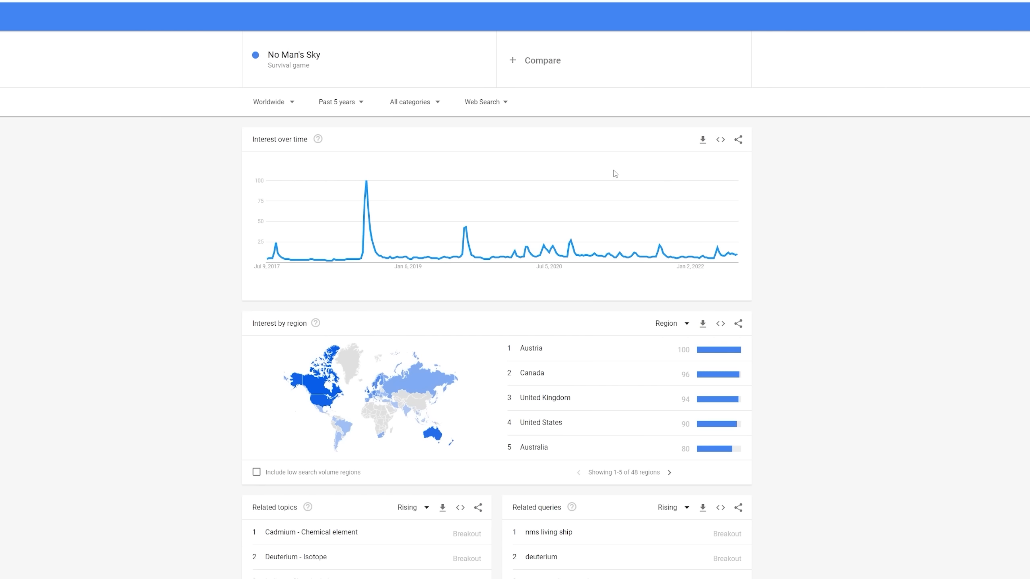
Add Star Citizen to compare with No Man's Sky, then choose Custom time range
click(534, 60)
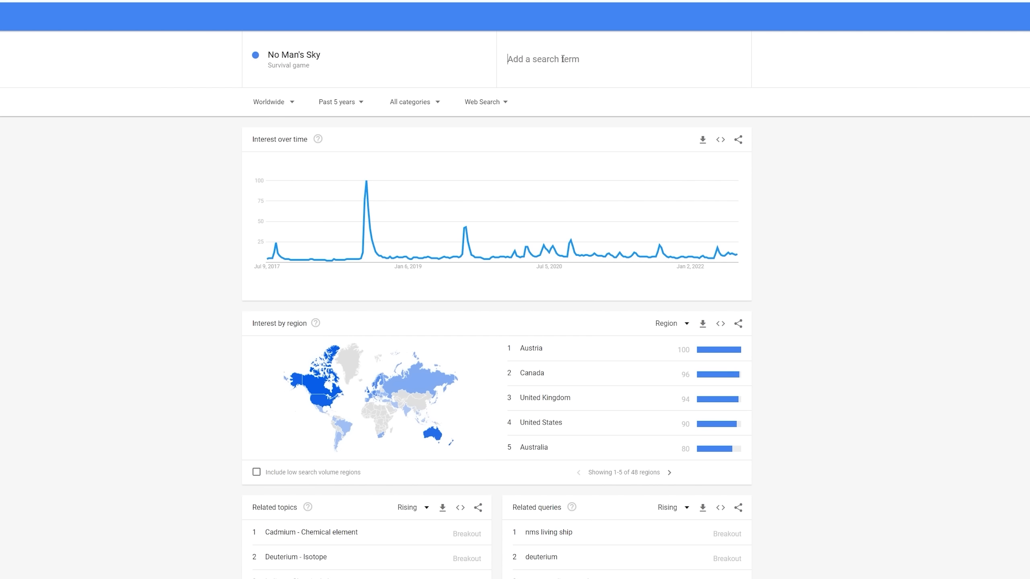
text(star)
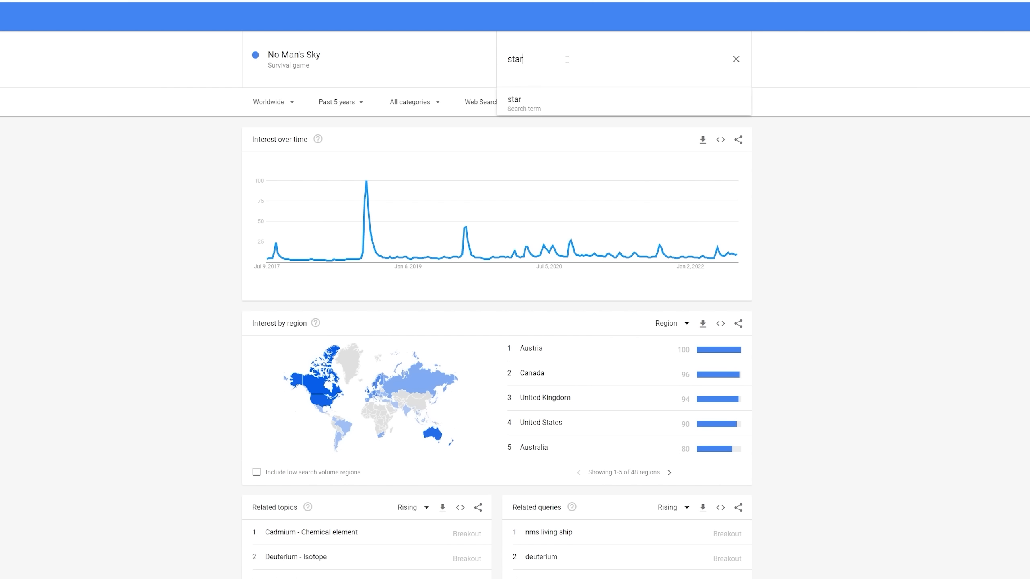
click(525, 103)
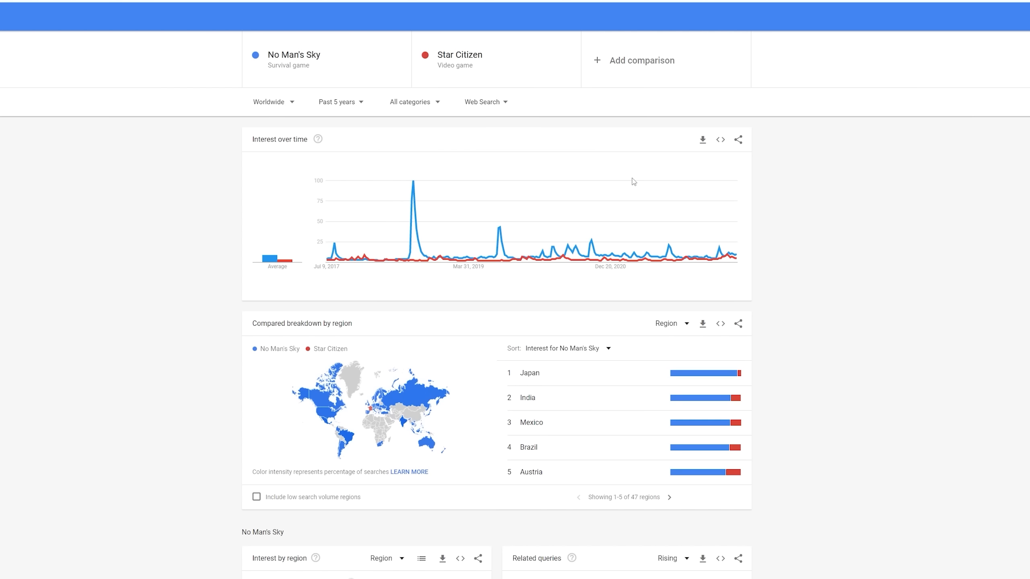
mouse_move(359, 122)
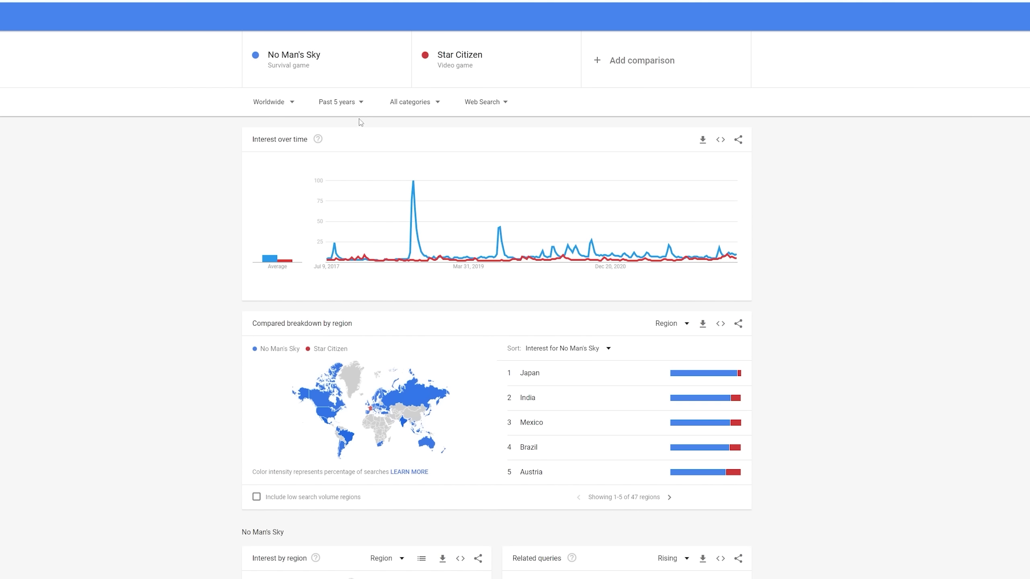
click(337, 101)
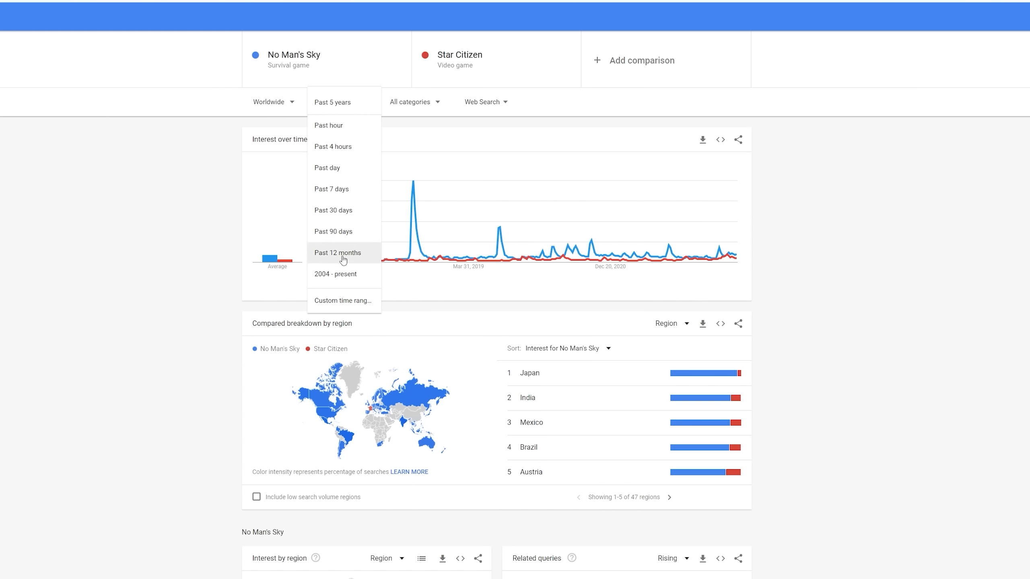
click(343, 300)
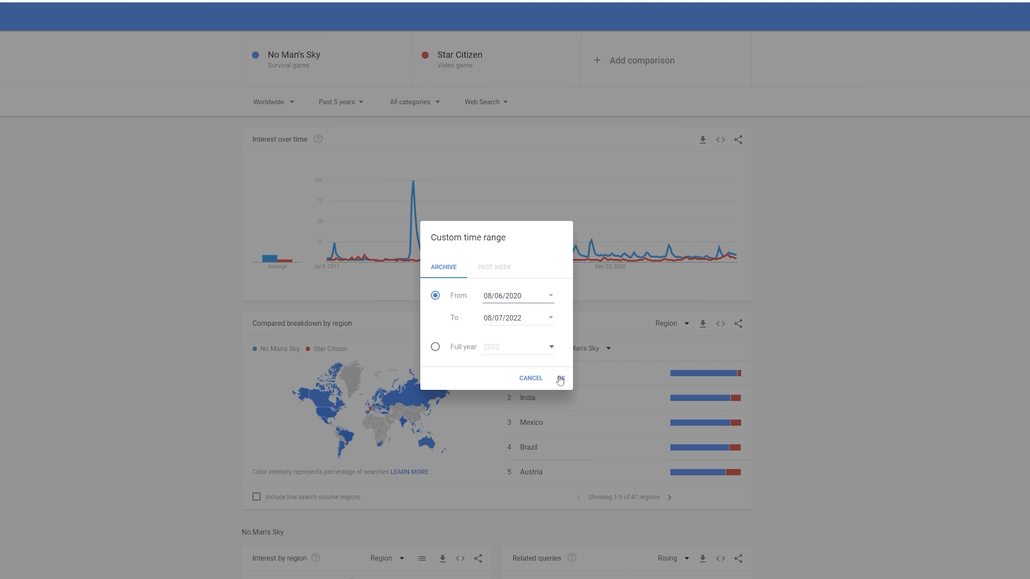
Apply the custom date range 8/6/20 to 7/8/22 to the comparison
click(560, 378)
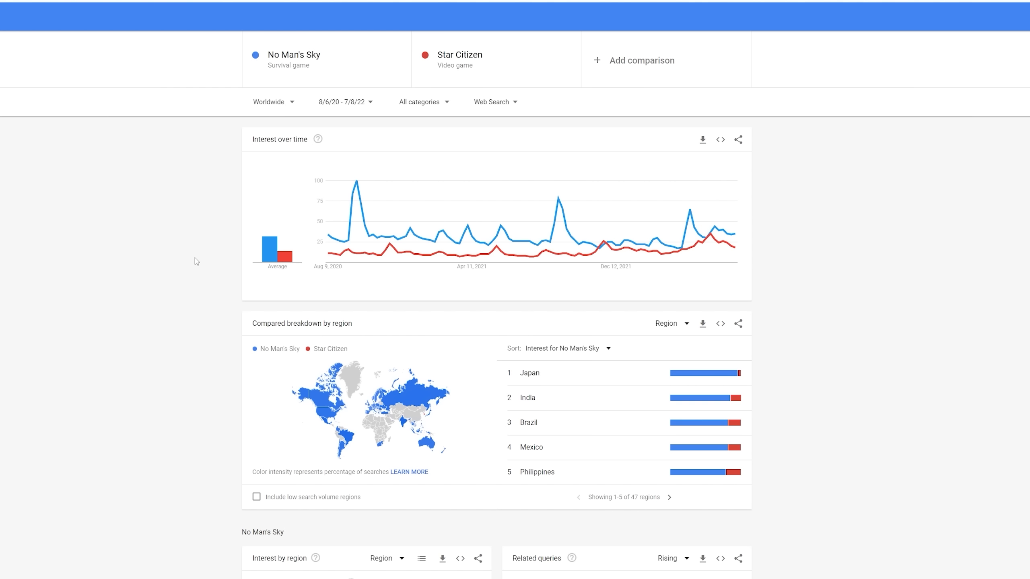
mouse_move(580, 394)
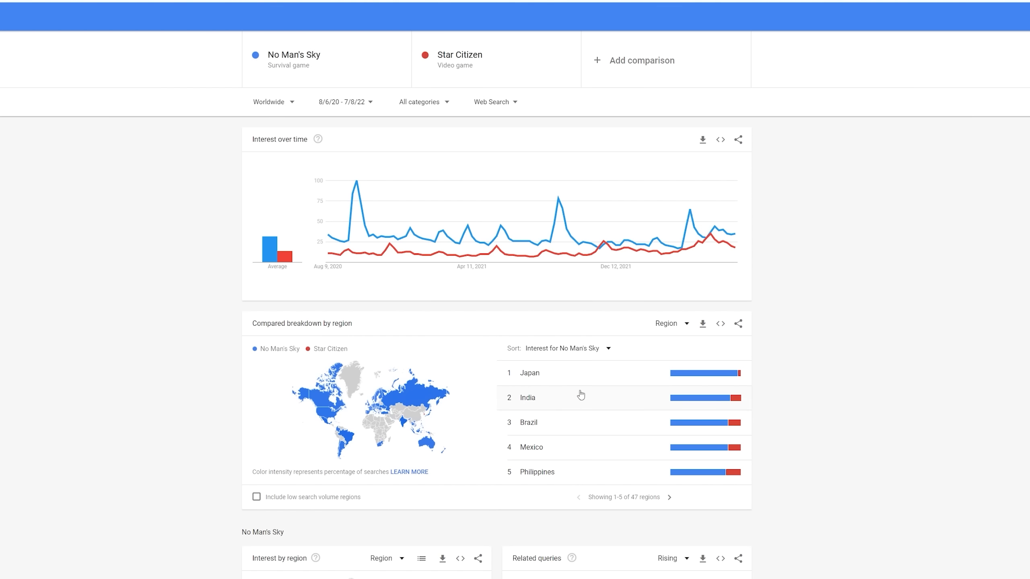
mouse_move(634, 98)
text(e)
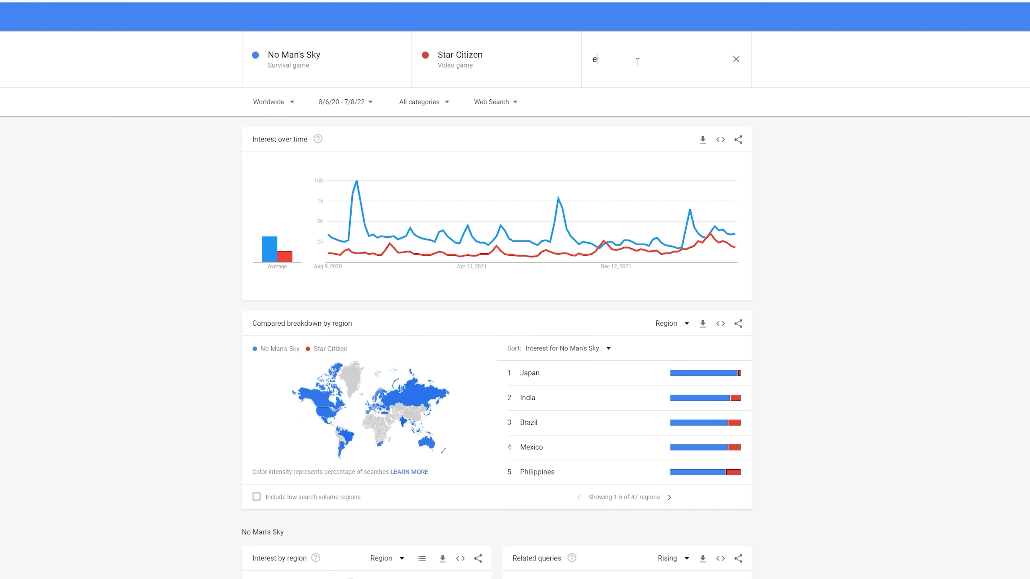
Add the Elite Dangerous video game as the third compared term
text(lite dangerous)
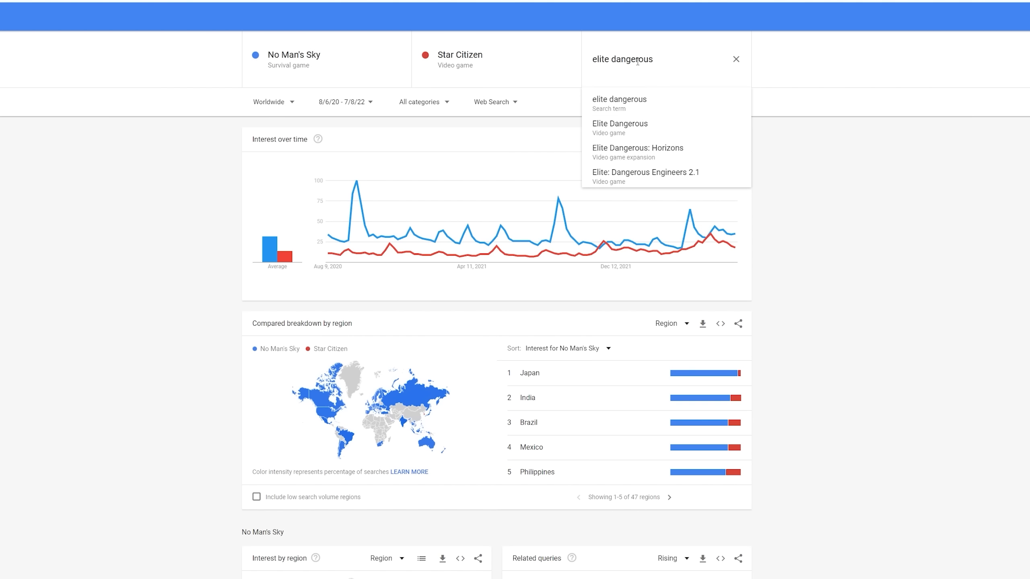
click(619, 124)
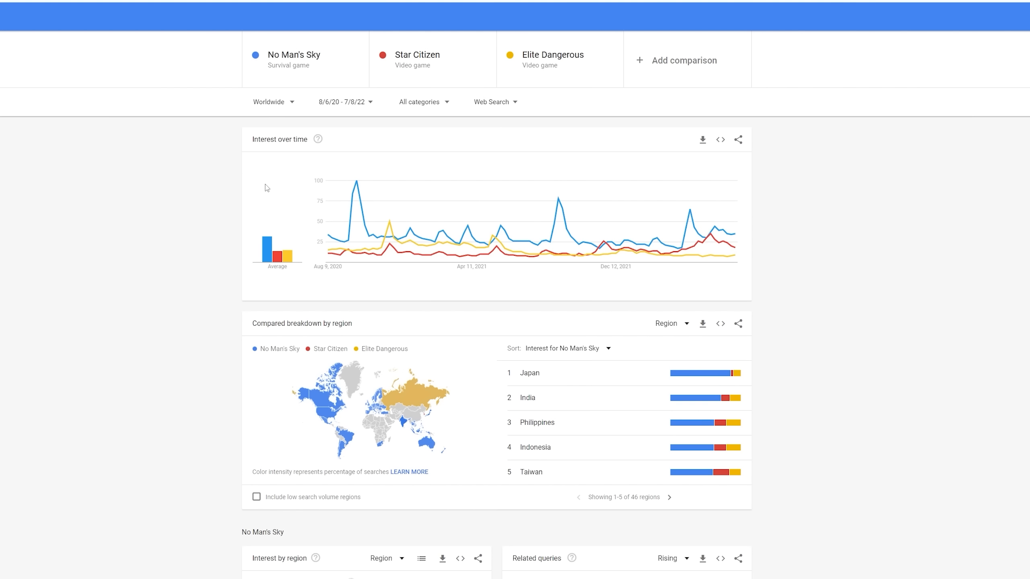
mouse_move(540, 257)
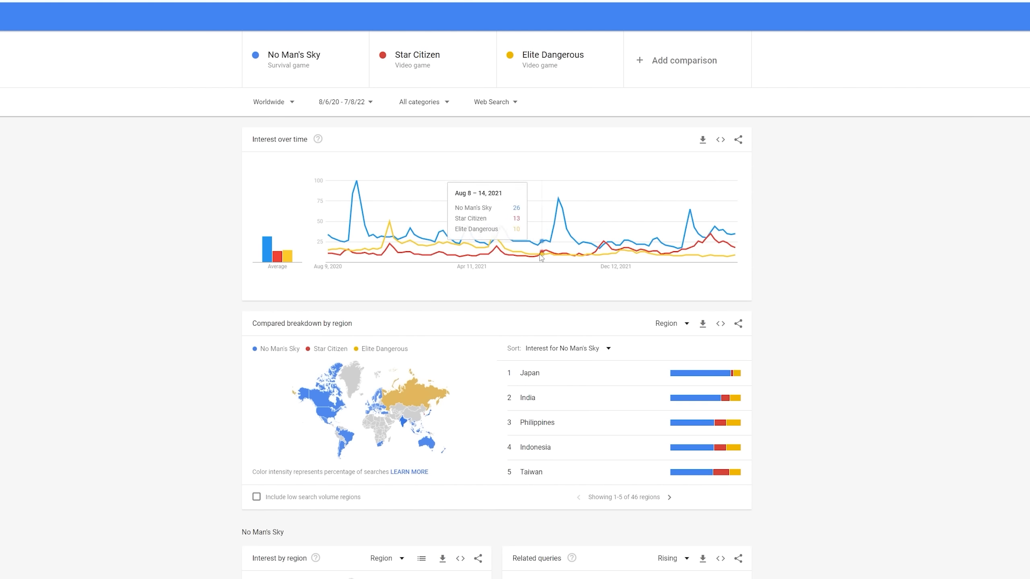
mouse_move(479, 248)
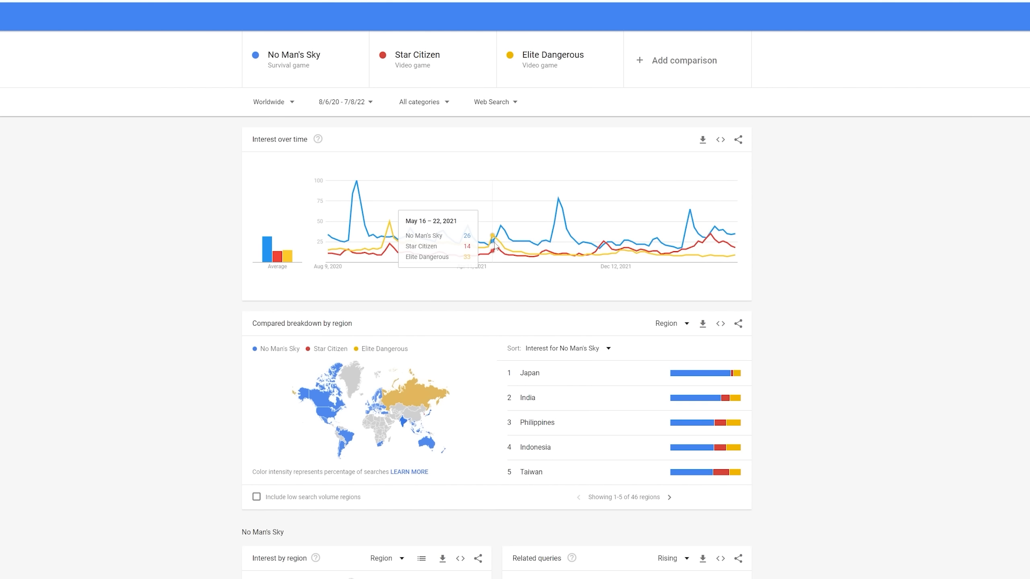
mouse_move(489, 246)
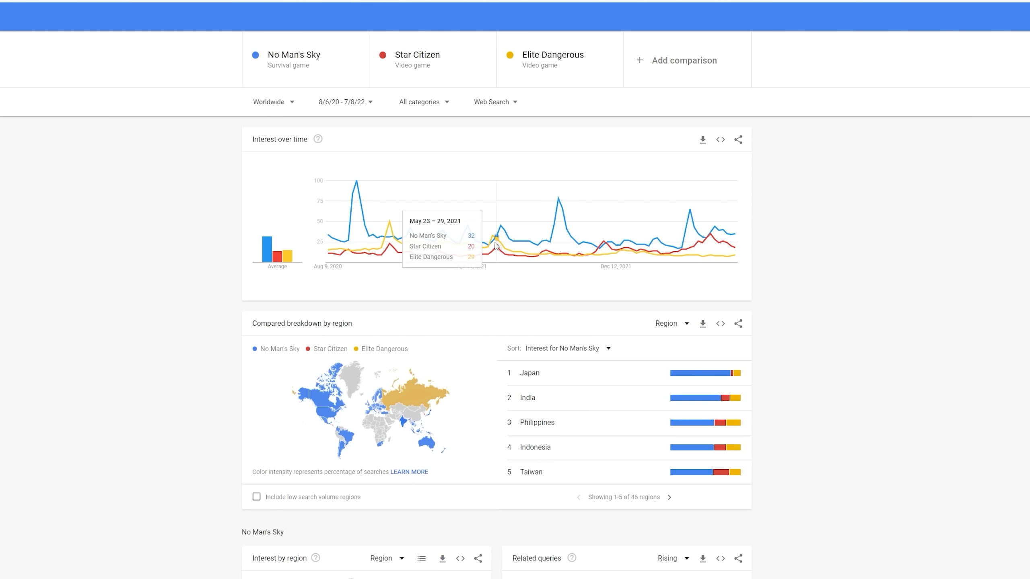
mouse_move(601, 259)
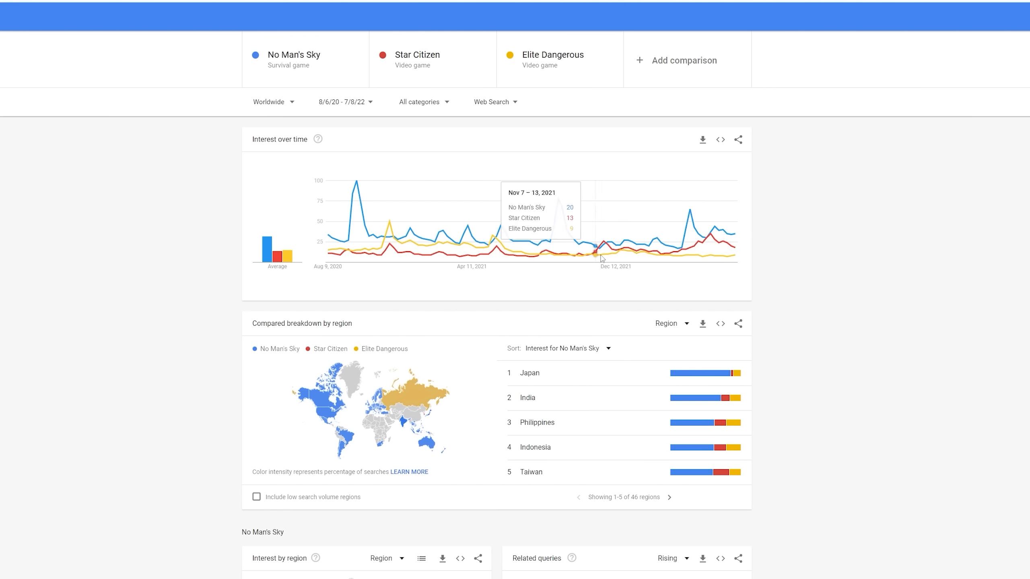
mouse_move(737, 264)
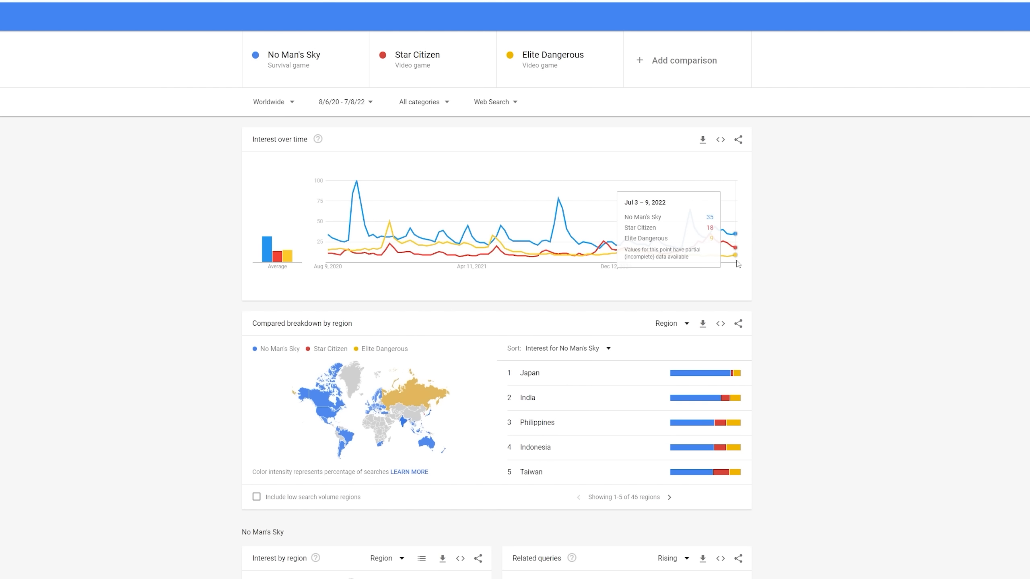
mouse_move(732, 262)
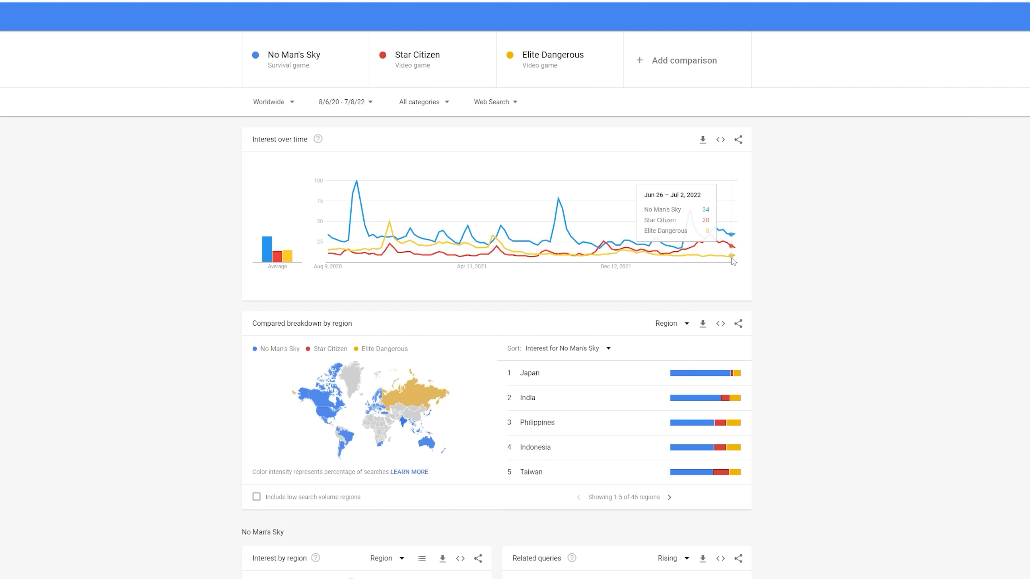
mouse_move(700, 256)
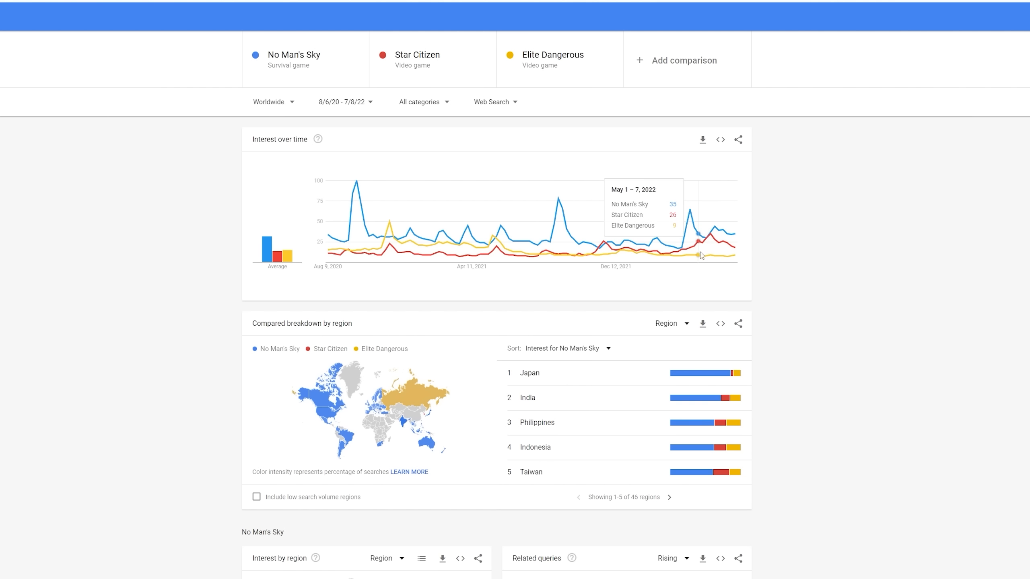
mouse_move(157, 261)
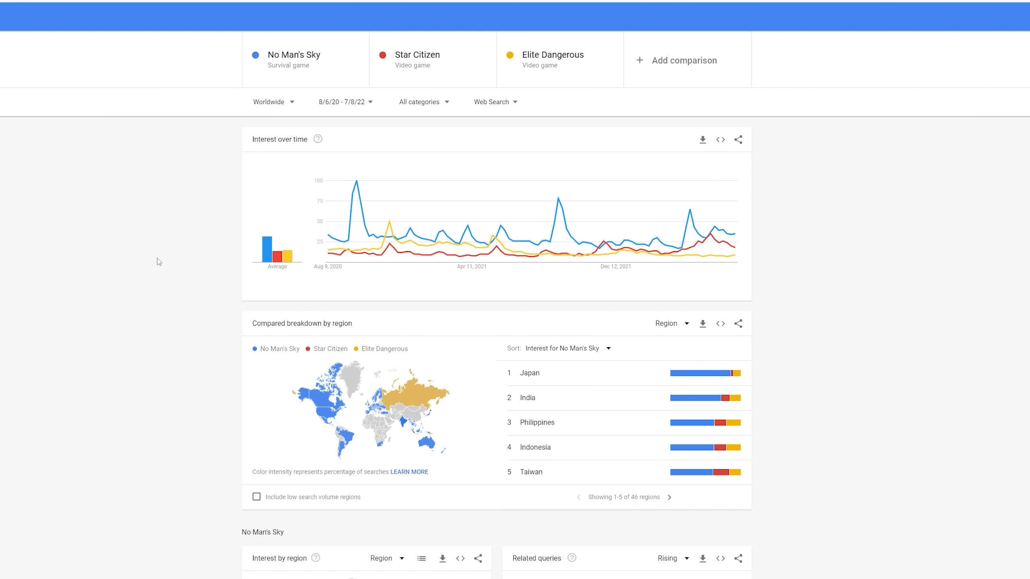
mouse_move(414, 396)
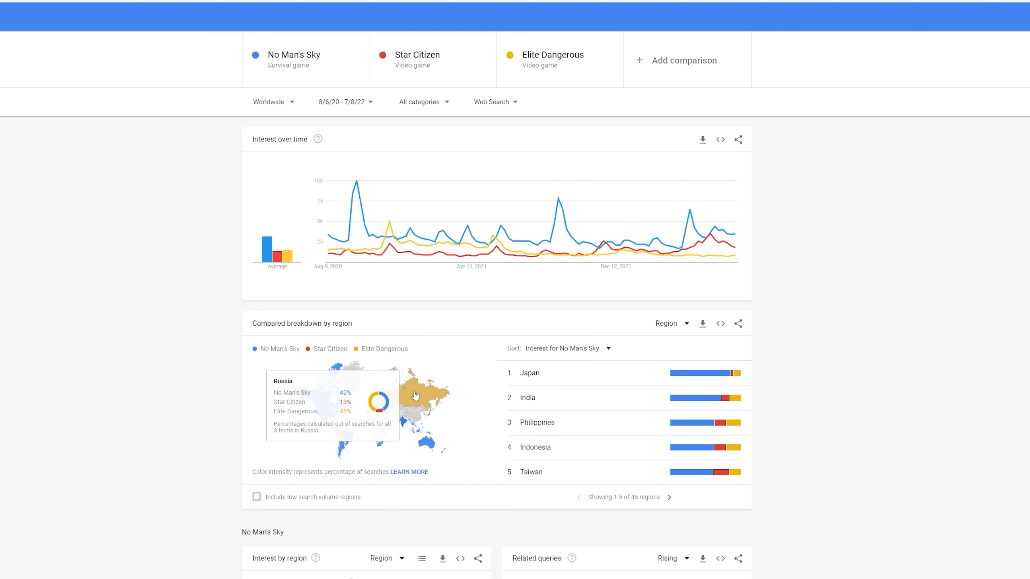
mouse_move(316, 397)
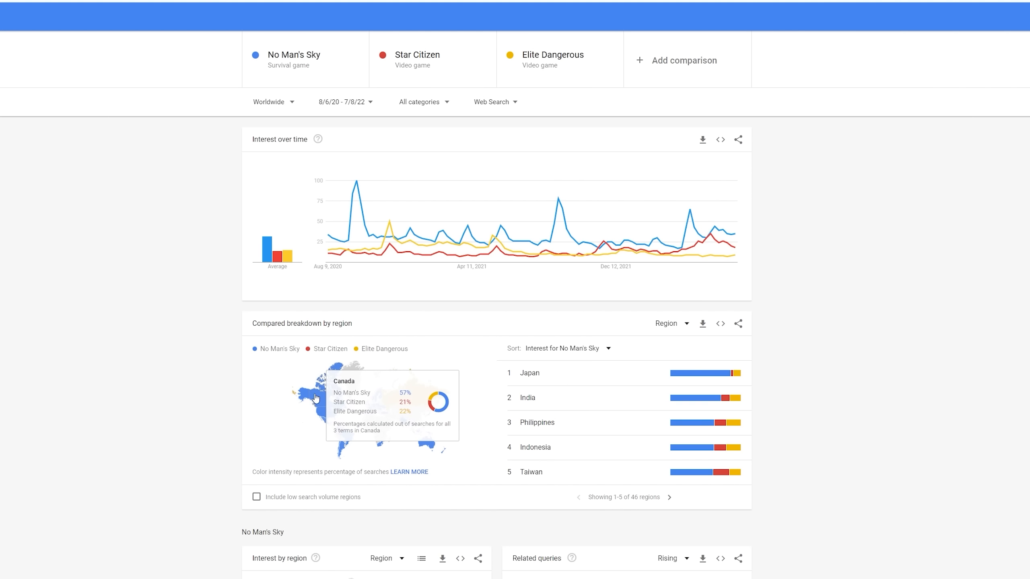
mouse_move(321, 401)
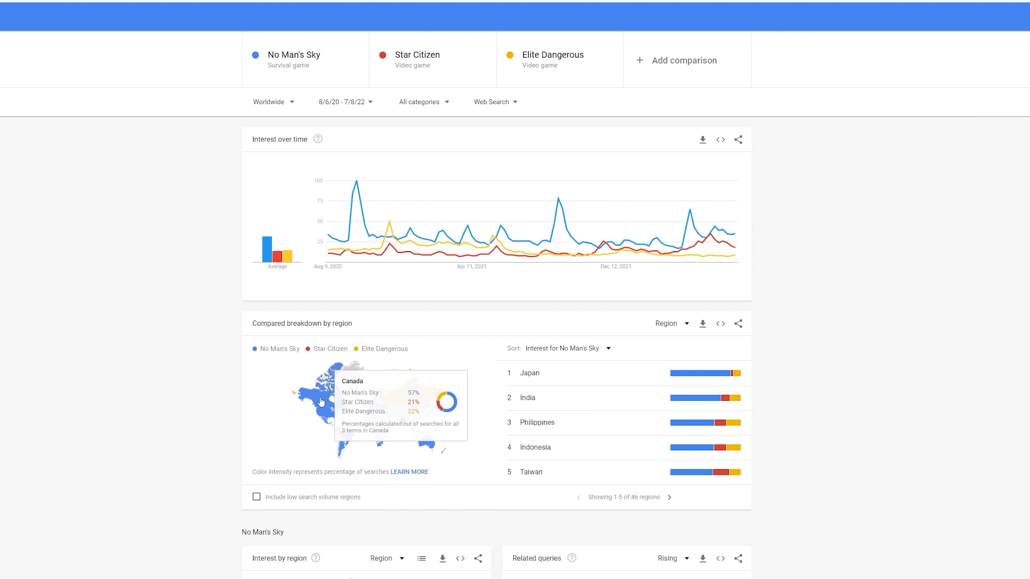
mouse_move(323, 410)
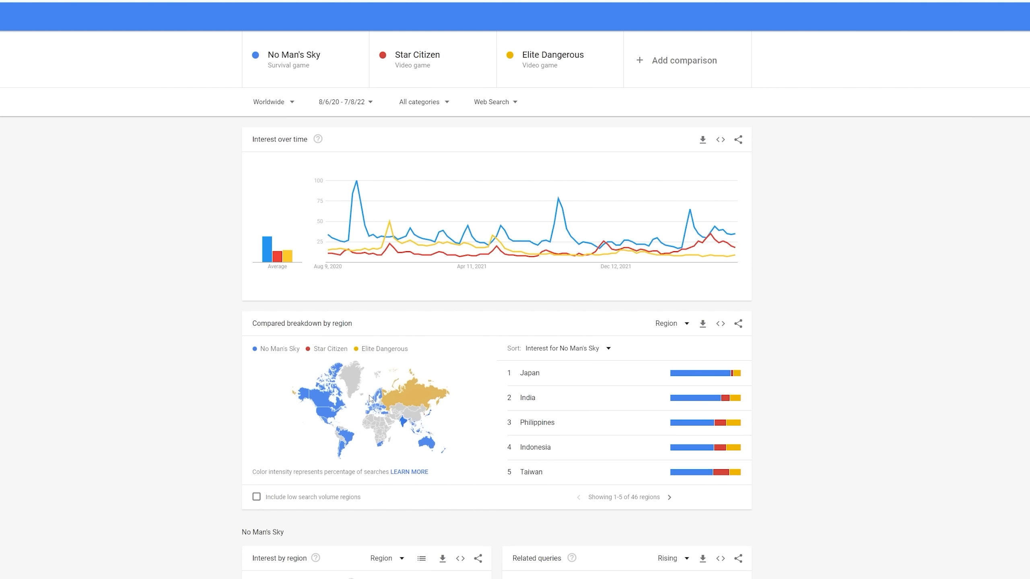
mouse_move(367, 409)
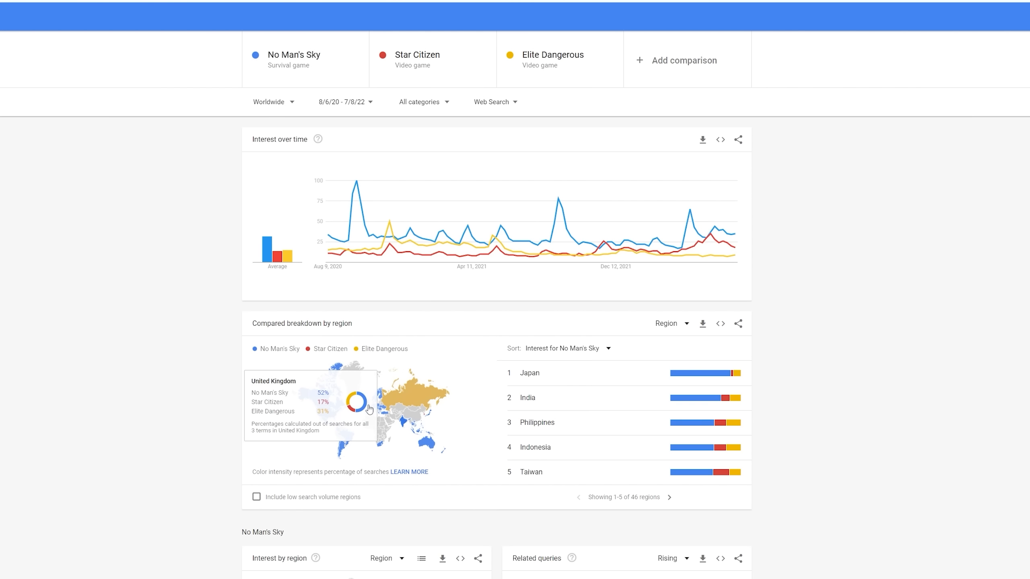
mouse_move(355, 431)
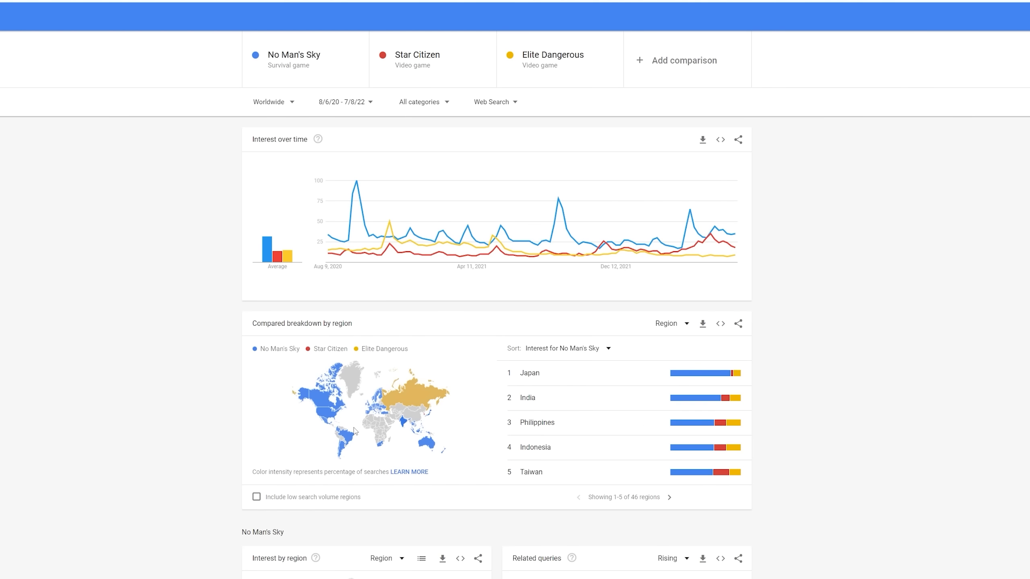
mouse_move(343, 452)
text(eve on)
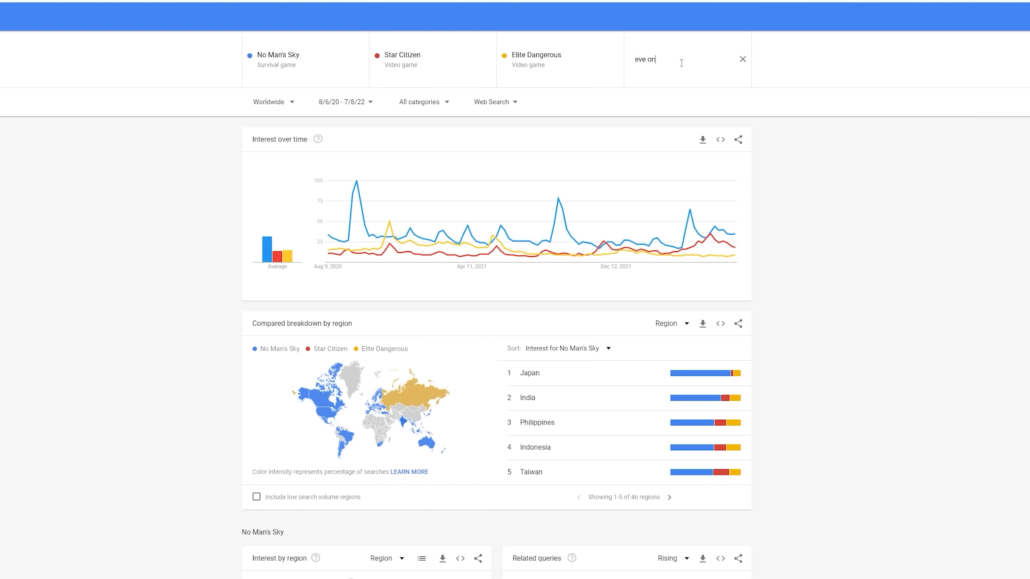
Add the EVE Online online game as the fourth compared term
text(line)
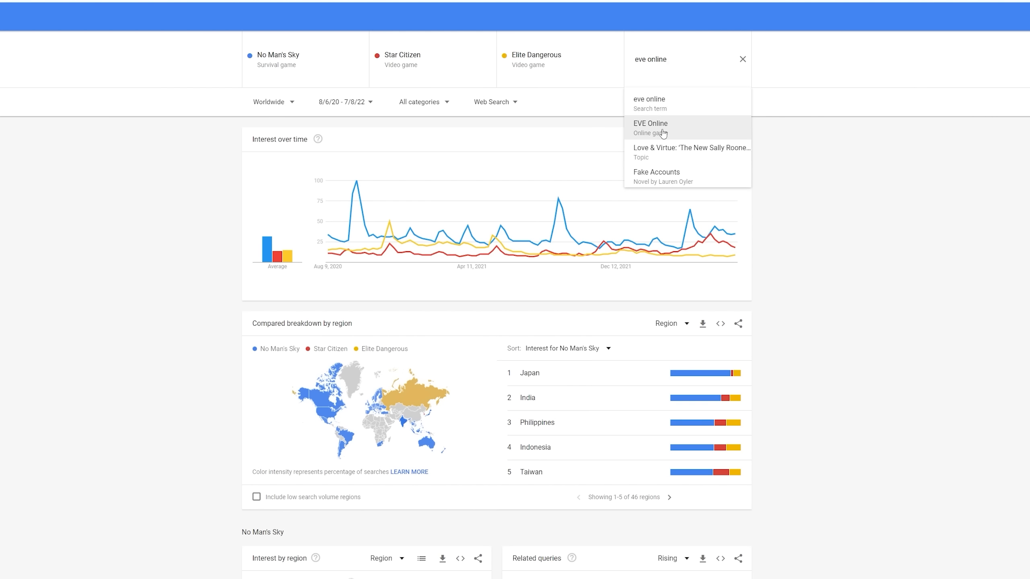
click(650, 128)
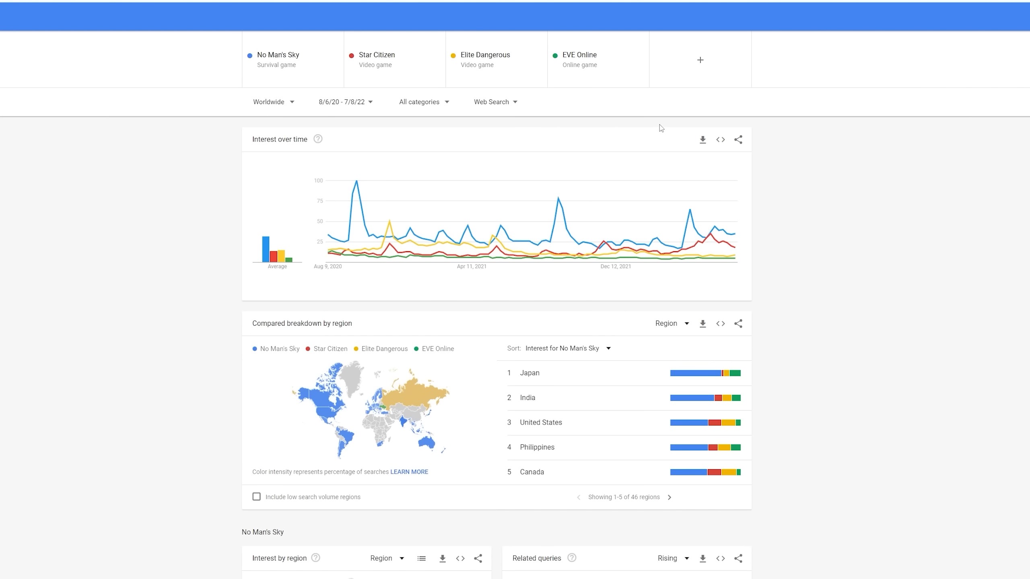
mouse_move(474, 268)
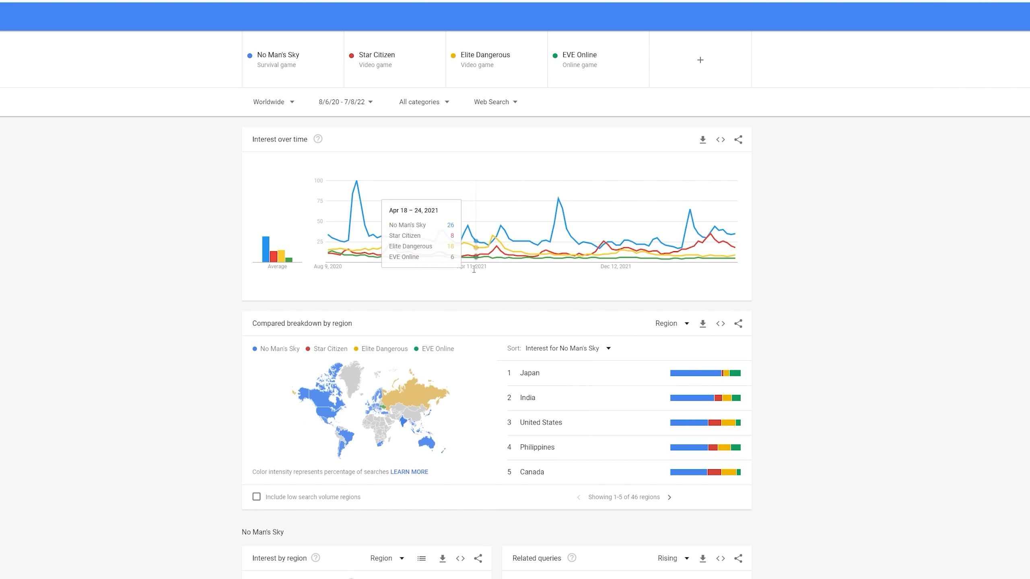
mouse_move(384, 411)
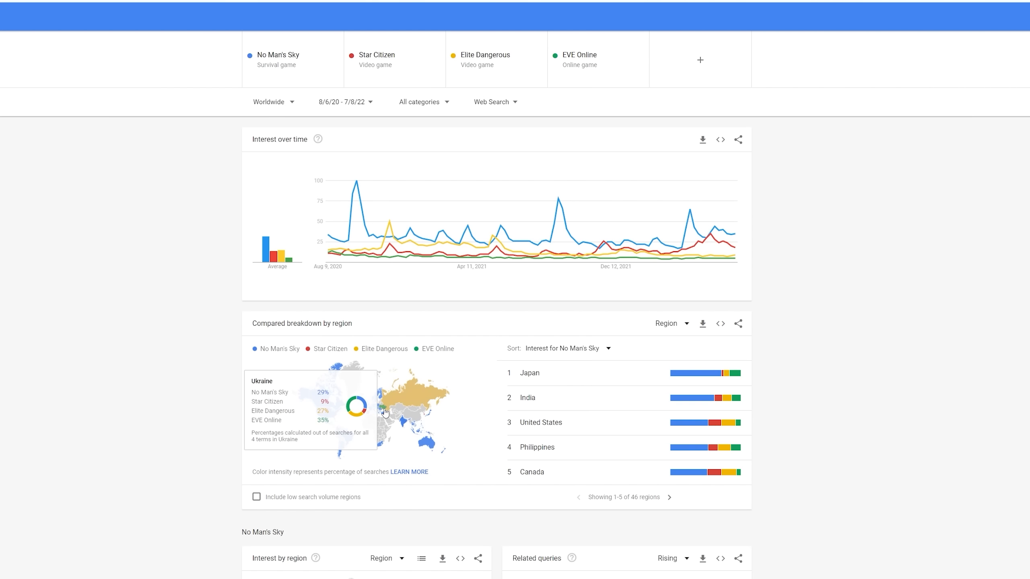
mouse_move(375, 412)
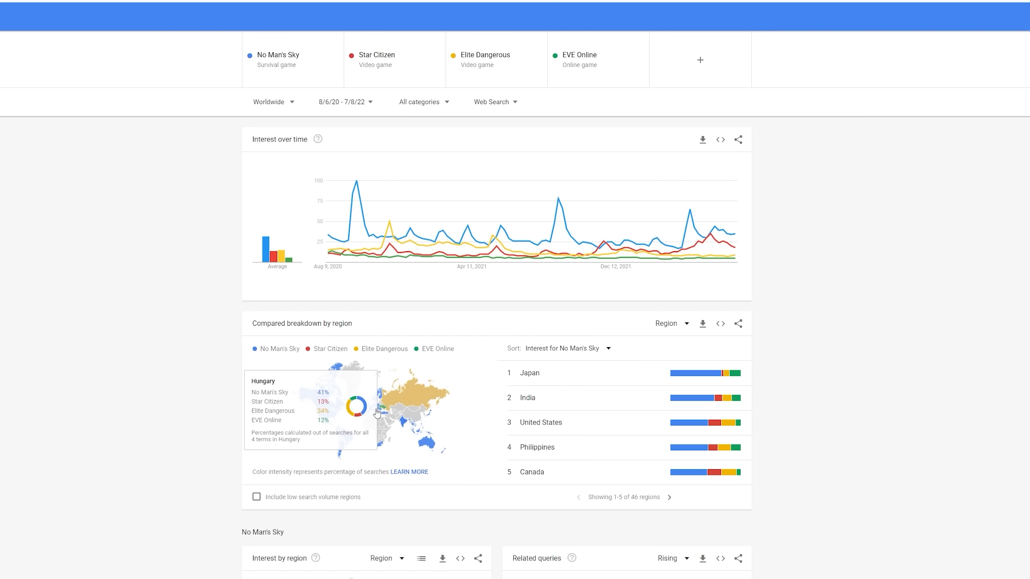
mouse_move(235, 404)
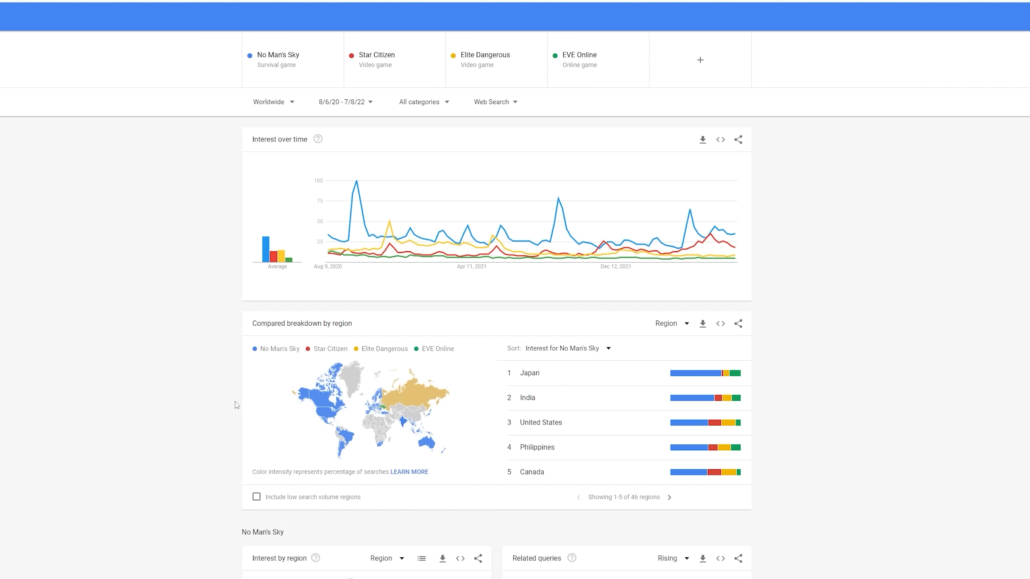
mouse_move(734, 262)
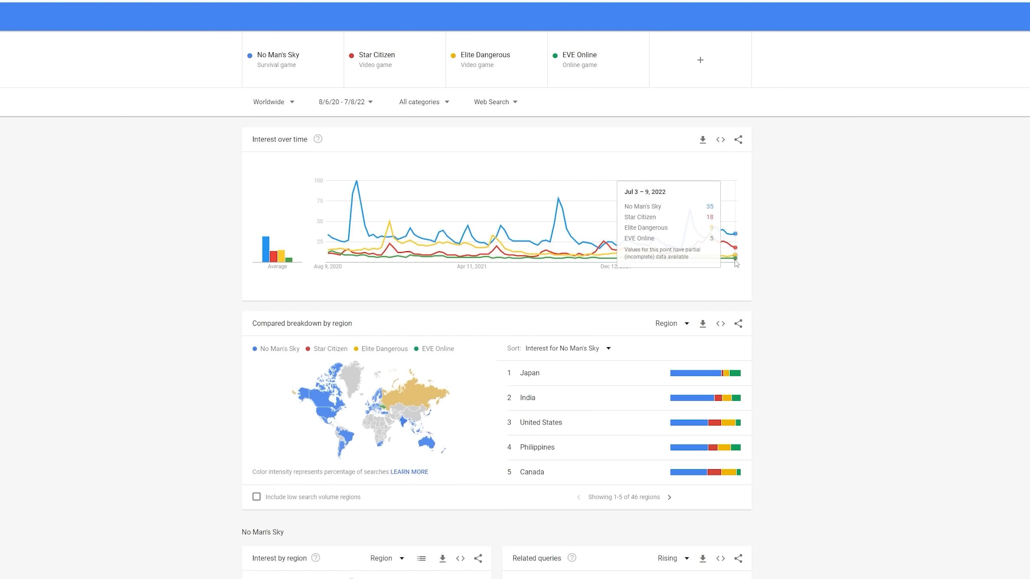
mouse_move(781, 272)
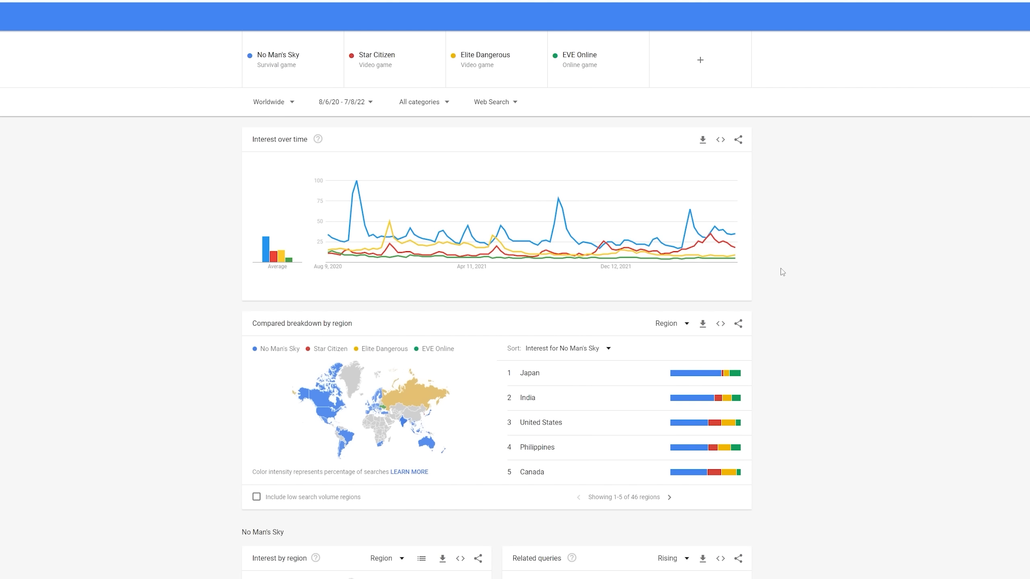
mouse_move(734, 263)
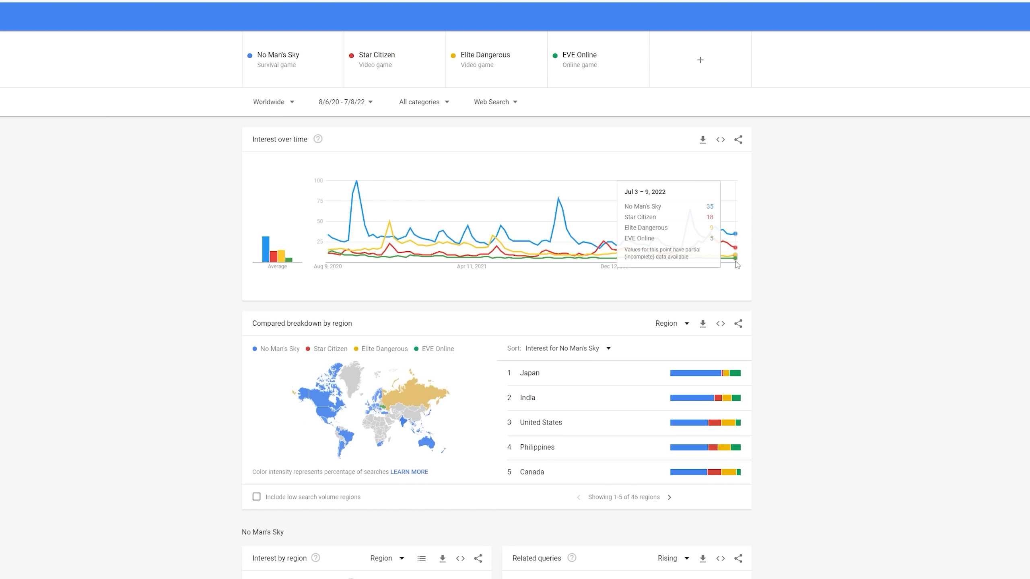
mouse_move(691, 96)
text(x)
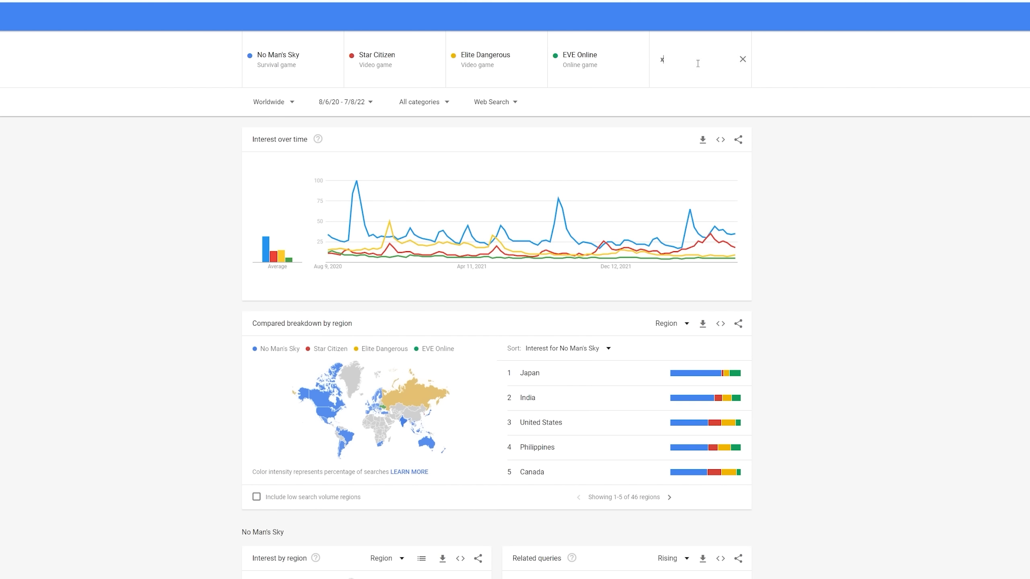
Add X4: Foundations as the fifth compared game
text(4 found)
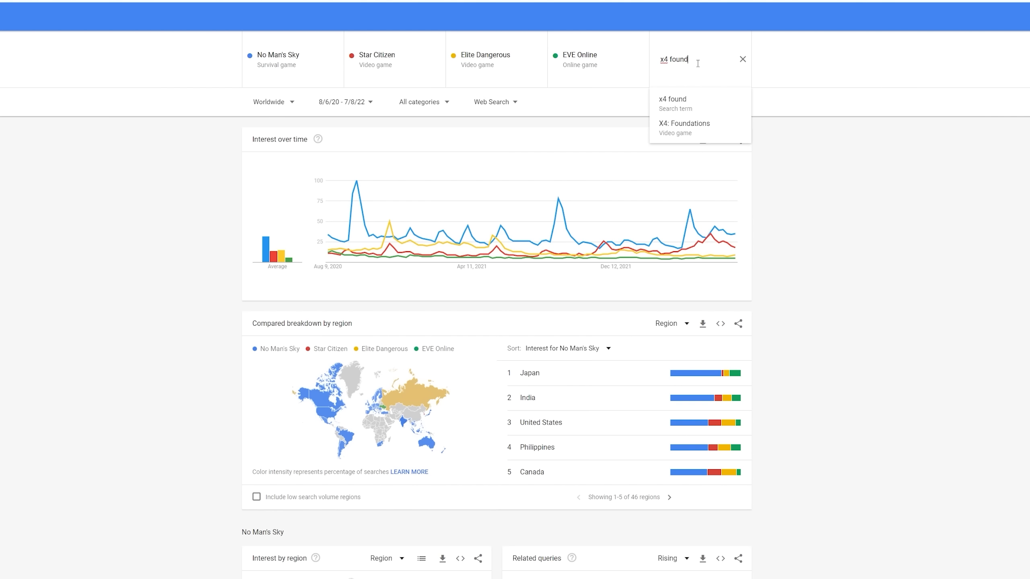
click(684, 127)
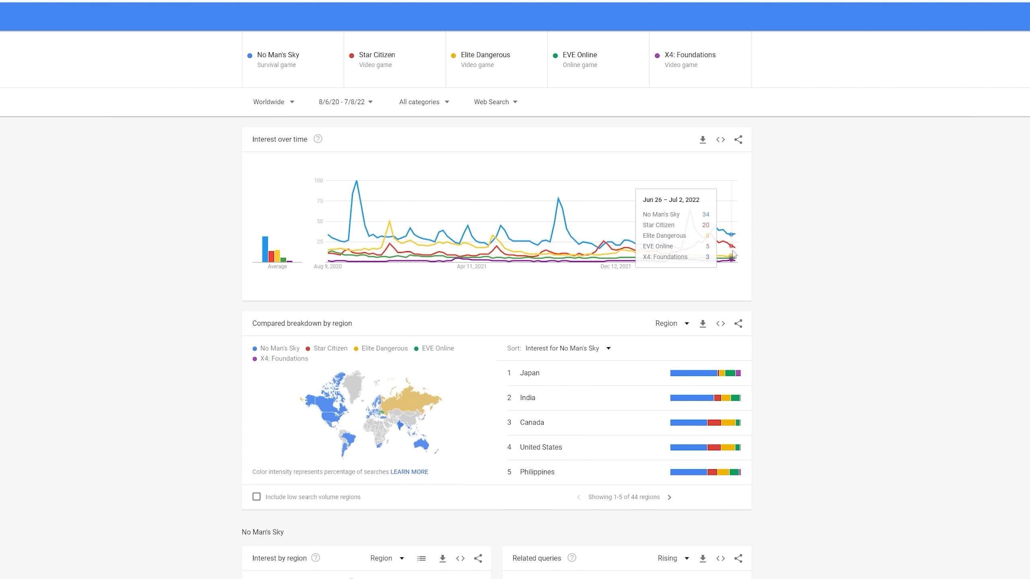
mouse_move(737, 262)
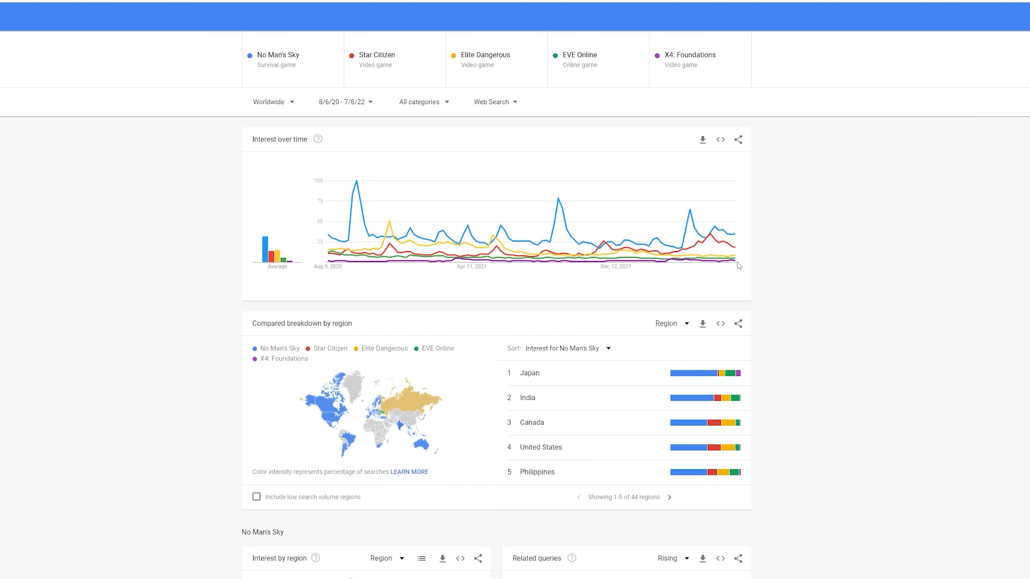
mouse_move(462, 263)
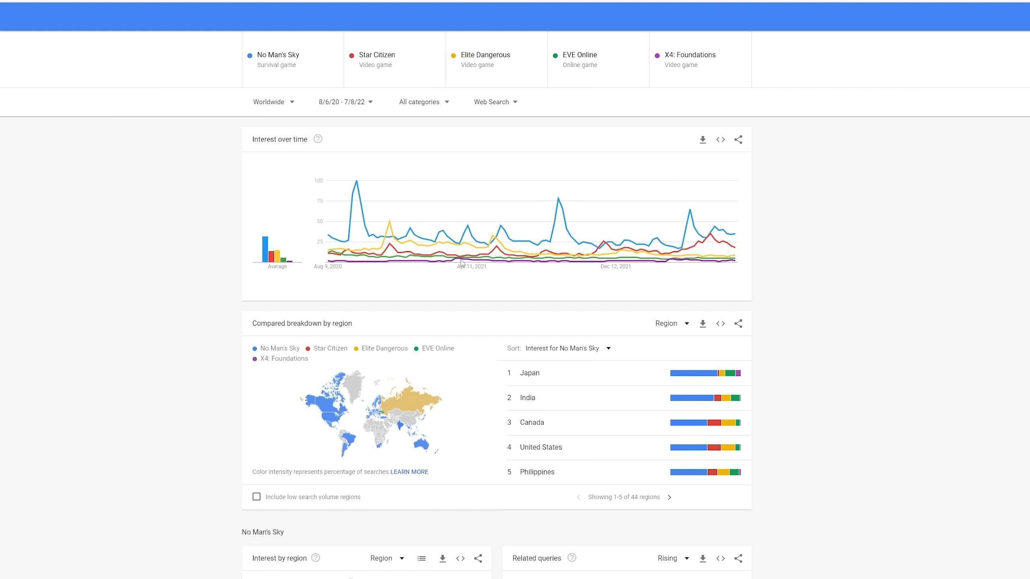
mouse_move(462, 261)
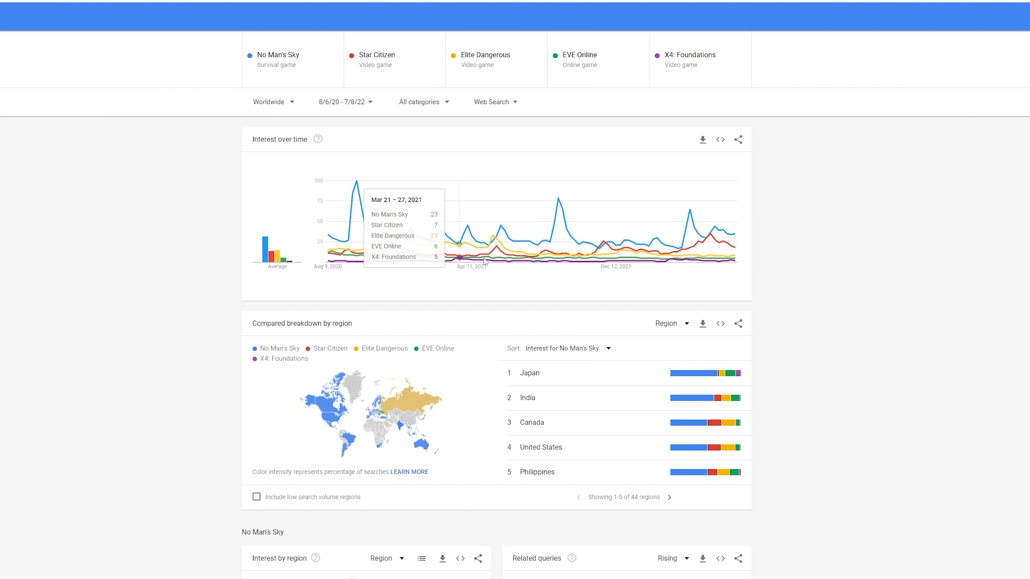
mouse_move(726, 59)
text(dual)
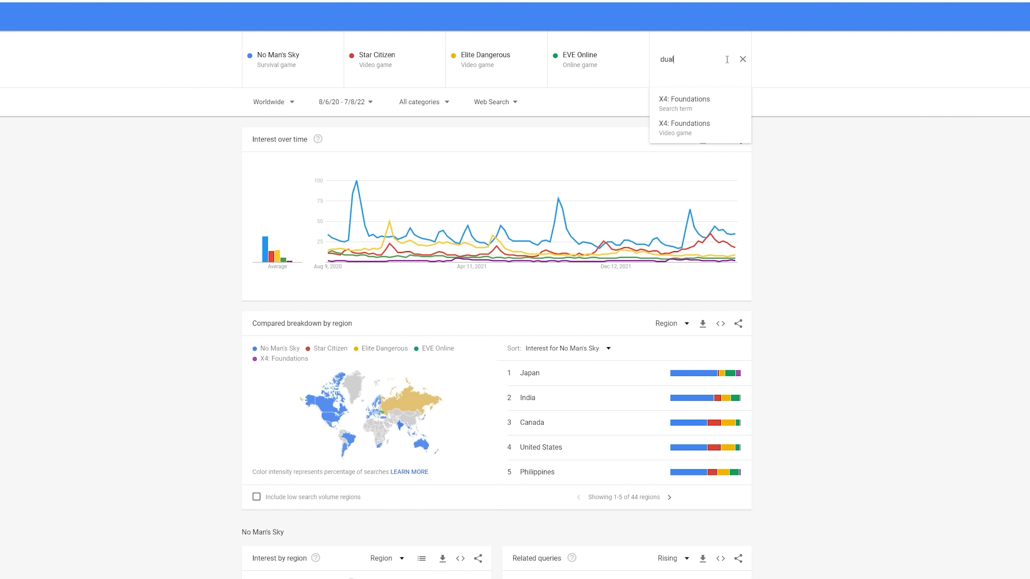
Replace the fifth term with the Dual Universe online game
text(universe)
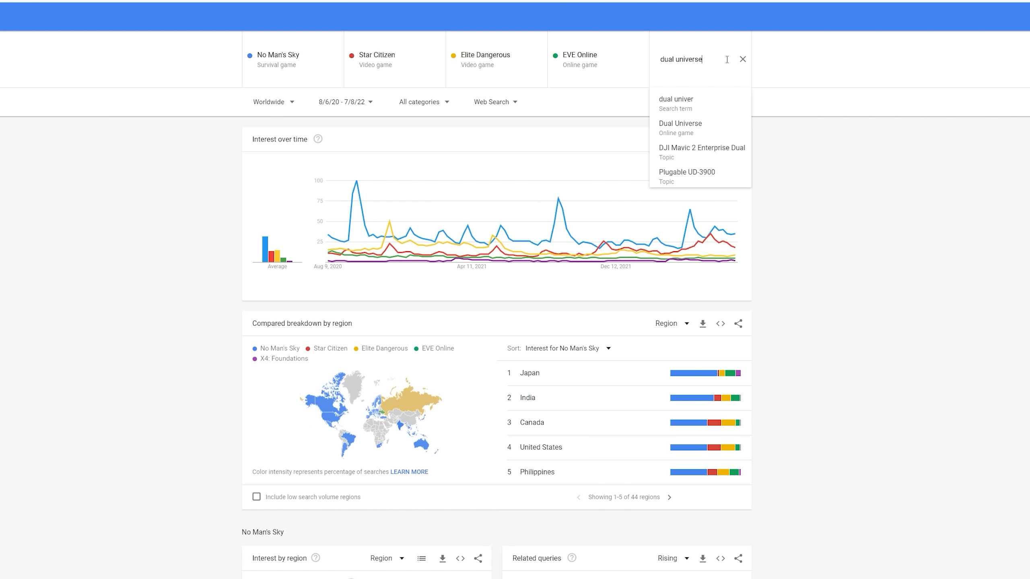
click(680, 128)
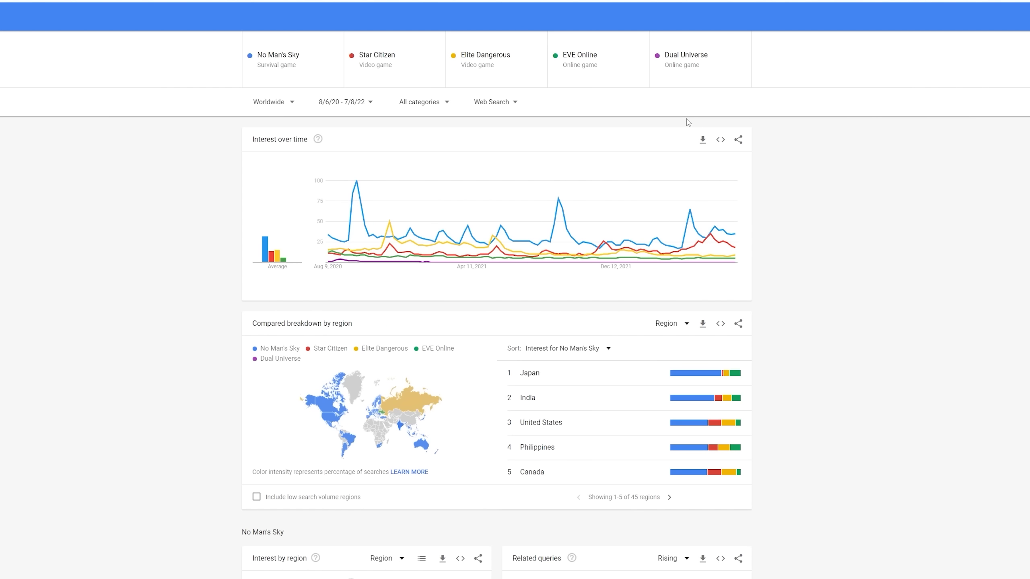
mouse_move(733, 264)
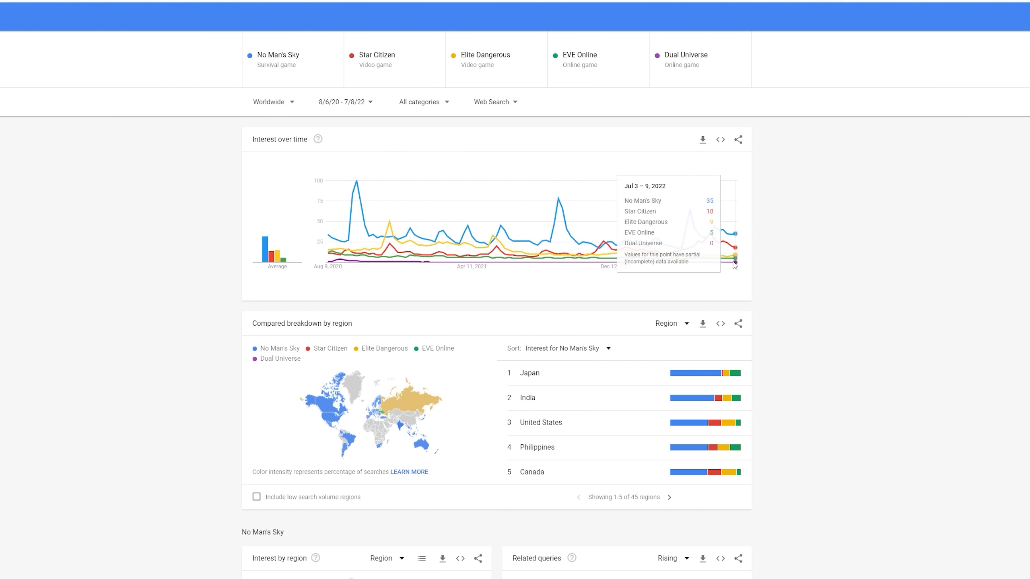
mouse_move(666, 265)
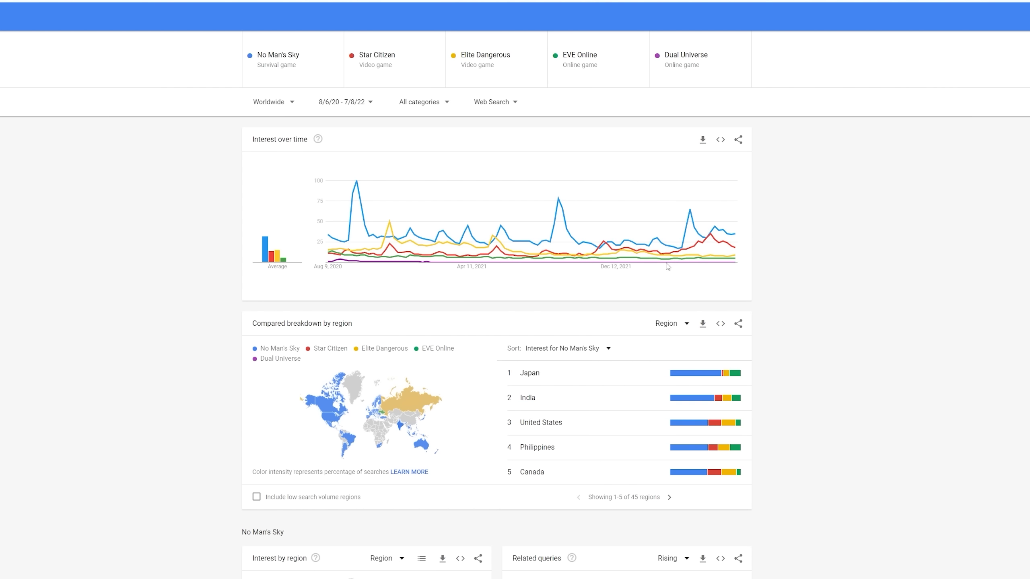
mouse_move(695, 249)
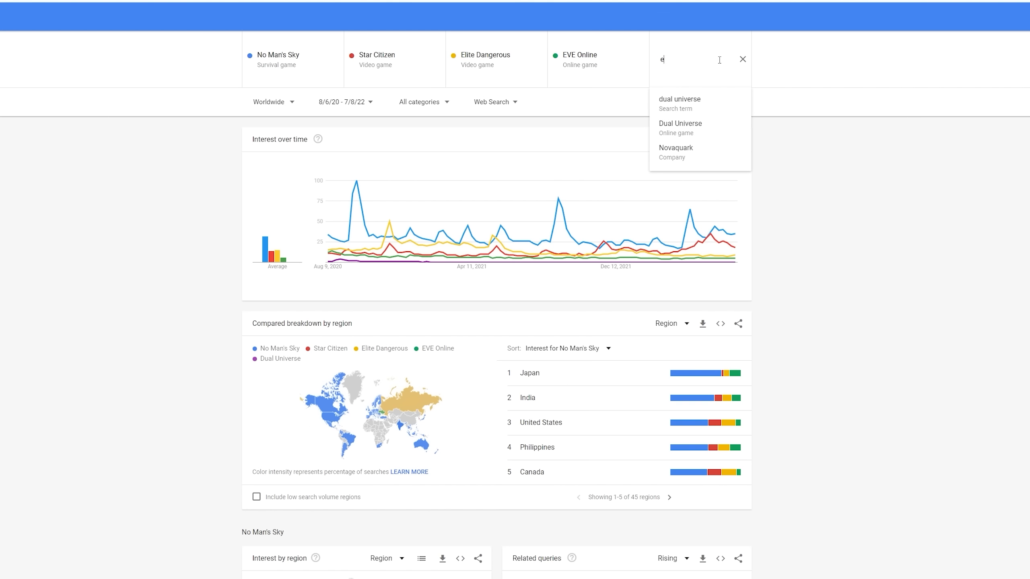
Swap the fifth term to the Everspace 2 video game
text(everspace 2)
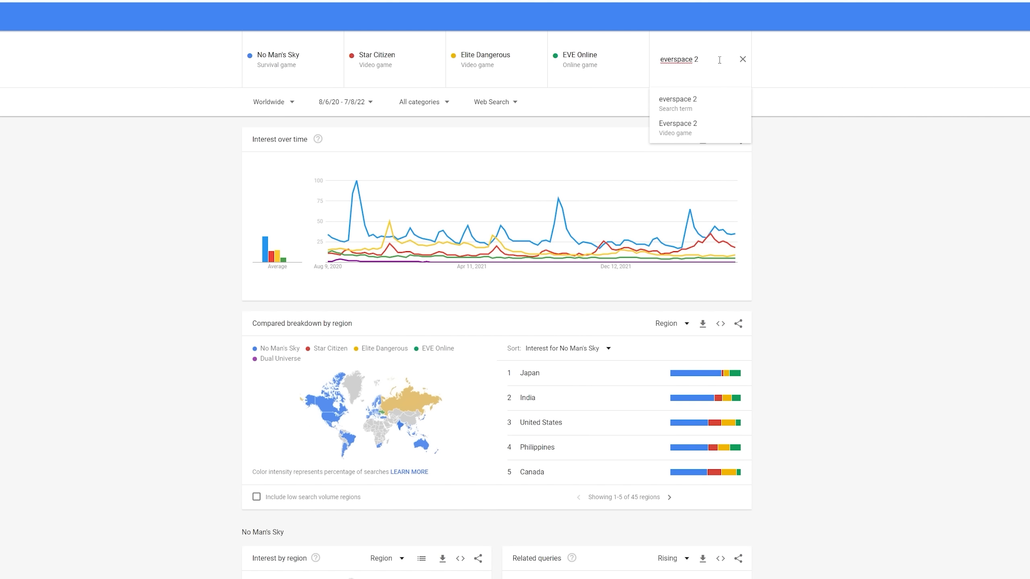
click(676, 127)
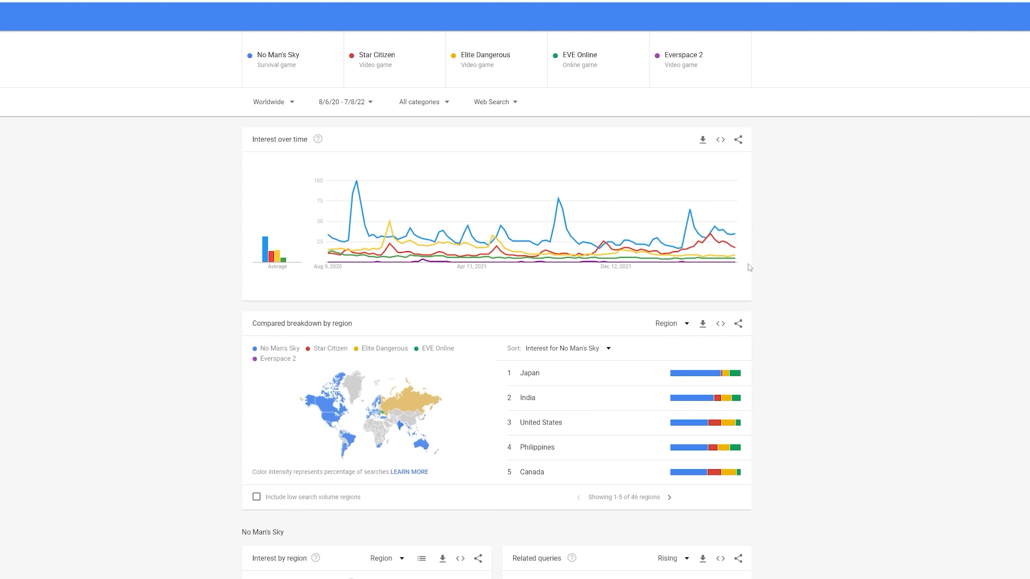
mouse_move(731, 263)
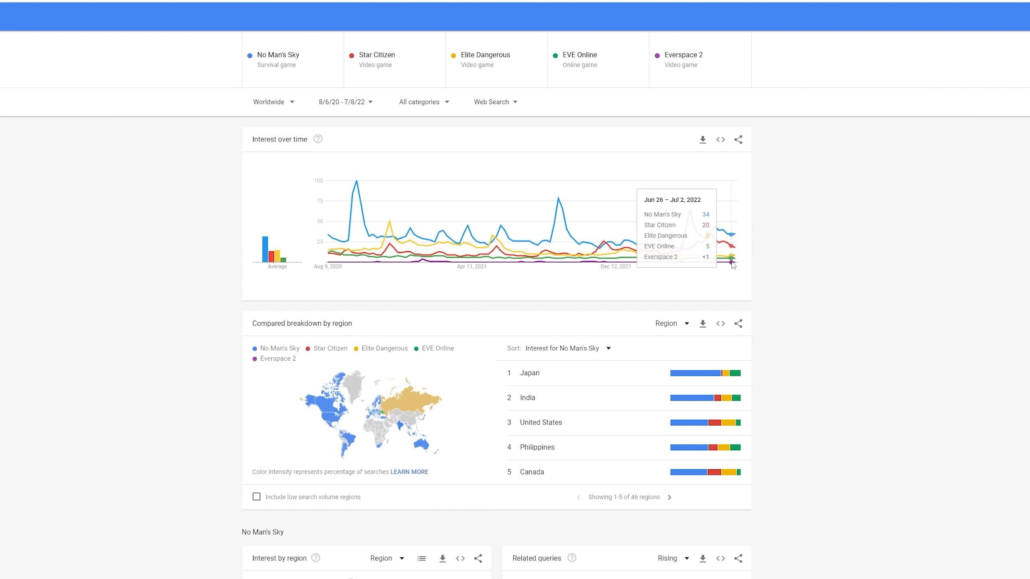
mouse_move(675, 264)
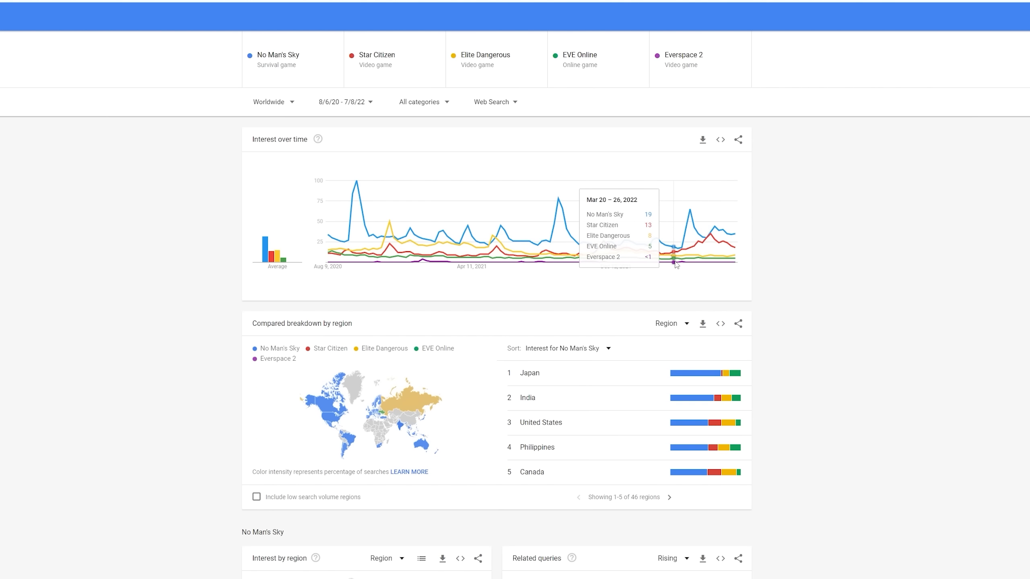
mouse_move(717, 264)
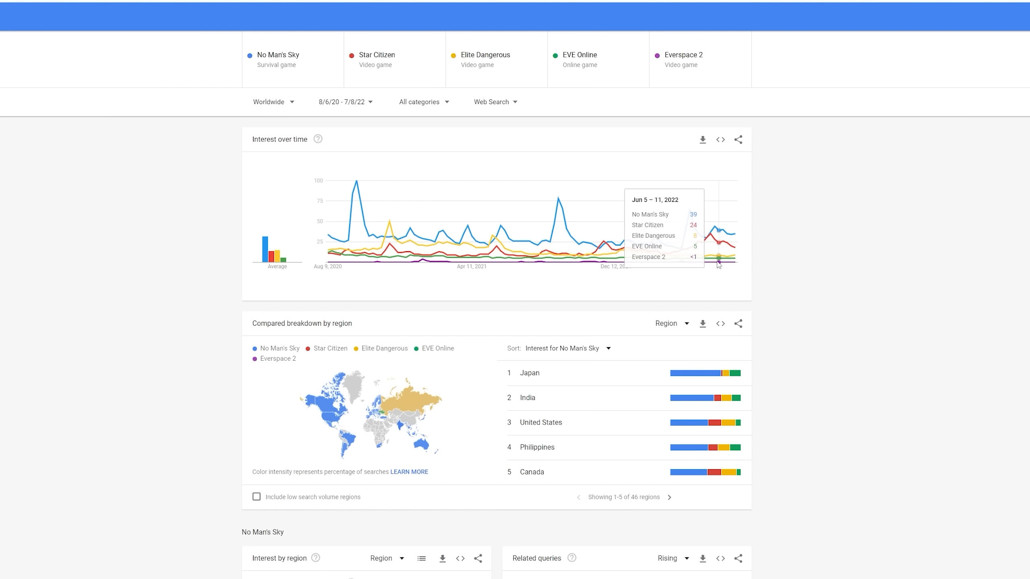
mouse_move(777, 260)
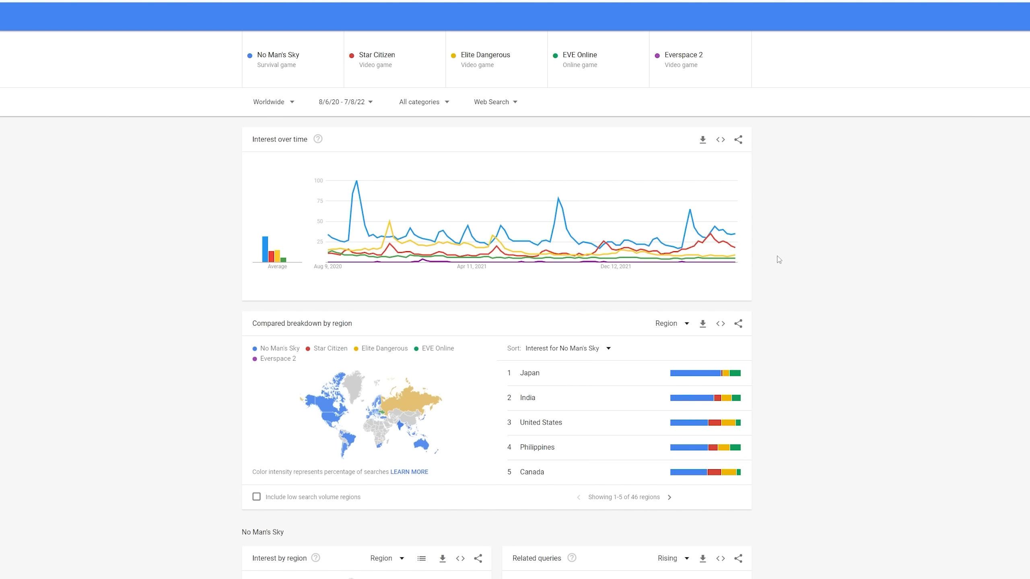
mouse_move(791, 150)
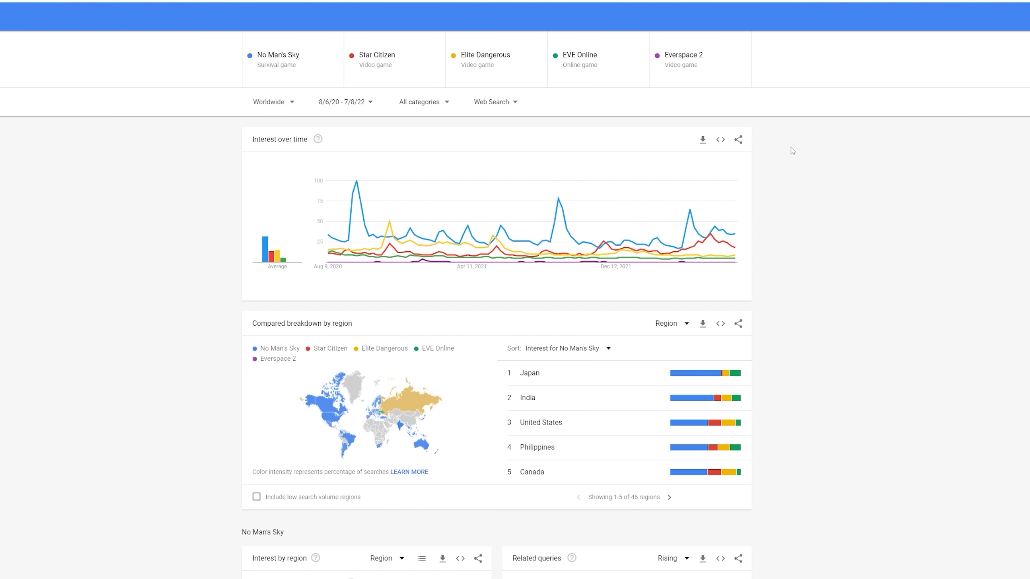
mouse_move(687, 61)
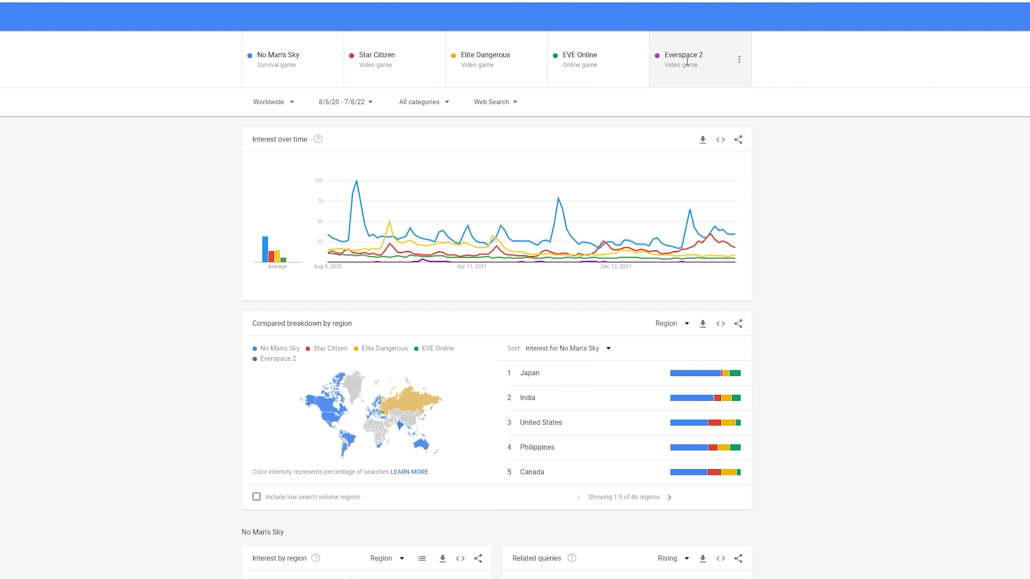
Swap the Everspace 2 term for the Space Engineers software suggestion
click(683, 59)
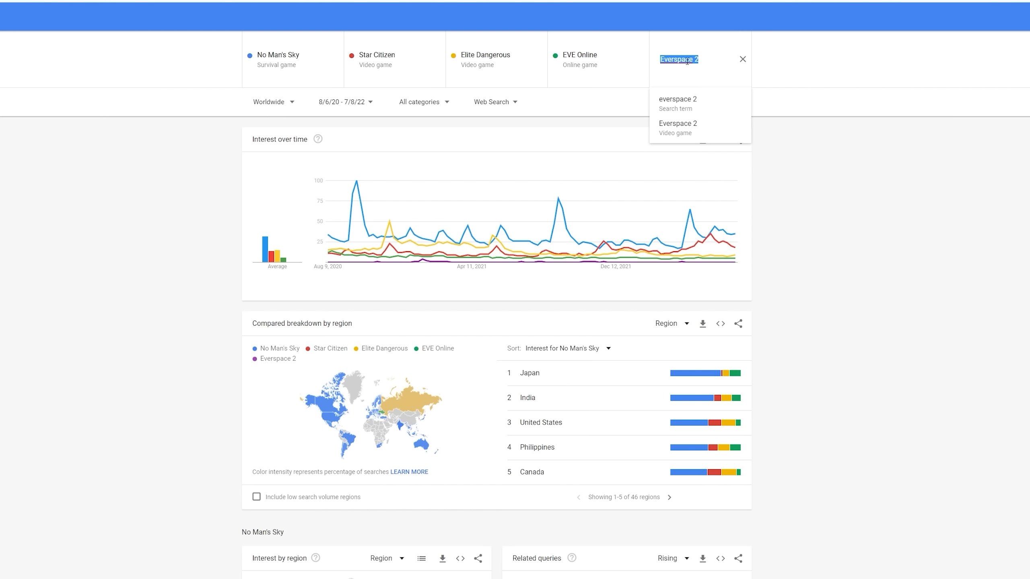
text(space engineers)
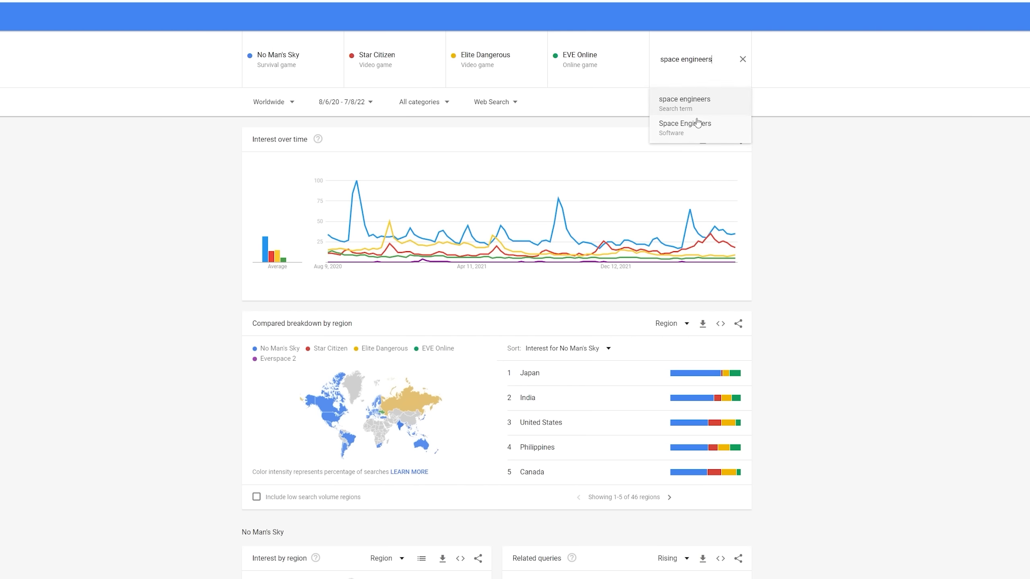
click(684, 127)
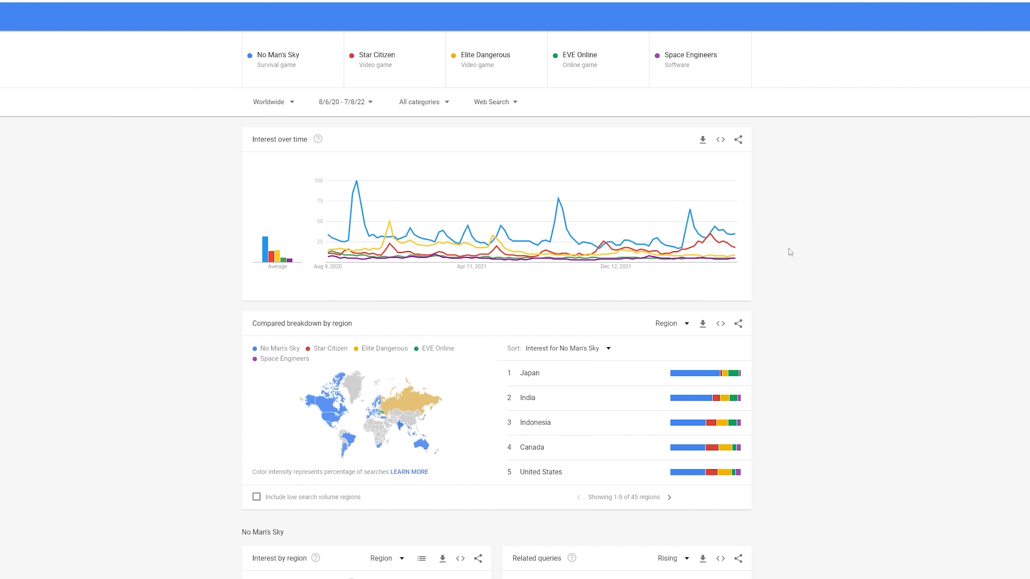
mouse_move(734, 264)
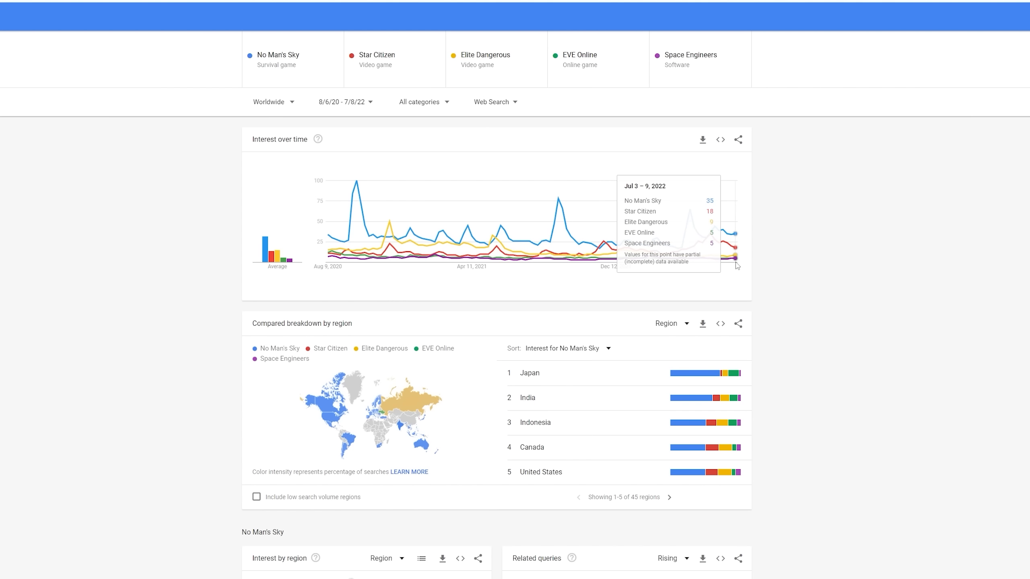
mouse_move(722, 265)
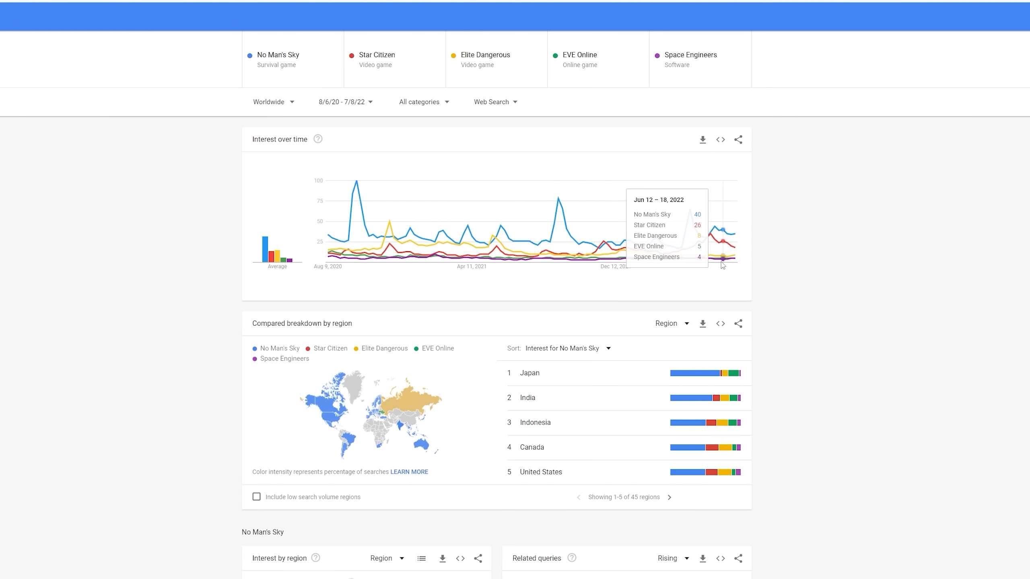
mouse_move(683, 262)
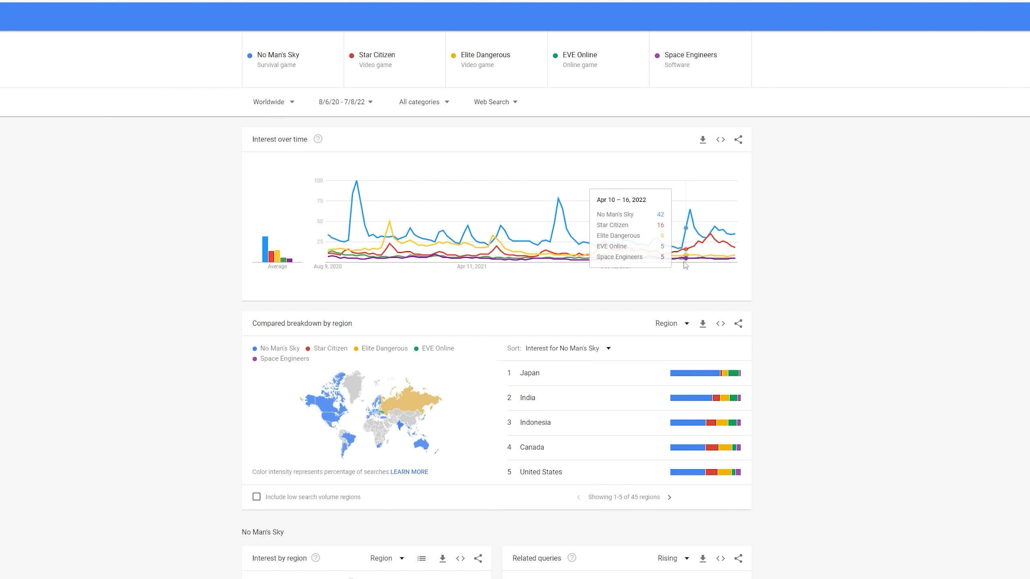
mouse_move(663, 263)
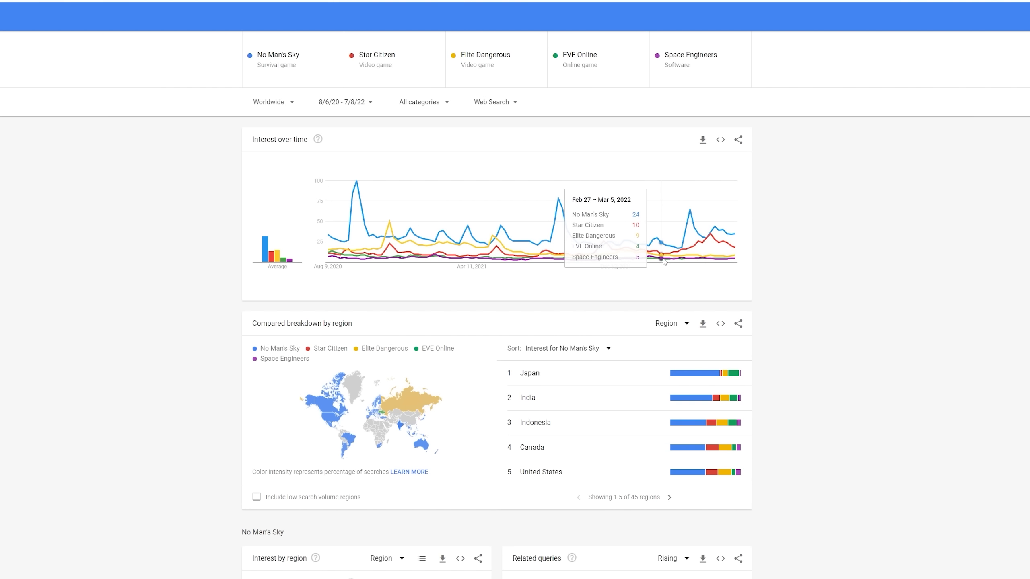